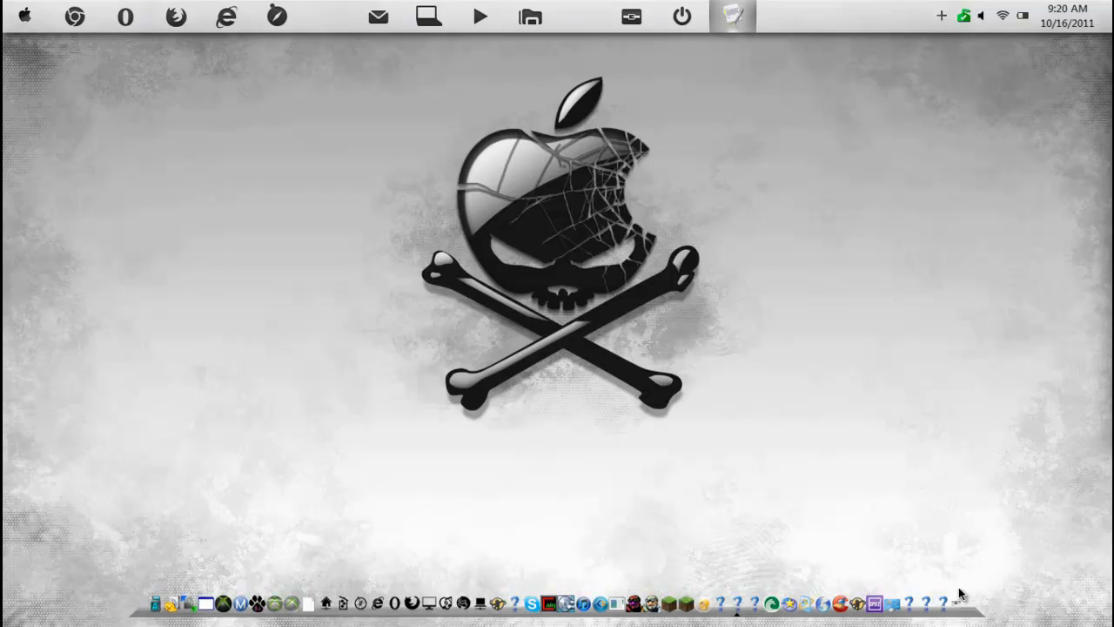
pyautogui.moveTo(770, 270)
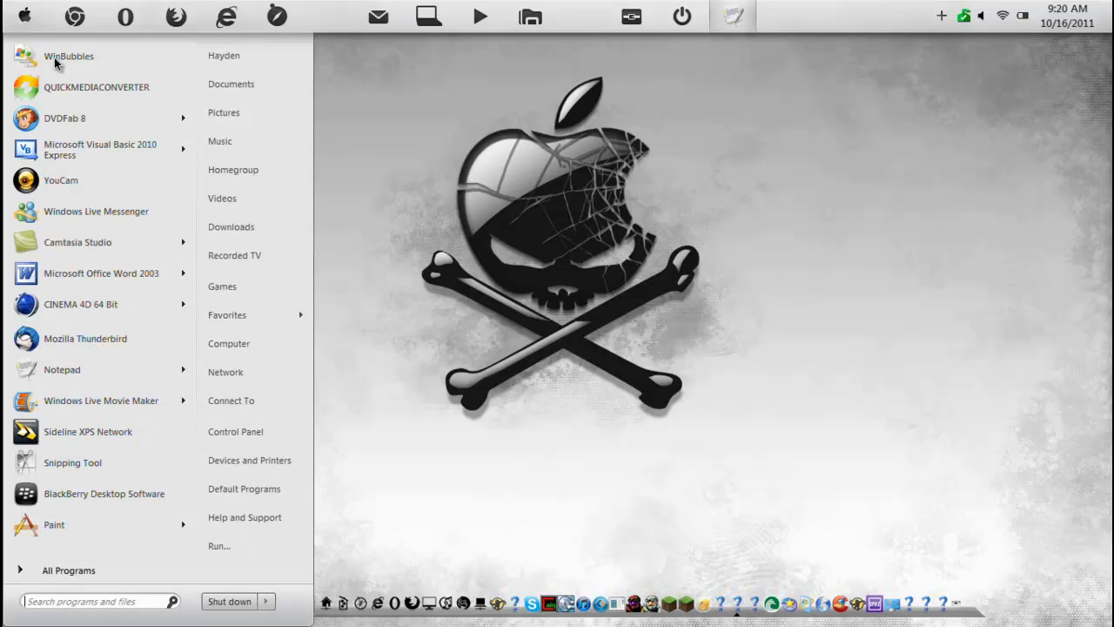
pyautogui.moveTo(223, 112)
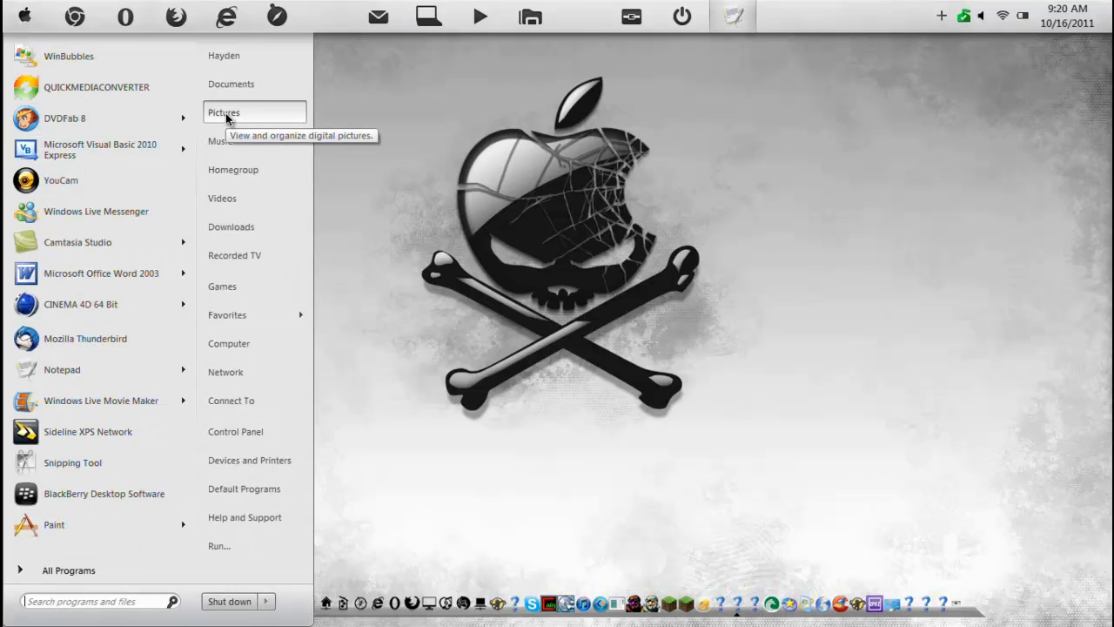
pyautogui.moveTo(246, 226)
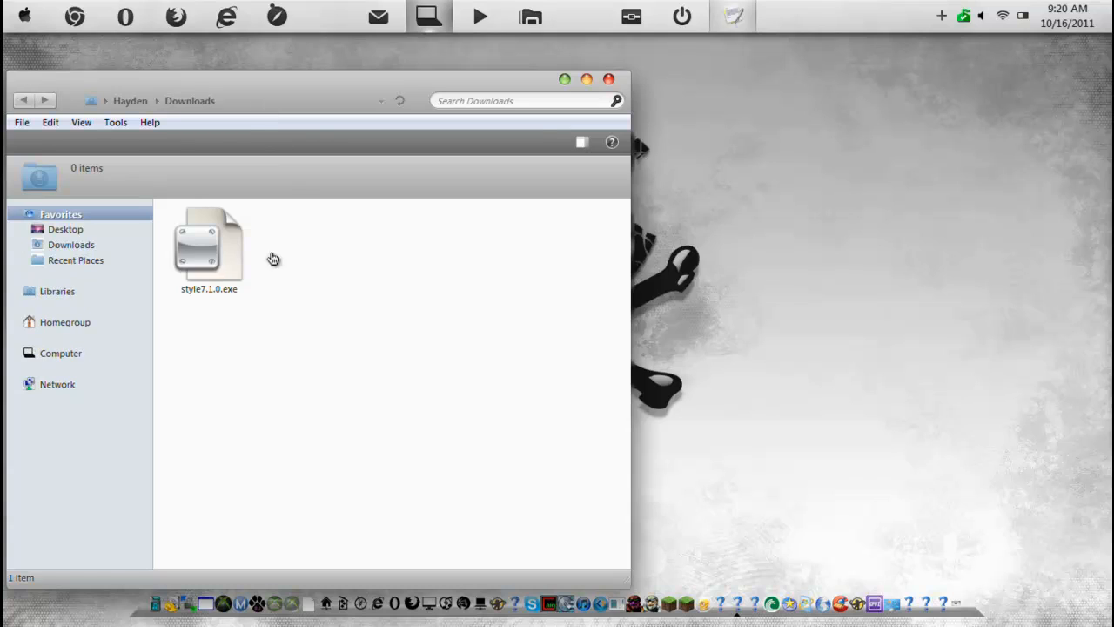
# Go to the Downloads folder and select the style7.1.0.exe installer
pyautogui.click(209, 248)
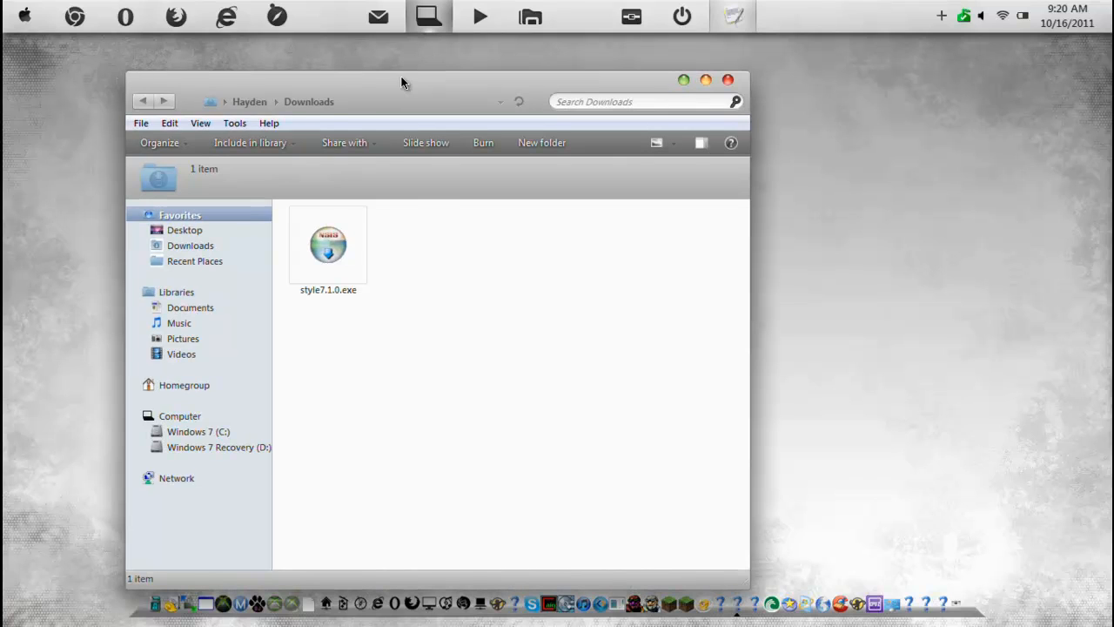
pyautogui.moveTo(22, 35)
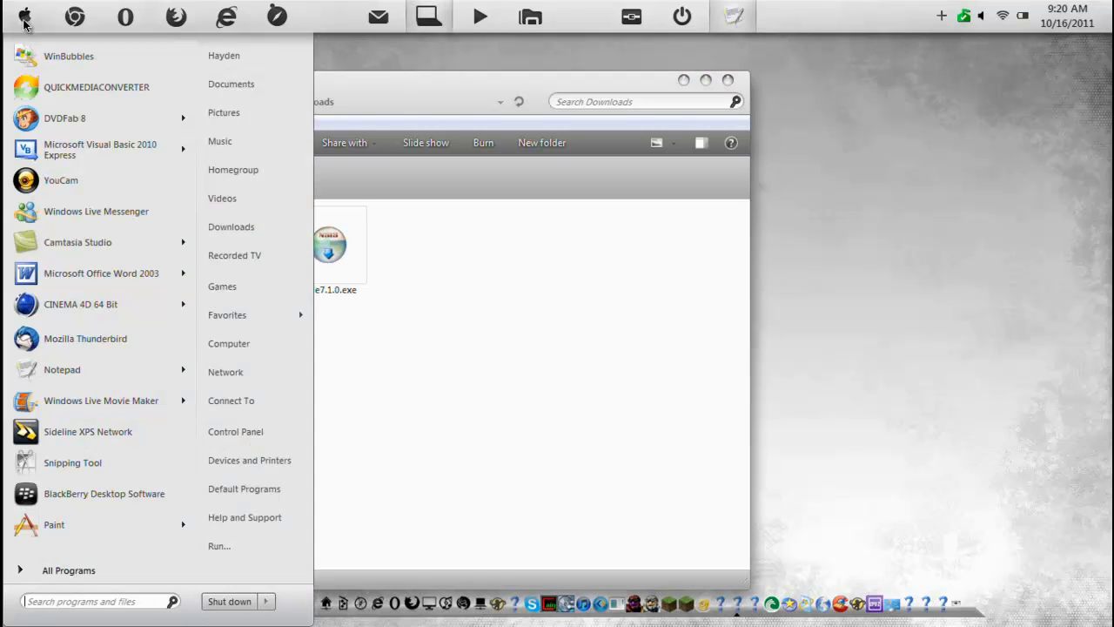
pyautogui.write('res')
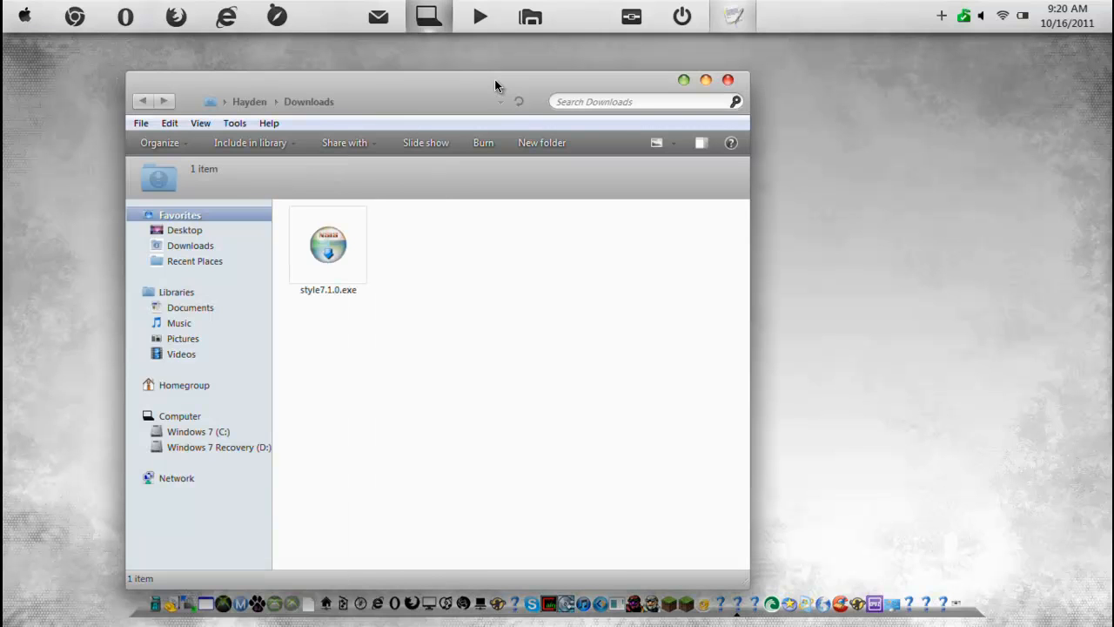
pyautogui.moveTo(359, 256)
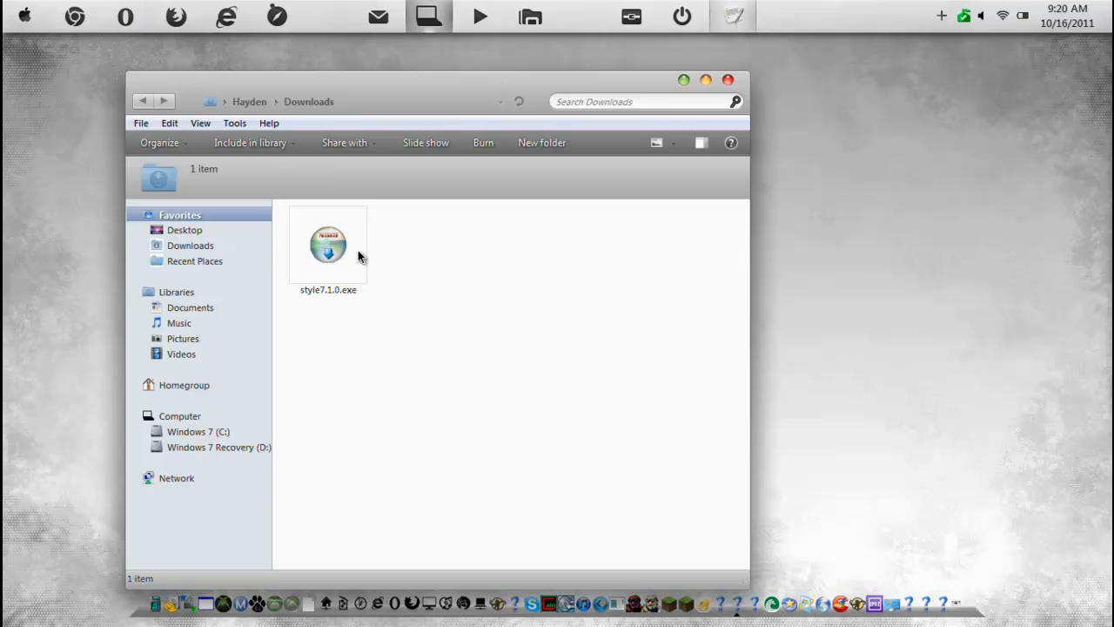
pyautogui.click(328, 246)
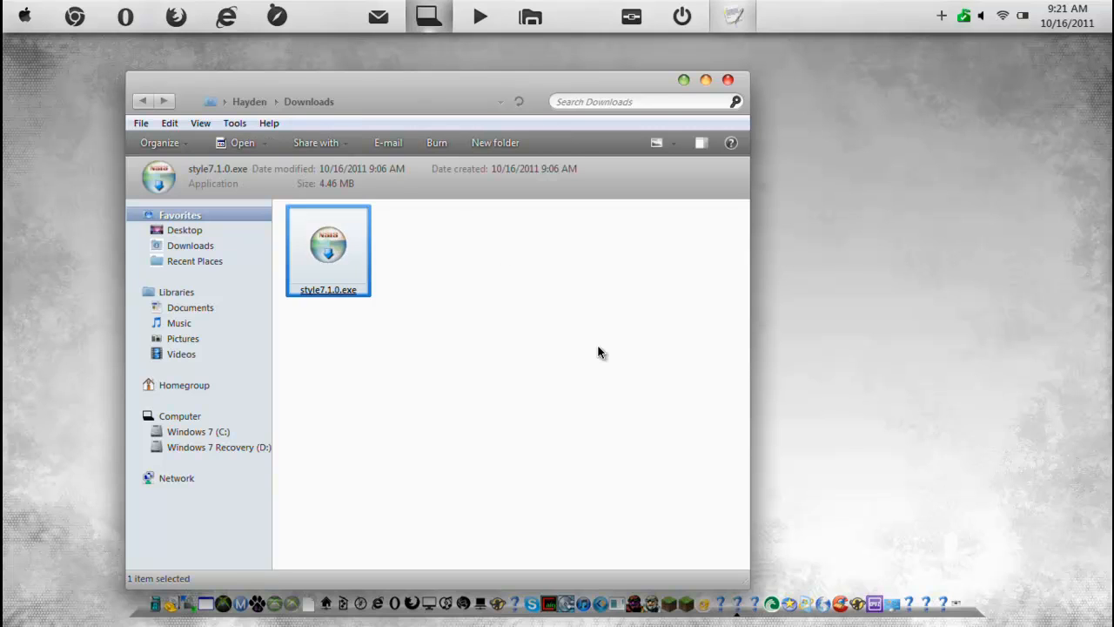
# Run style7.1.0.exe past the security warning and complete Setup to launch Style7 1.0
pyautogui.doubleClick(329, 248)
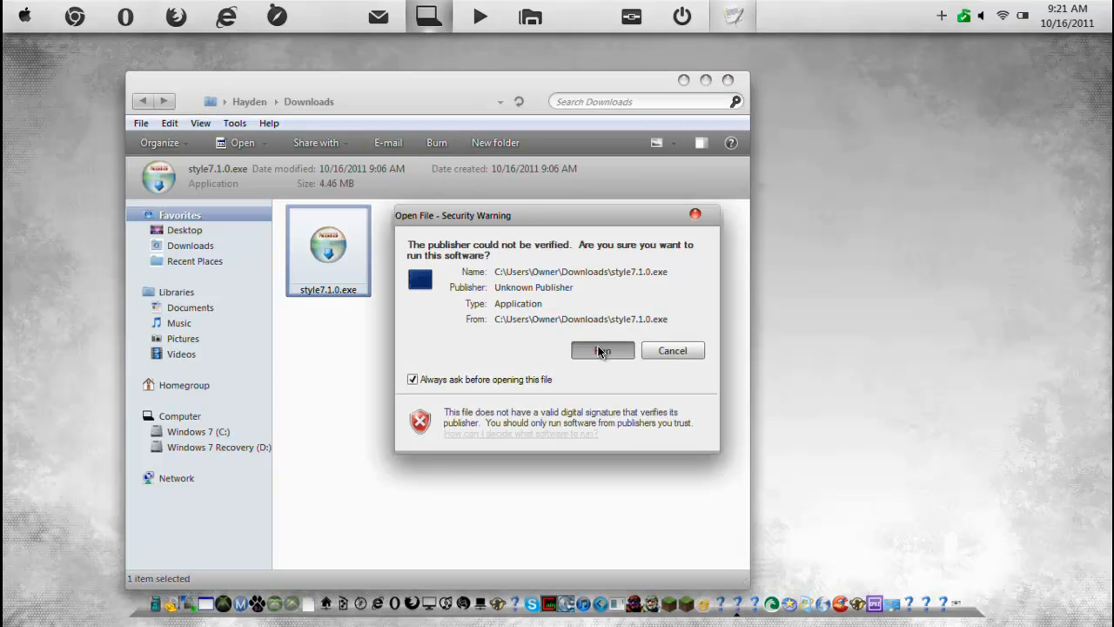
pyautogui.click(602, 350)
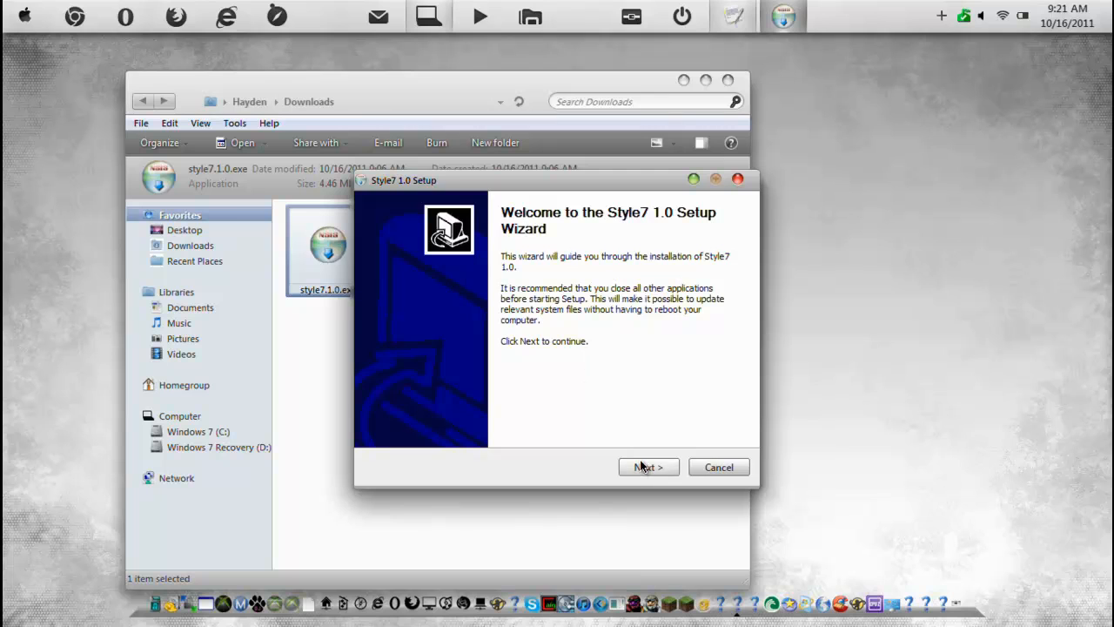
pyautogui.click(648, 467)
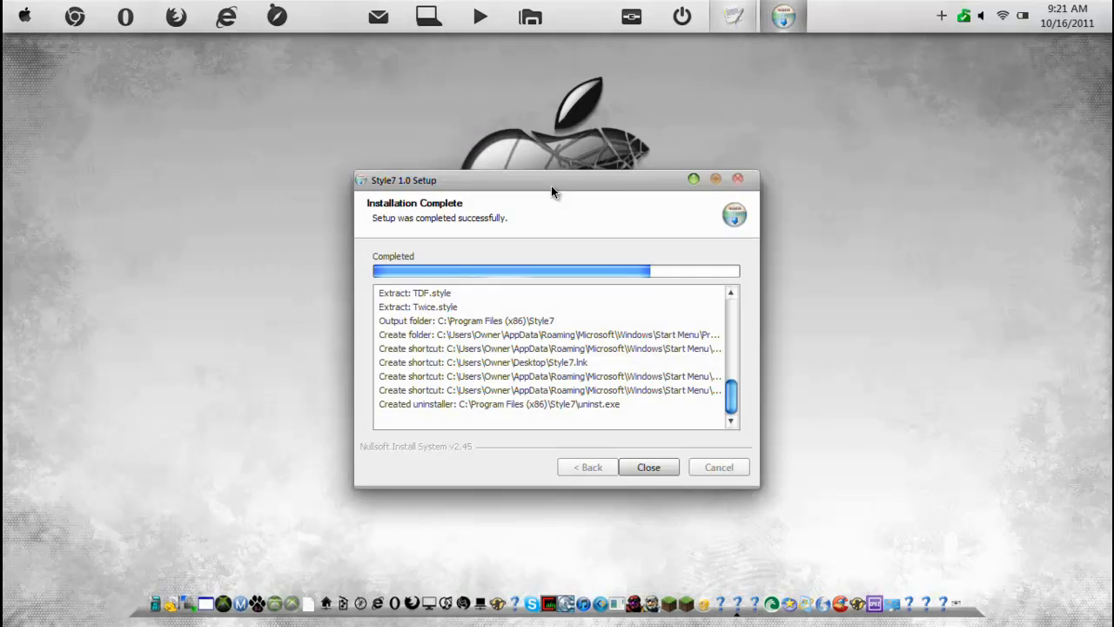
pyautogui.click(648, 466)
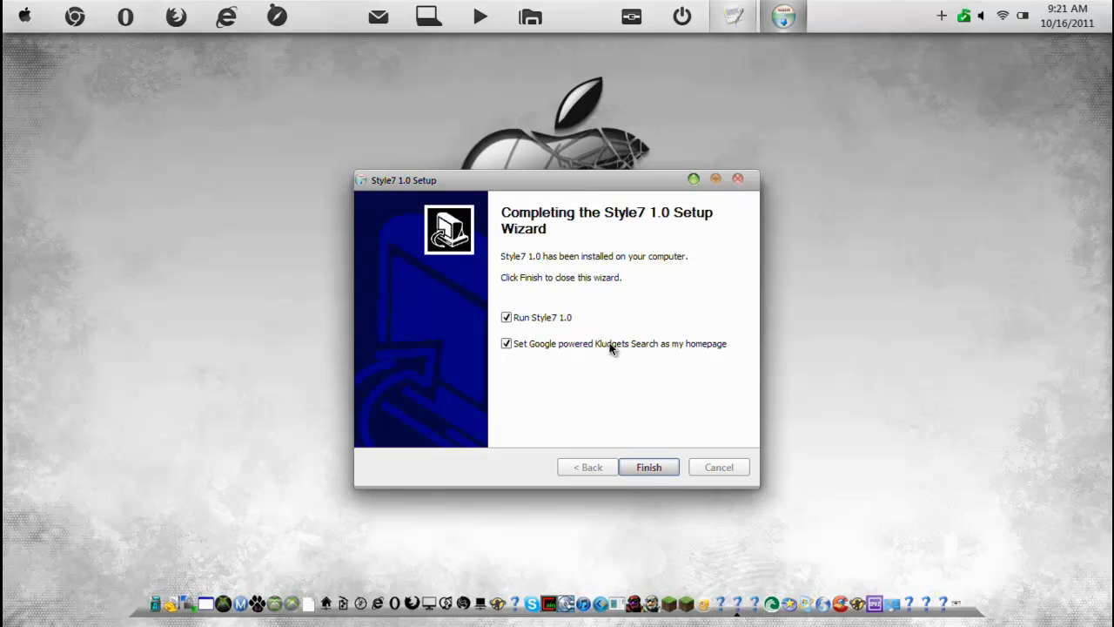
pyautogui.click(649, 466)
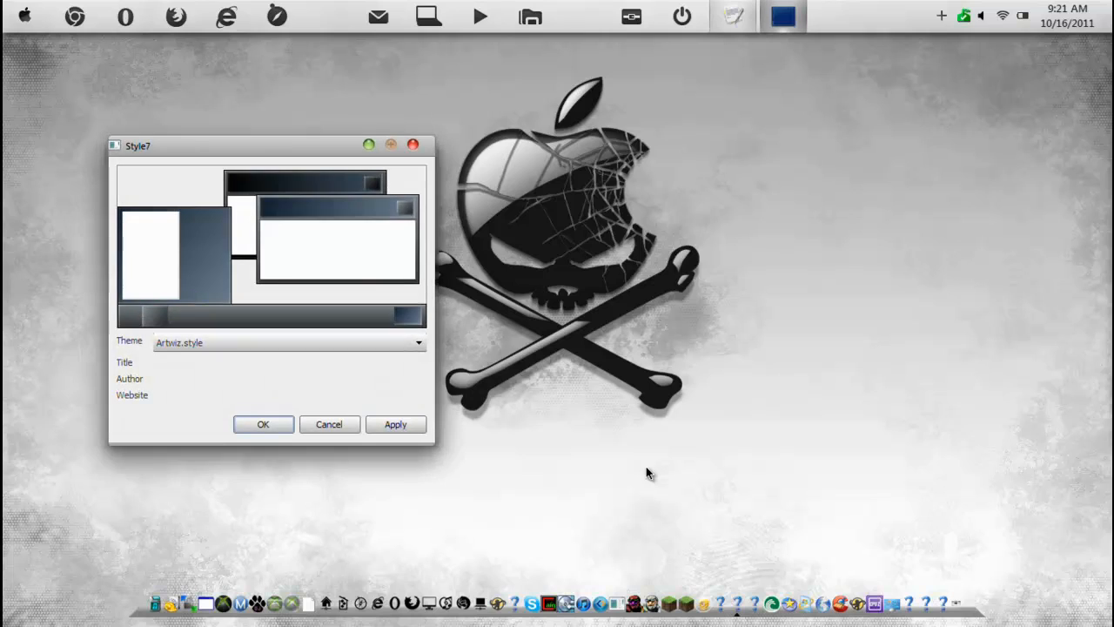
pyautogui.moveTo(353, 105)
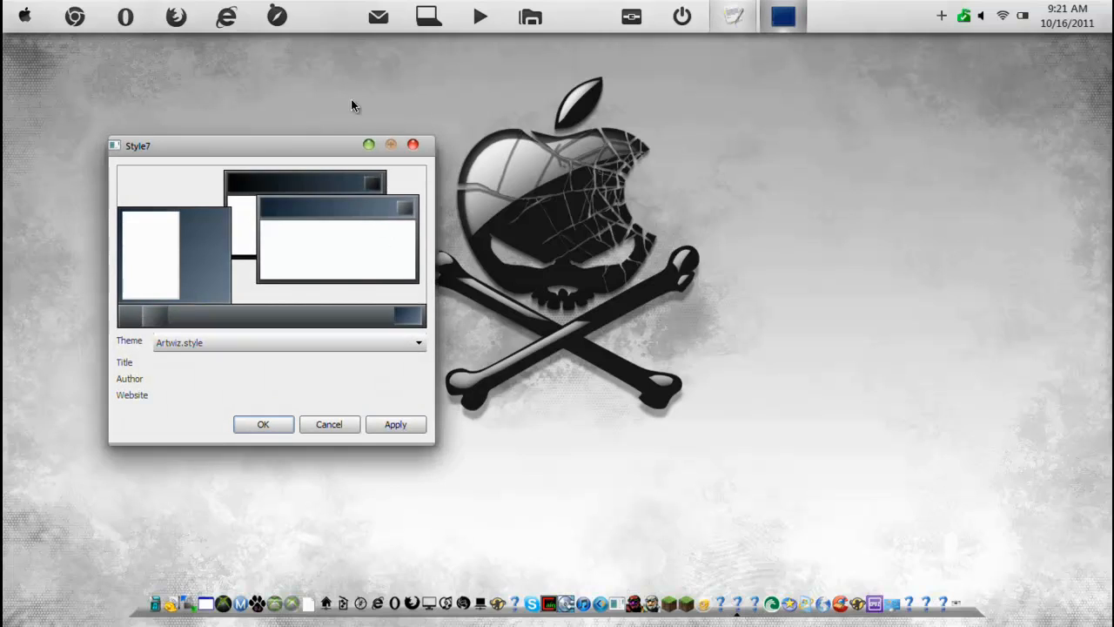
# Centre the Style7 window and preview the Minimal.style theme
pyautogui.moveTo(138, 145); pyautogui.dragTo(359, 165)
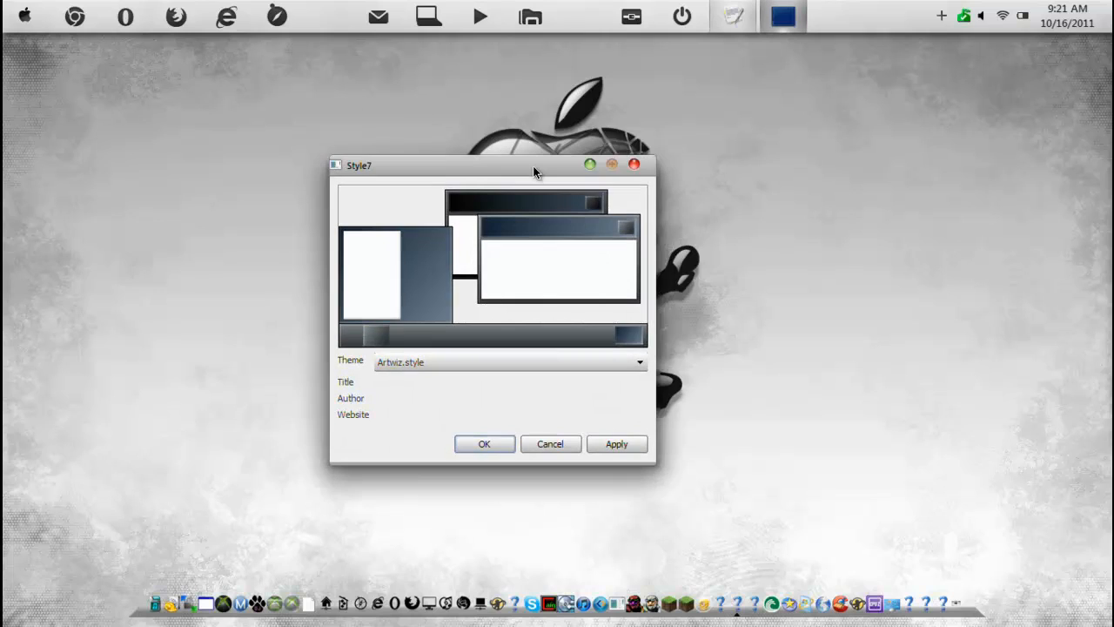
pyautogui.click(640, 361)
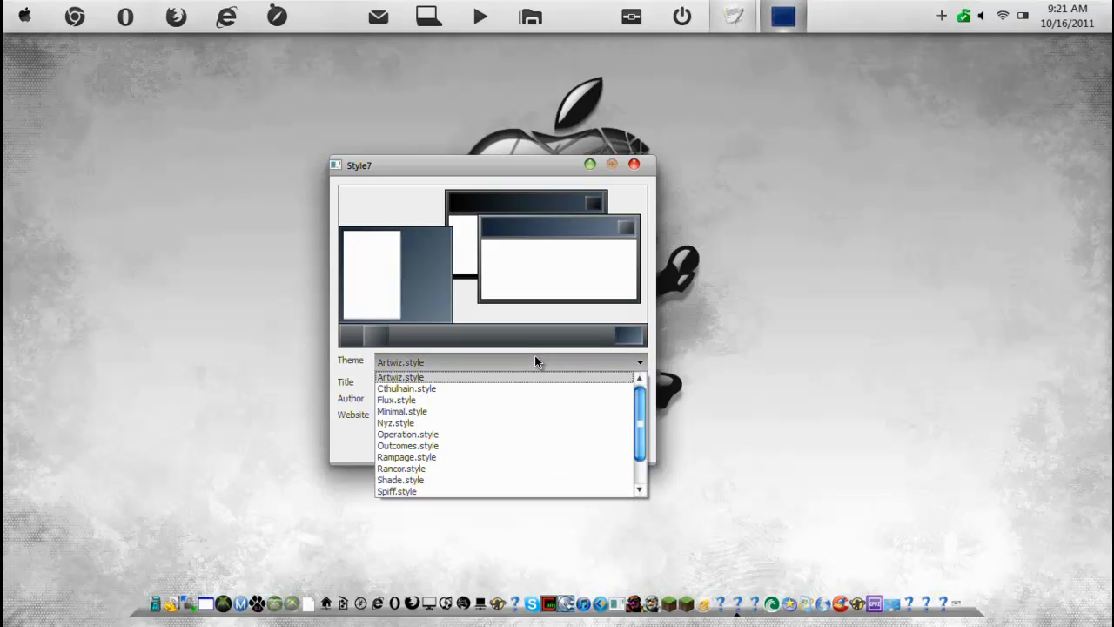
pyautogui.click(403, 411)
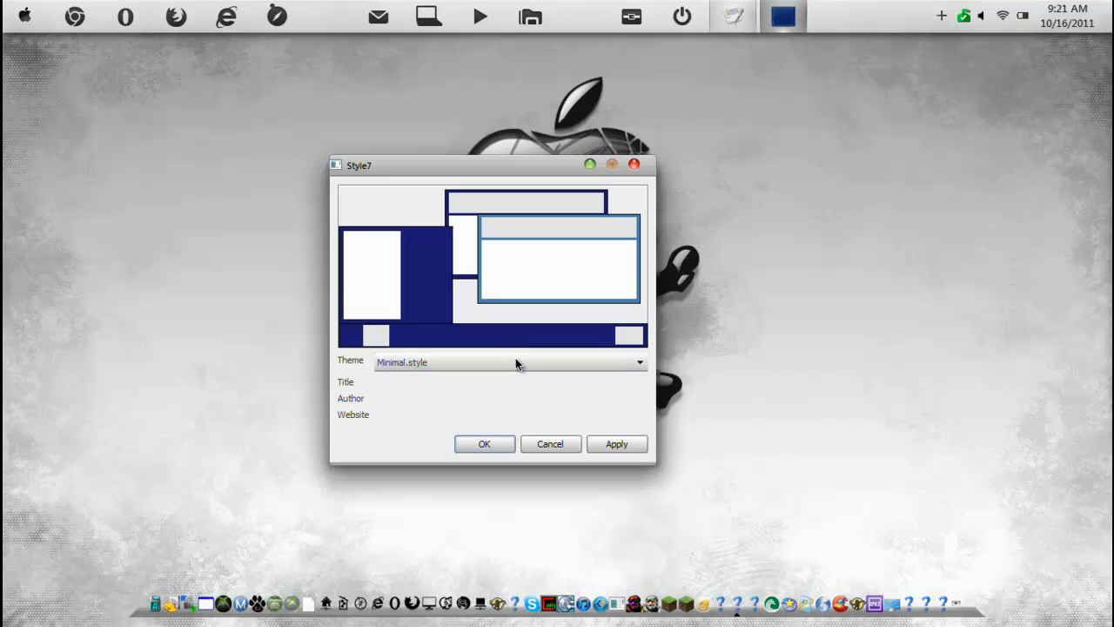
pyautogui.click(640, 362)
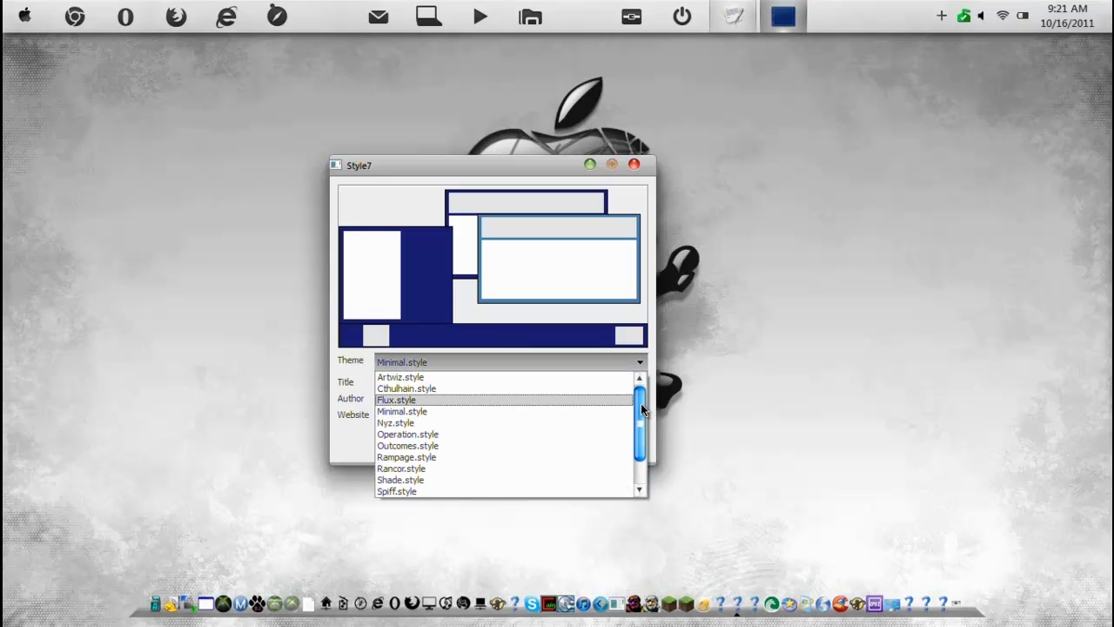
pyautogui.scroll(-3)
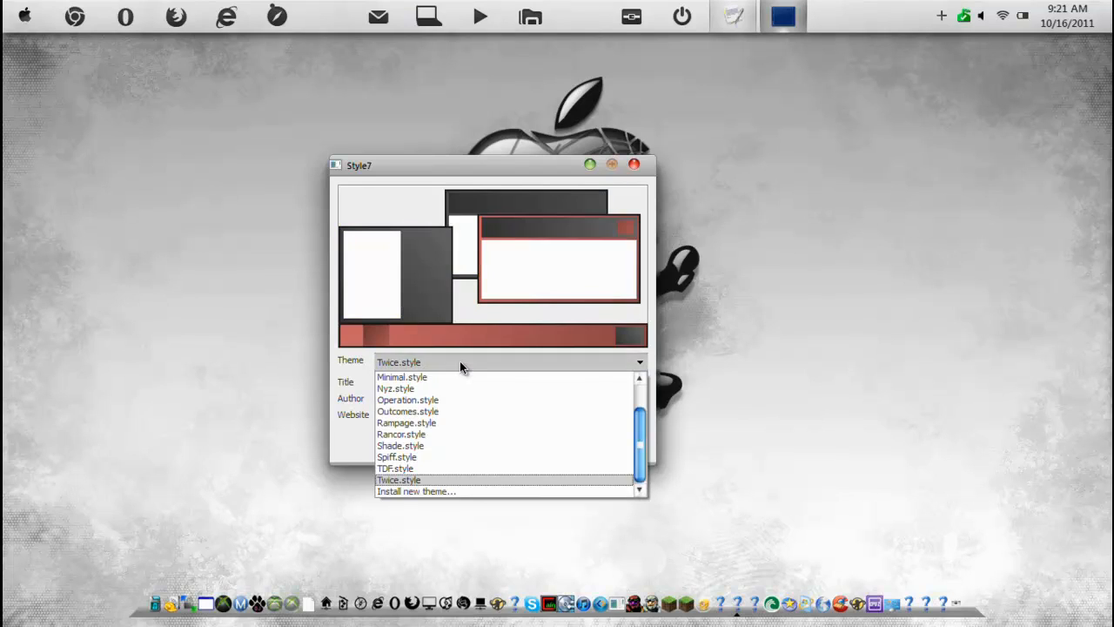
pyautogui.click(402, 377)
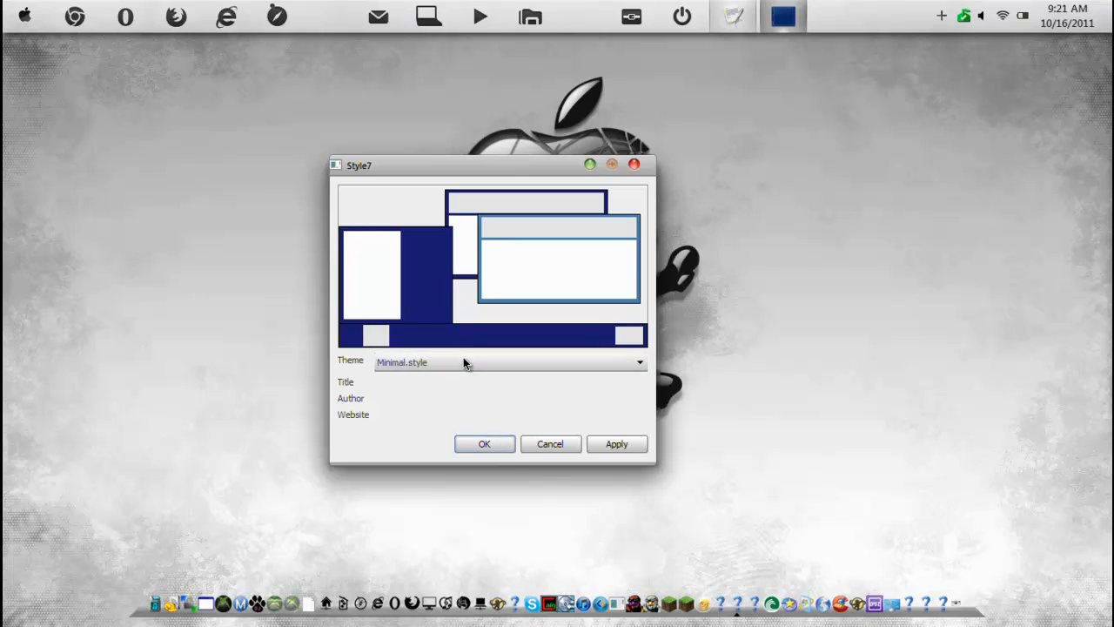
# Preview the Nyz and Artwiz themes, then settle on Cthulhain.style
pyautogui.click(509, 363)
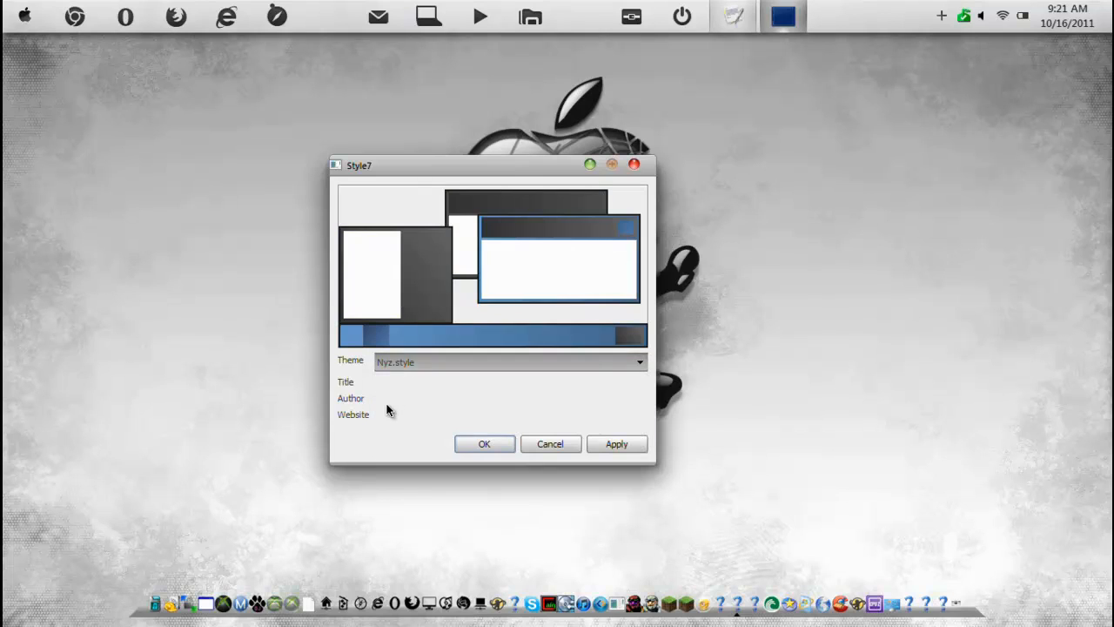
pyautogui.moveTo(465, 403)
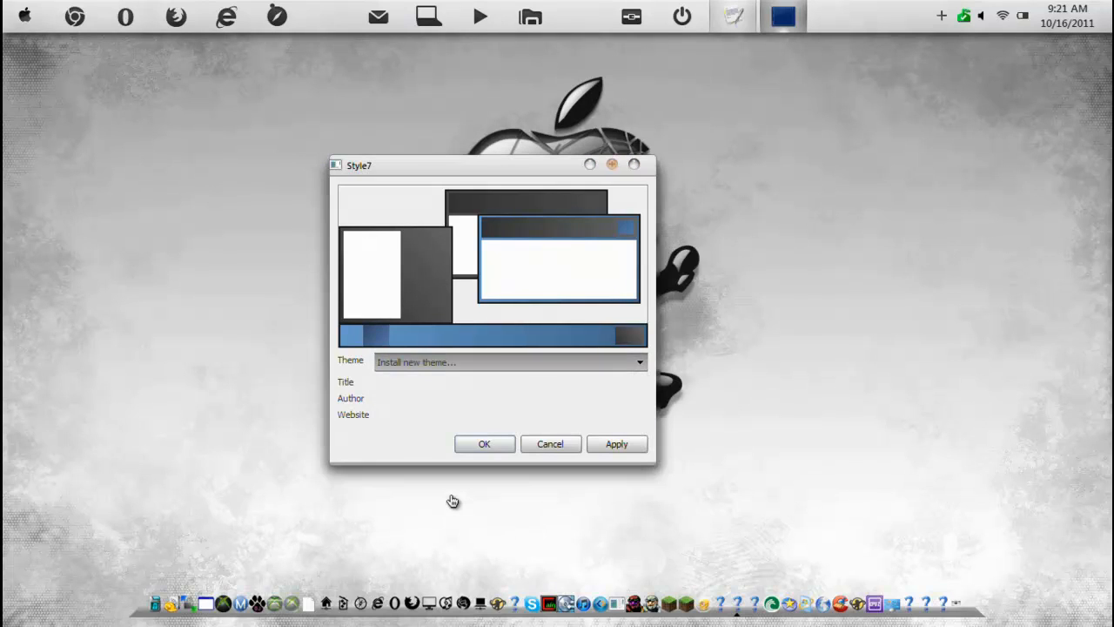
pyautogui.click(510, 363)
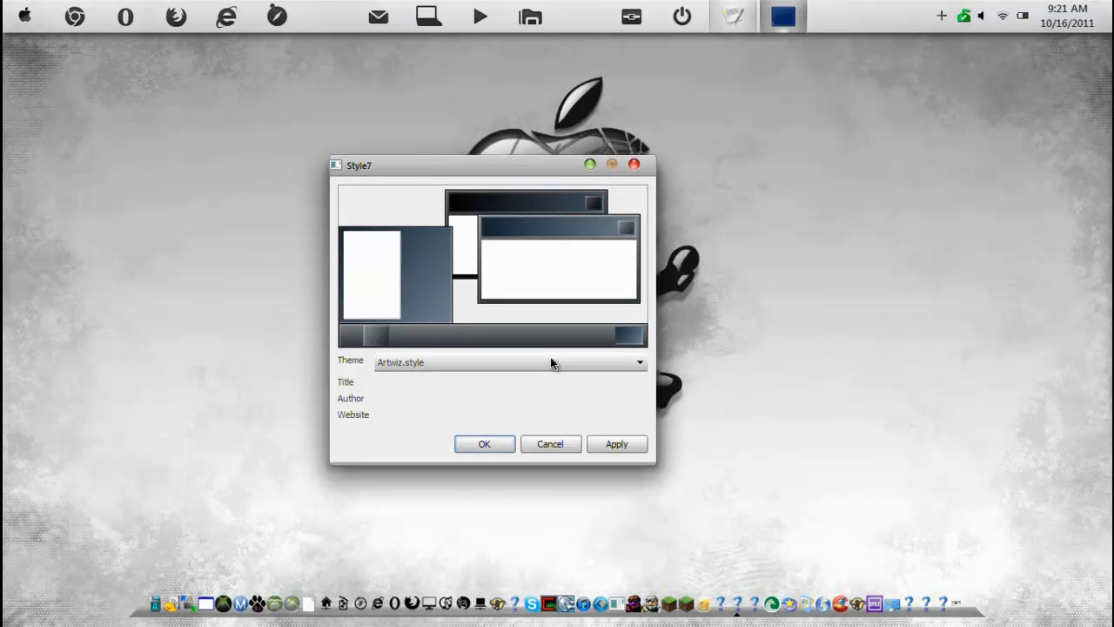
pyautogui.click(640, 362)
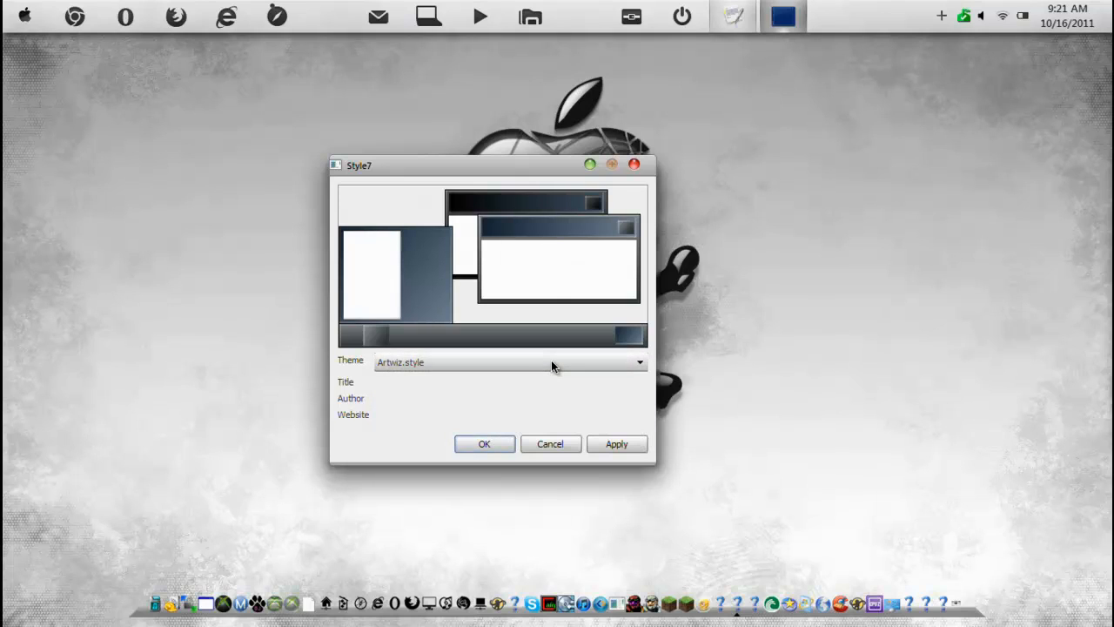
pyautogui.click(640, 362)
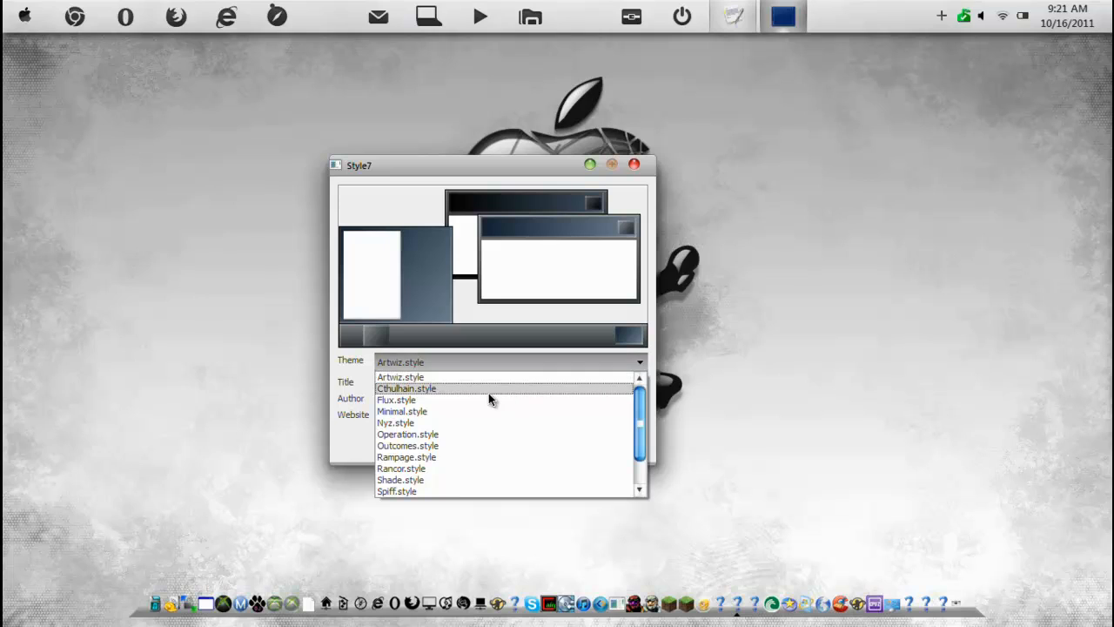
pyautogui.click(406, 388)
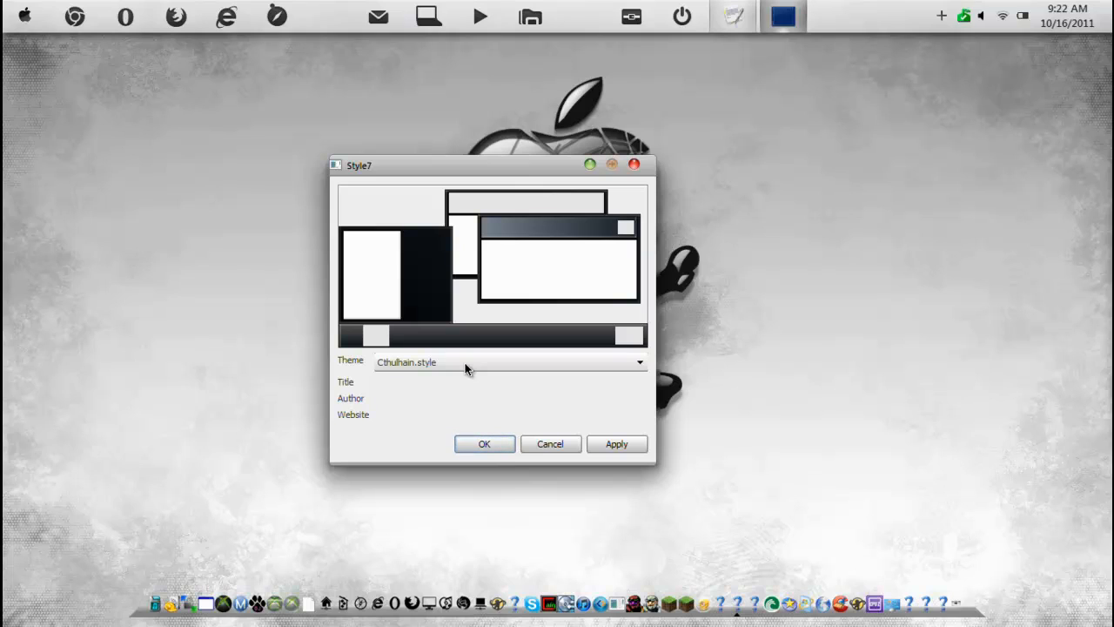
pyautogui.moveTo(616, 444)
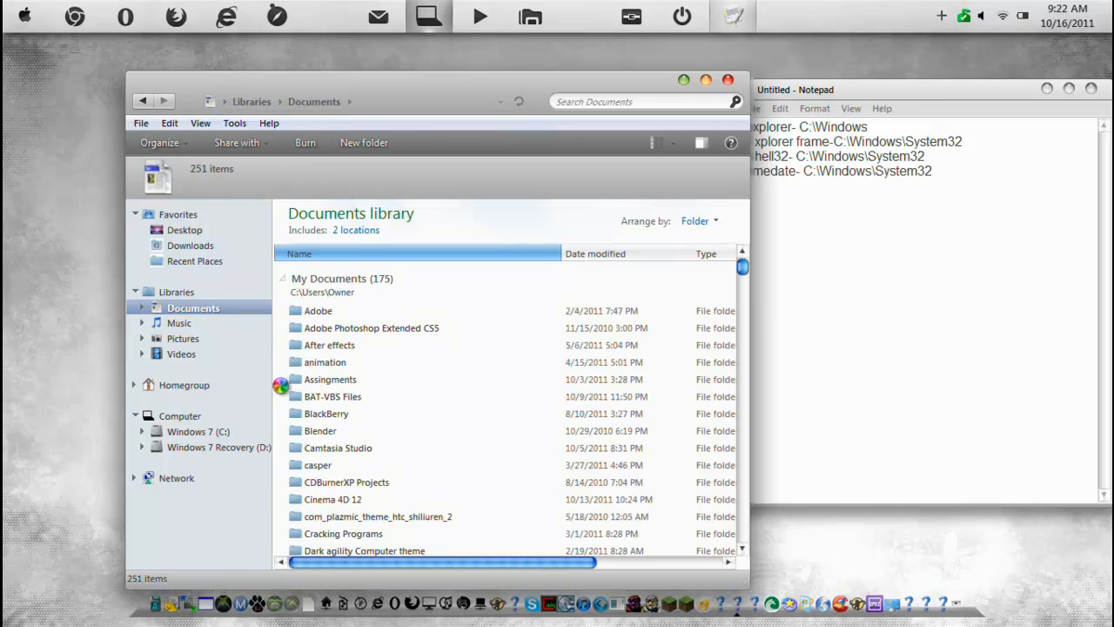
# Make a new 'Theme' folder in Documents and reposition its window
pyautogui.rightClick(392, 261)
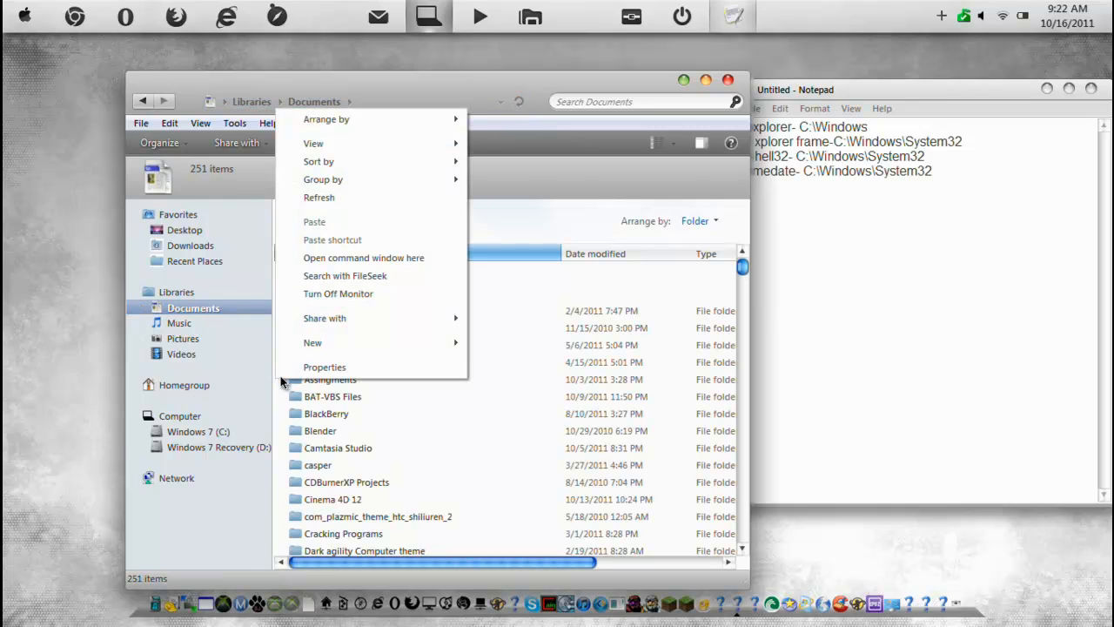
pyautogui.moveTo(370, 342)
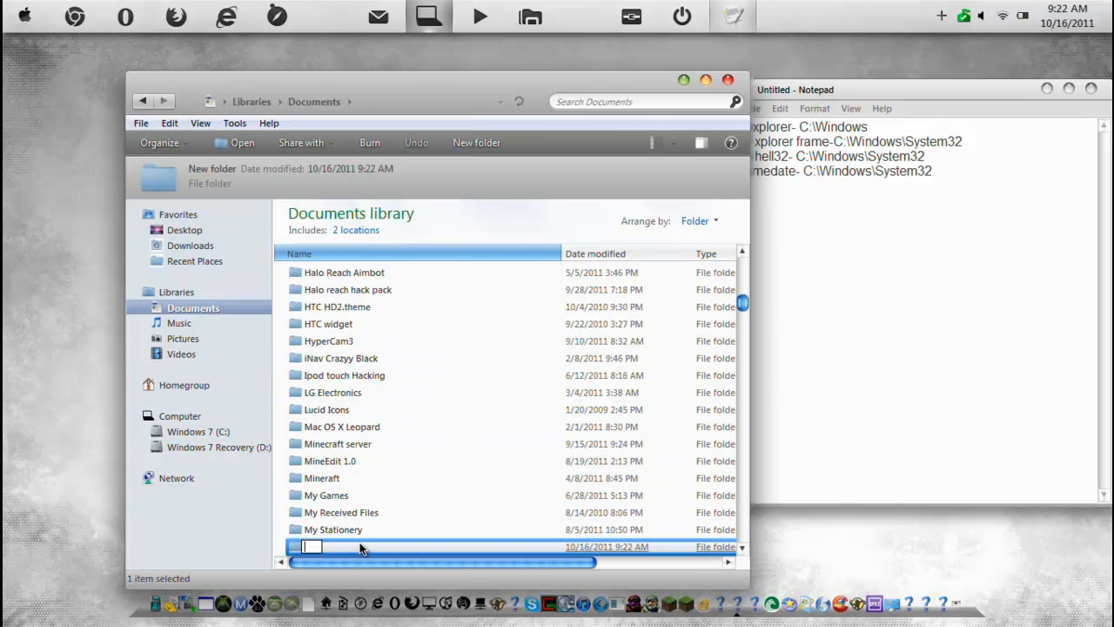
pyautogui.write('Theme')
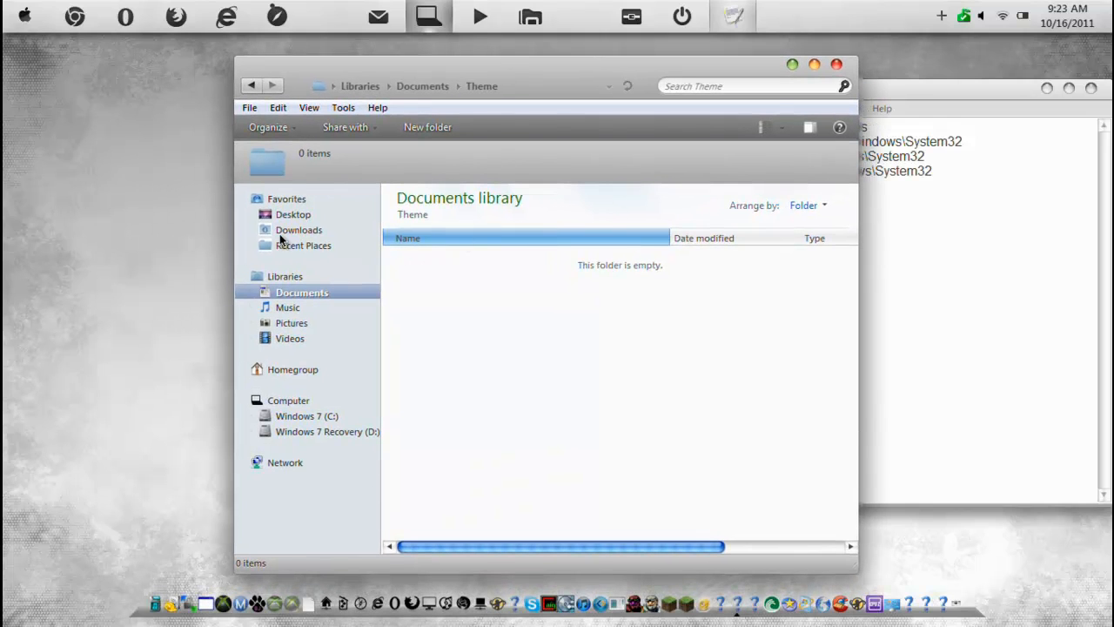
pyautogui.moveTo(506, 72)
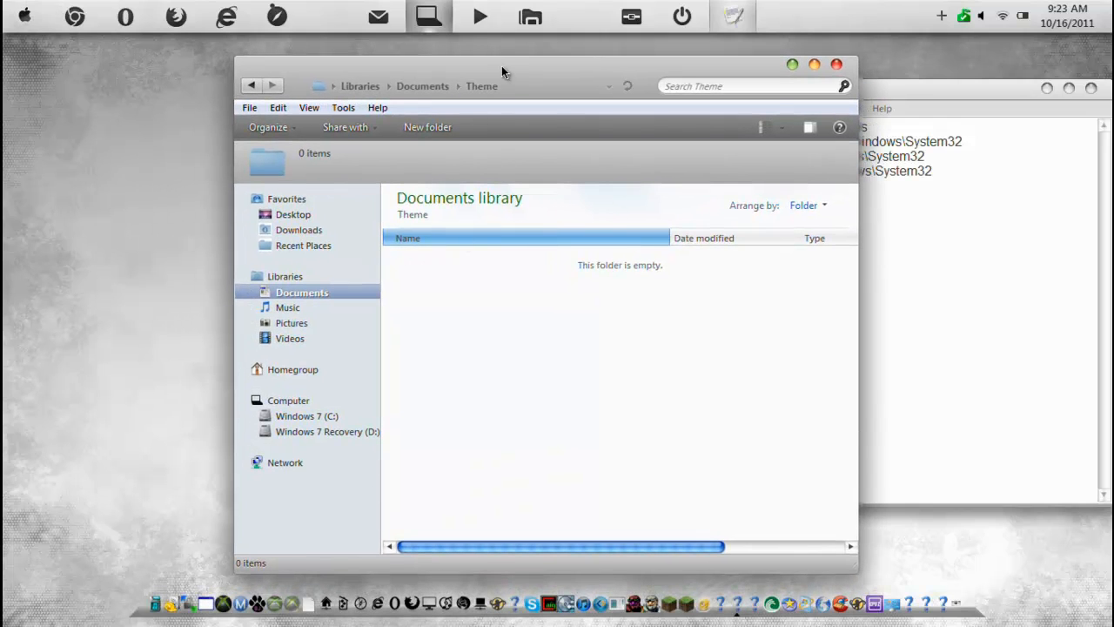
pyautogui.moveTo(501, 86); pyautogui.dragTo(651, 227)
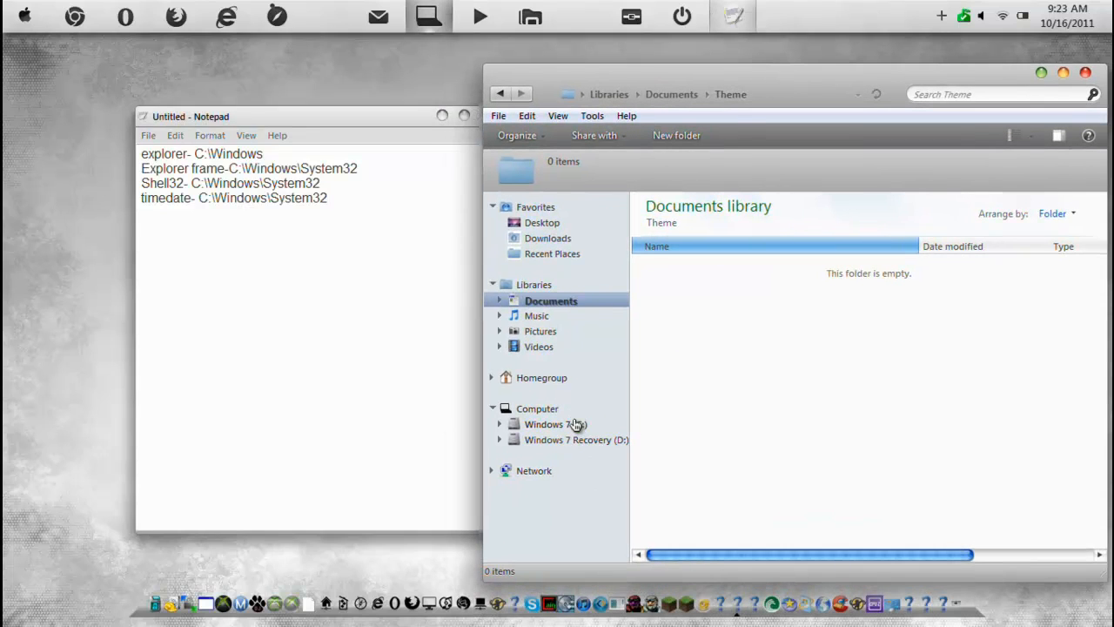
# Copy explorer.exe from C:\Windows and paste it into the Theme folder
pyautogui.rightClick(554, 424)
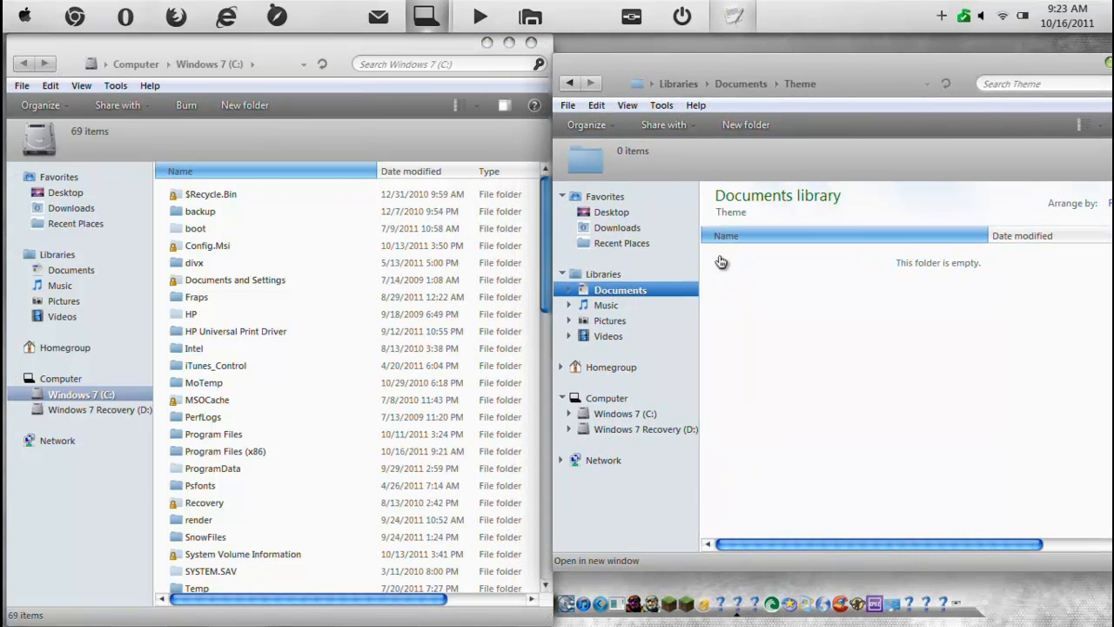
pyautogui.click(194, 262)
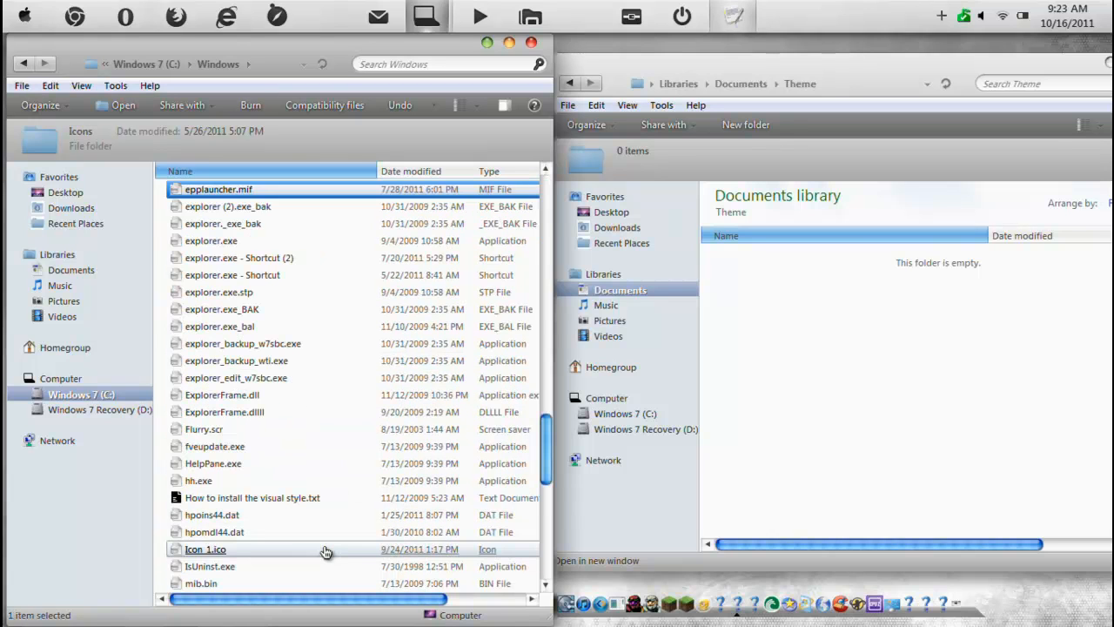
pyautogui.click(229, 206)
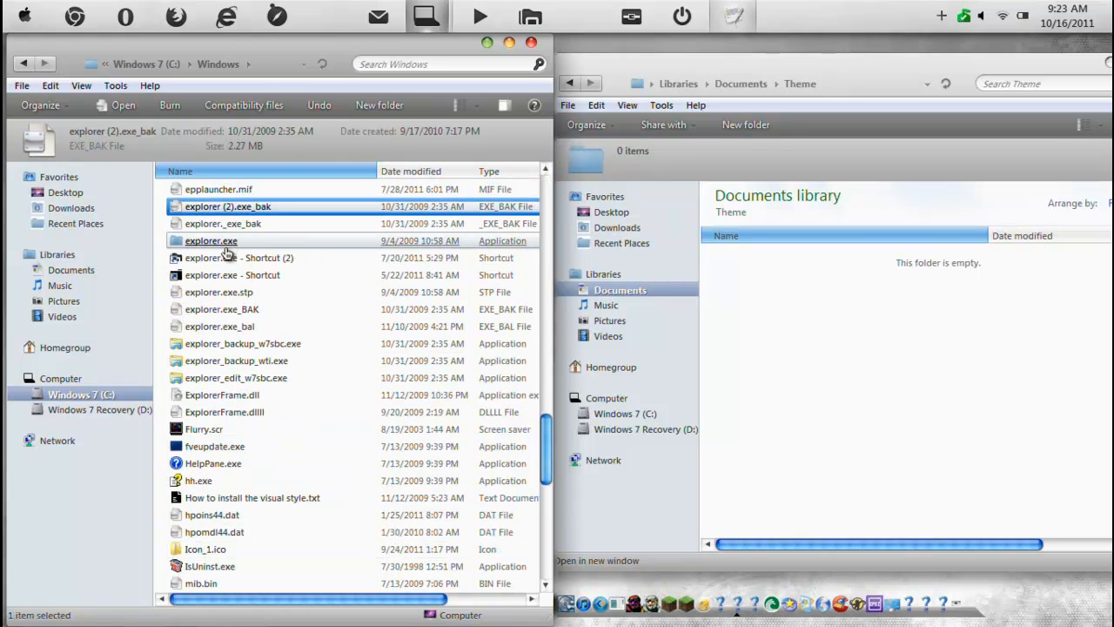
pyautogui.click(211, 240)
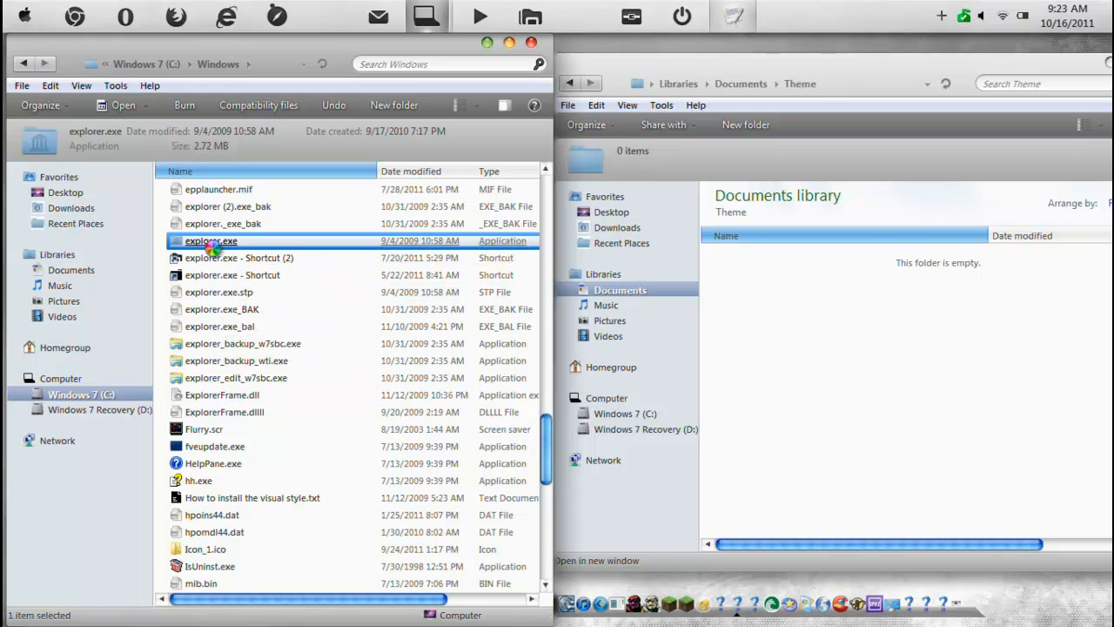
pyautogui.rightClick(211, 240)
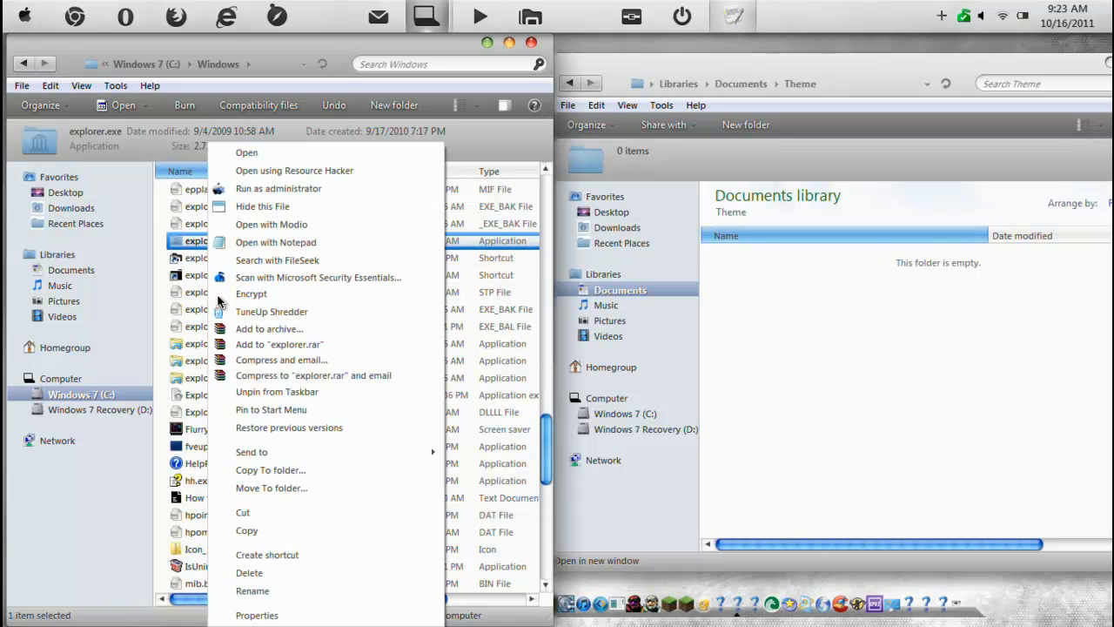
pyautogui.click(858, 272)
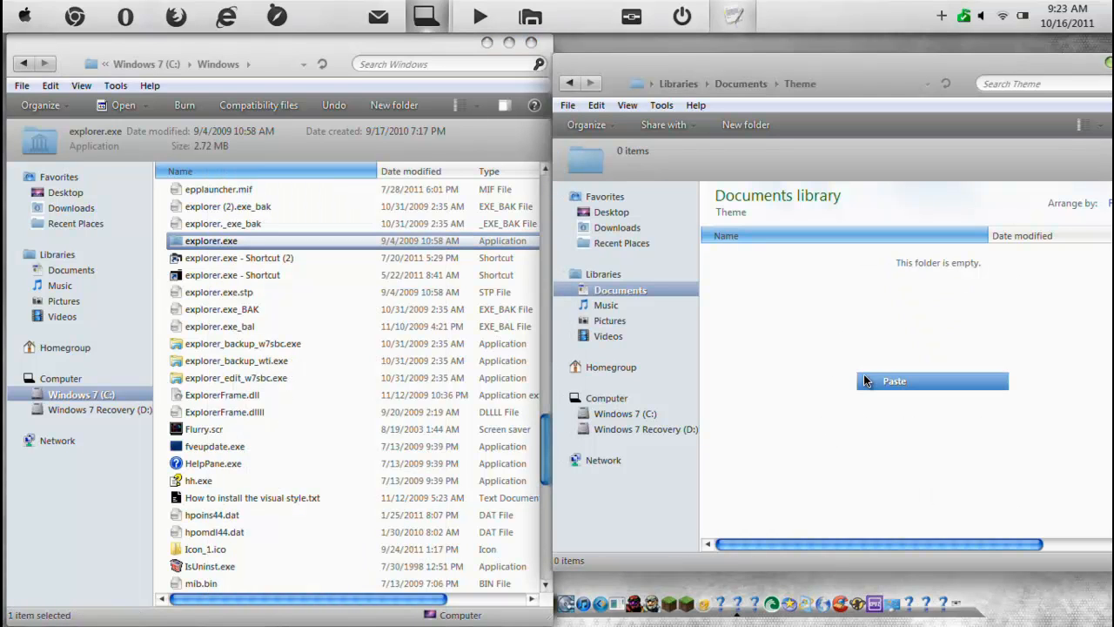
pyautogui.click(894, 381)
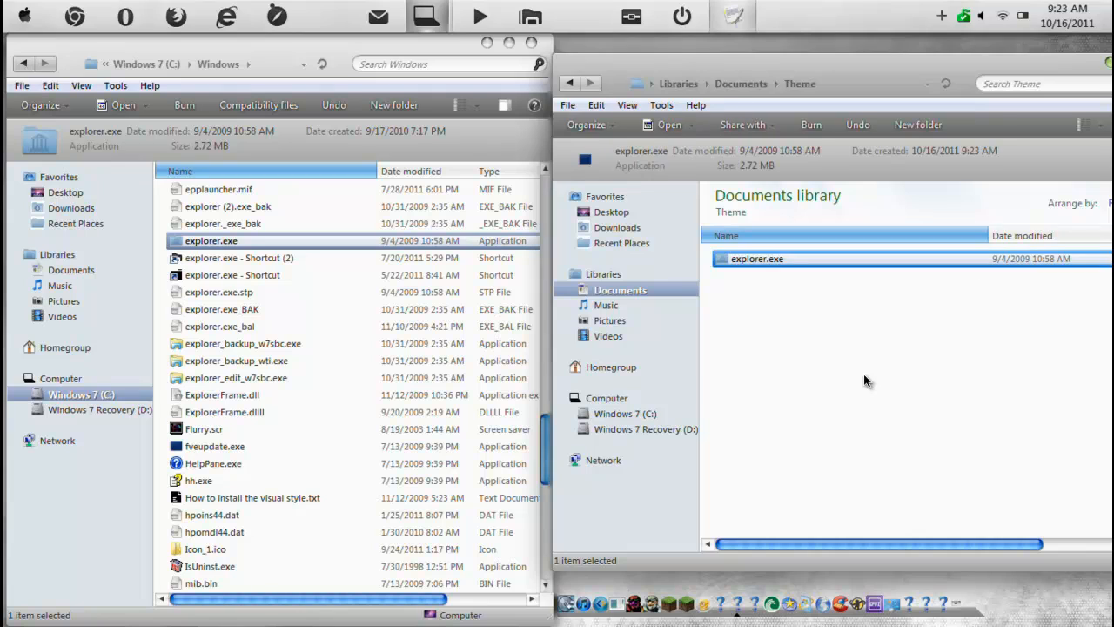
pyautogui.moveTo(762, 302)
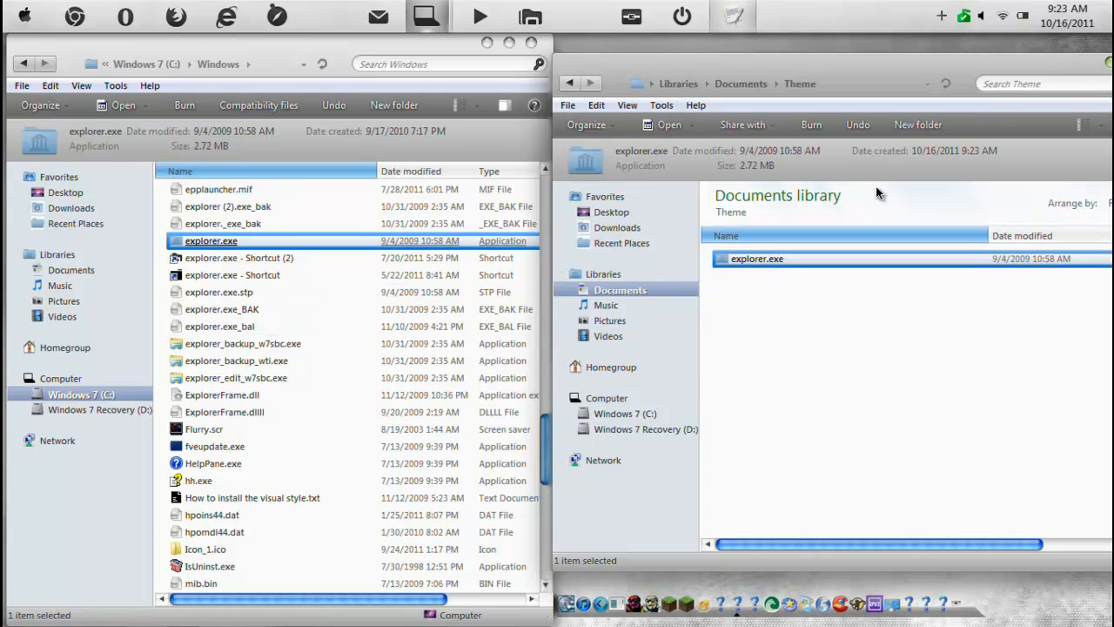
pyautogui.moveTo(837, 377)
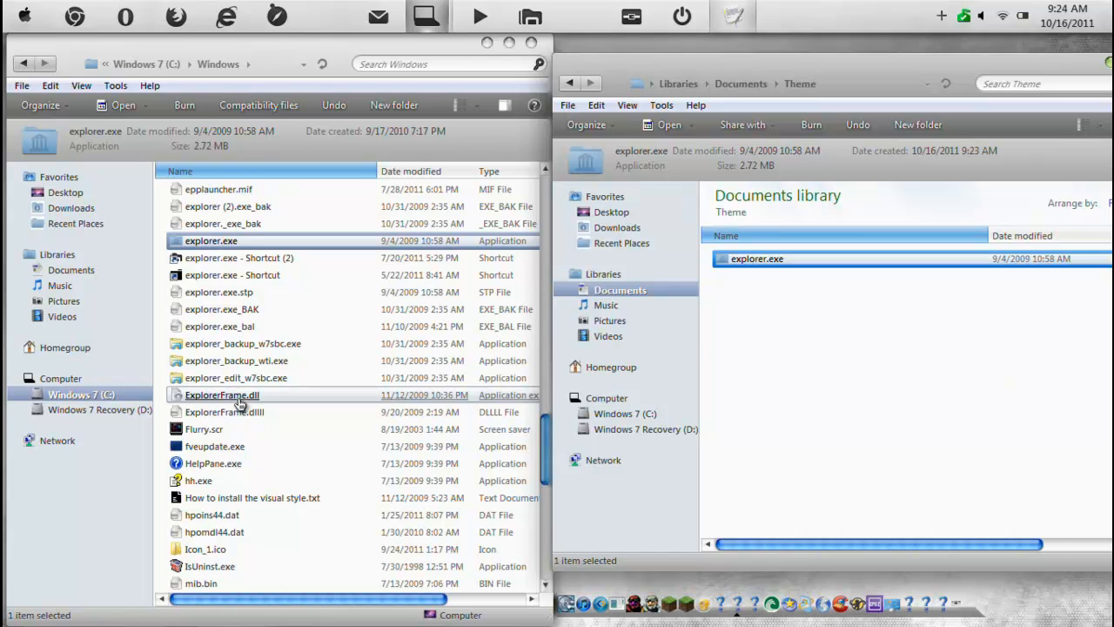
pyautogui.rightClick(222, 395)
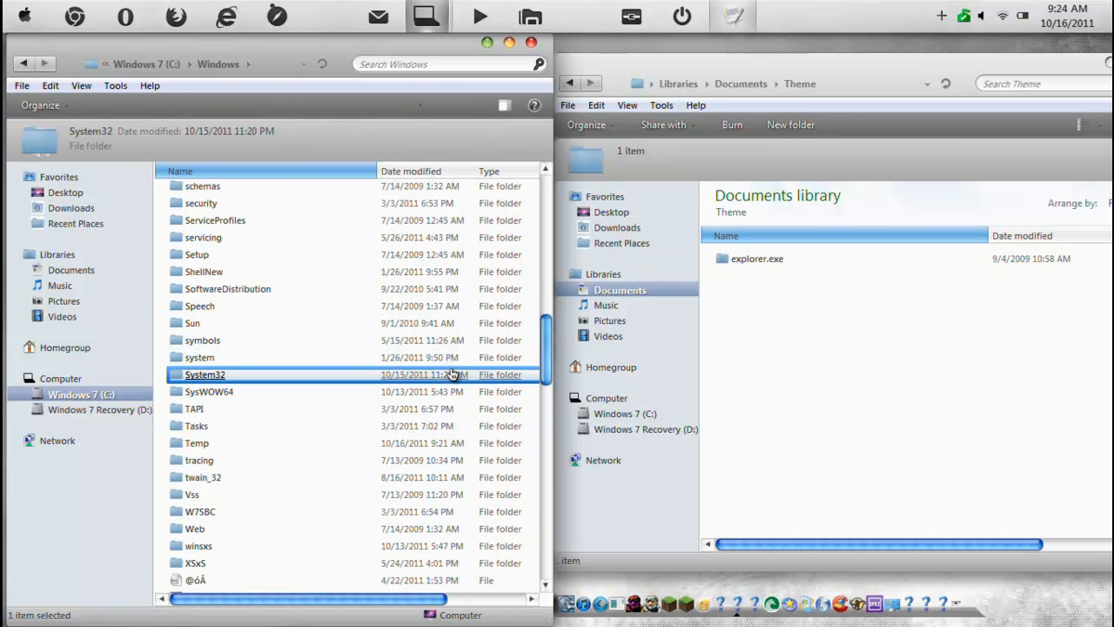
# Open System32, find ExplorerFrame.dll, and paste a copy into Theme
pyautogui.doubleClick(206, 375)
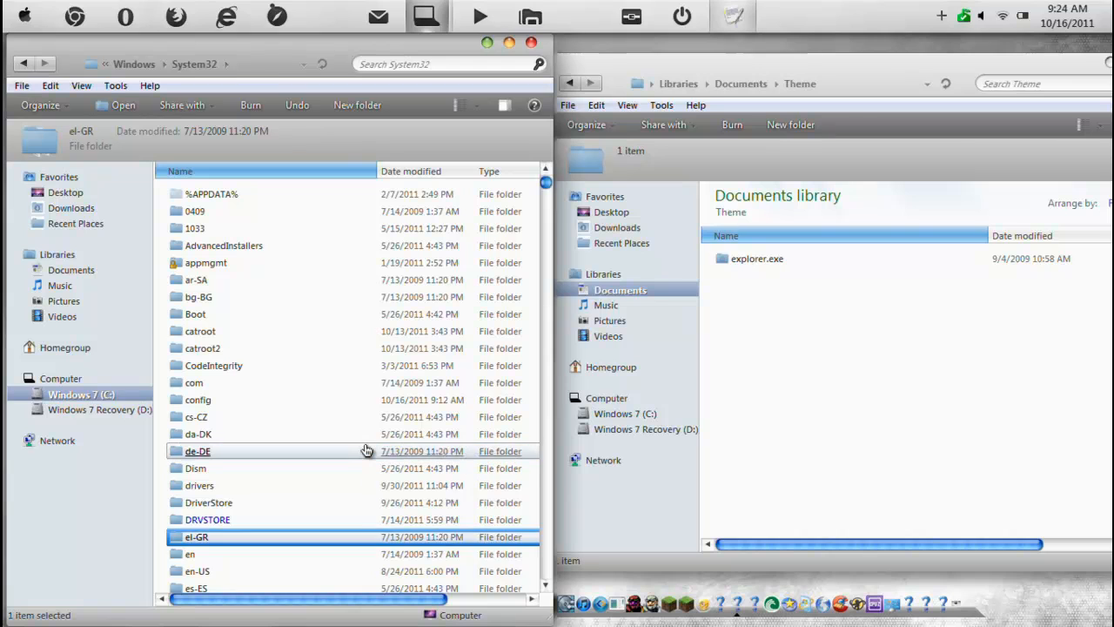
pyautogui.scroll(-3)
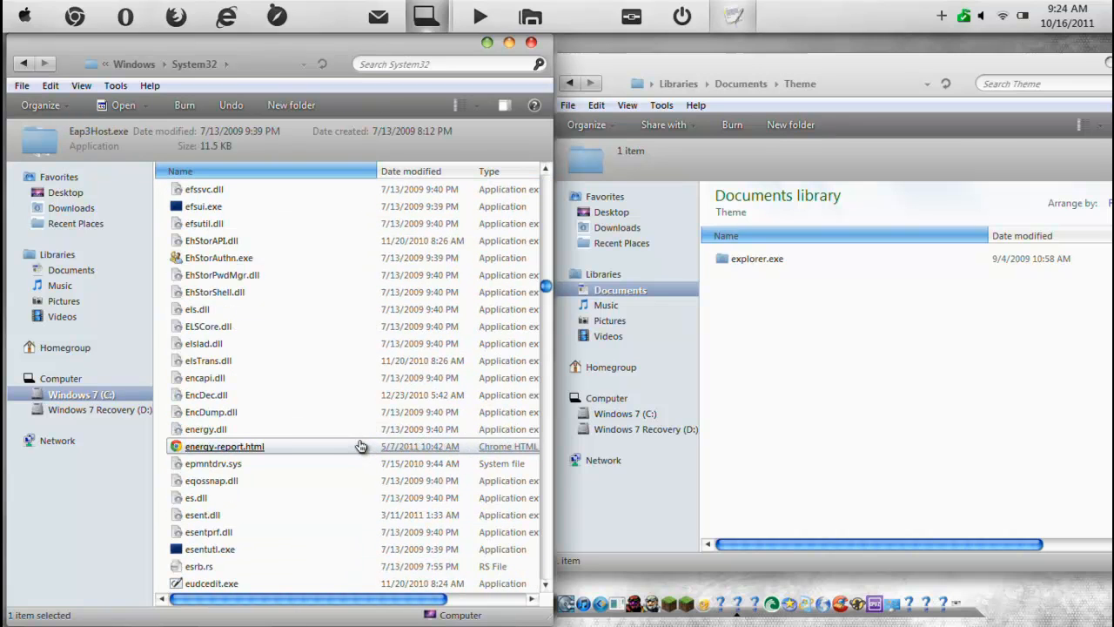
pyautogui.scroll(-3)
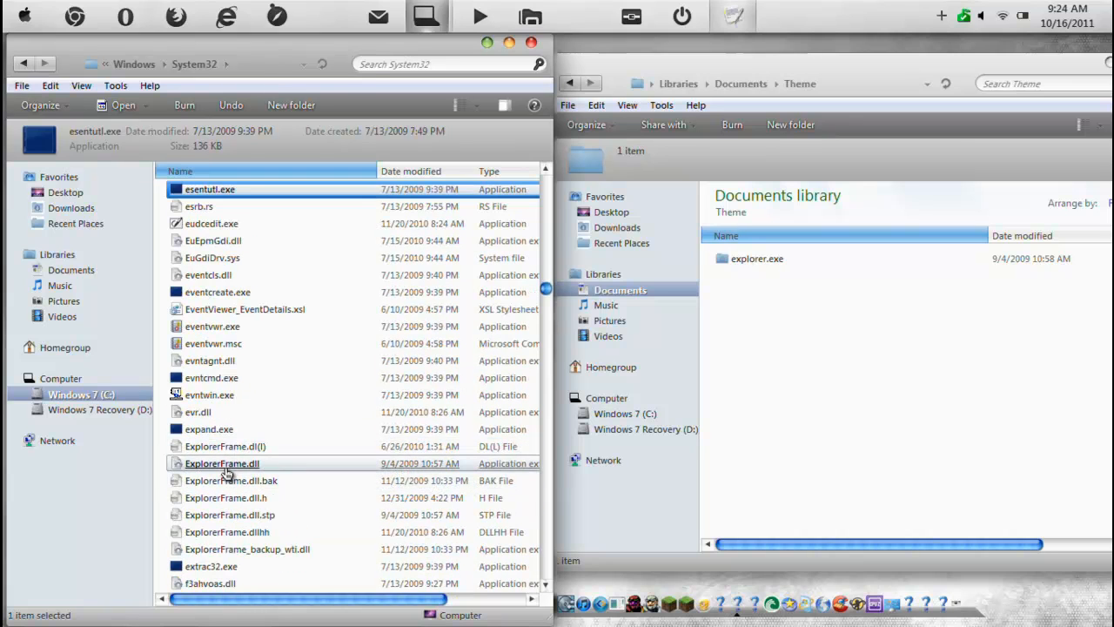
pyautogui.rightClick(222, 463)
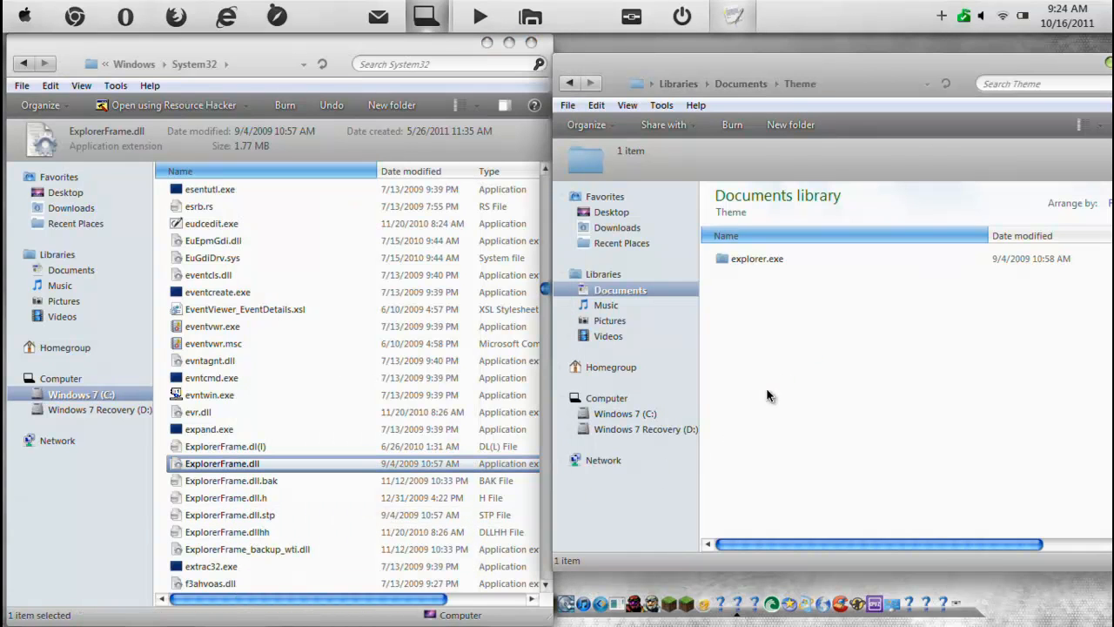
pyautogui.moveTo(810, 444)
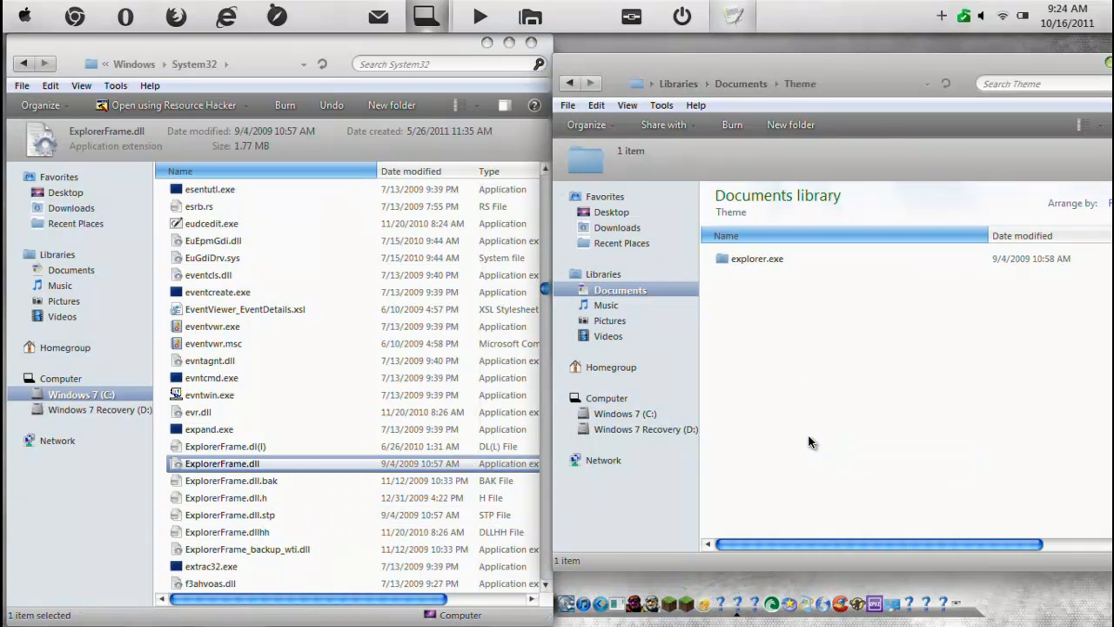
pyautogui.click(768, 275)
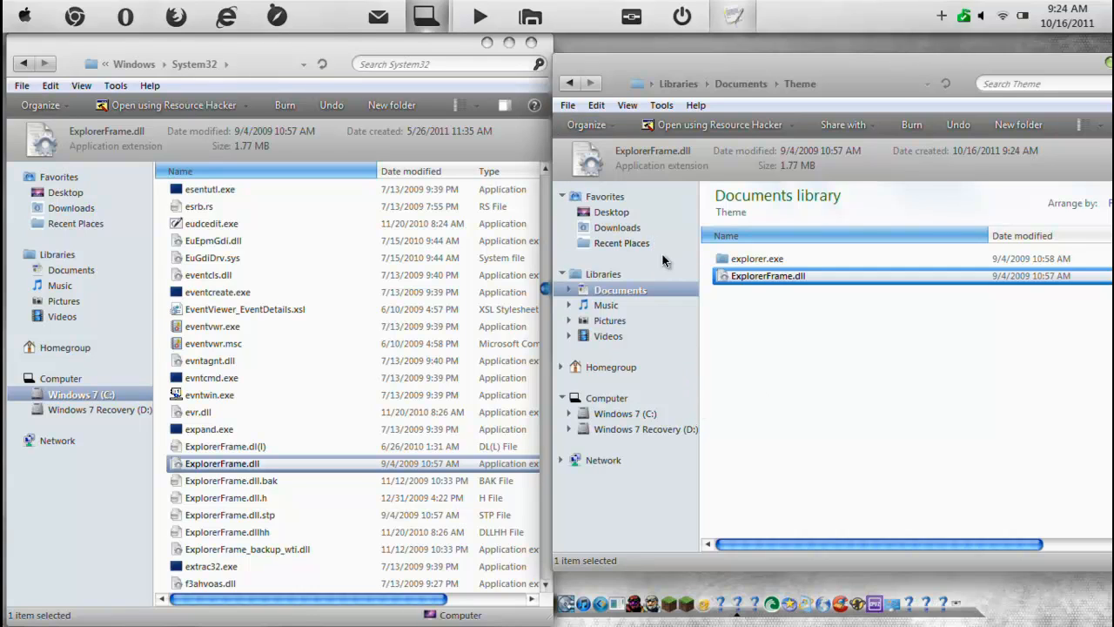
pyautogui.moveTo(616, 363)
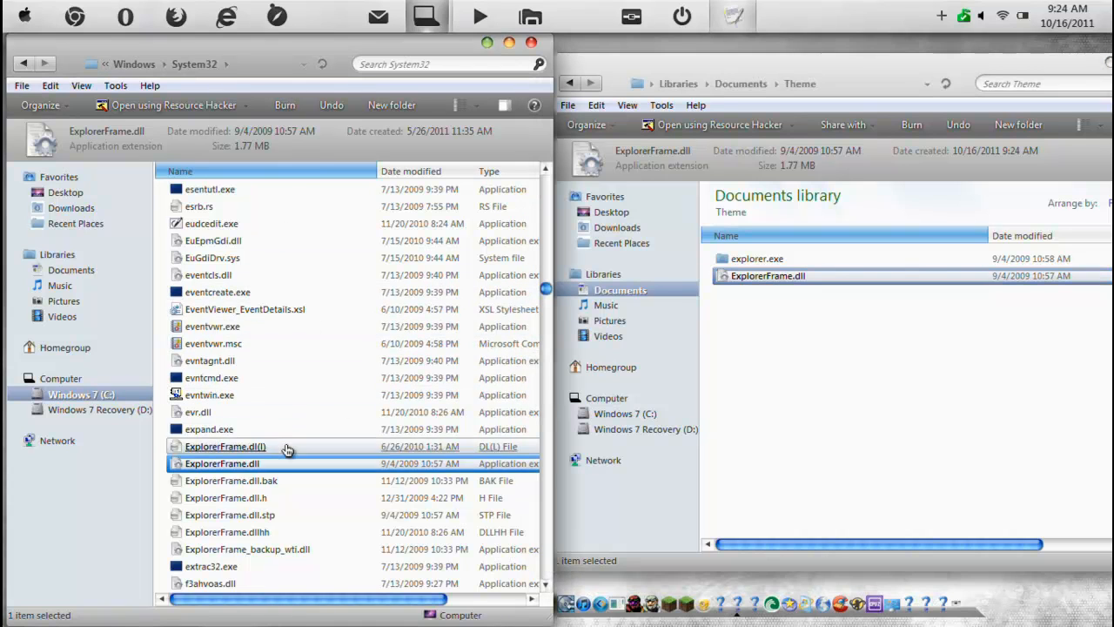
# Scroll System32 down to shell32.dl(l) and copy it into the Theme folder
pyautogui.scroll(-3)
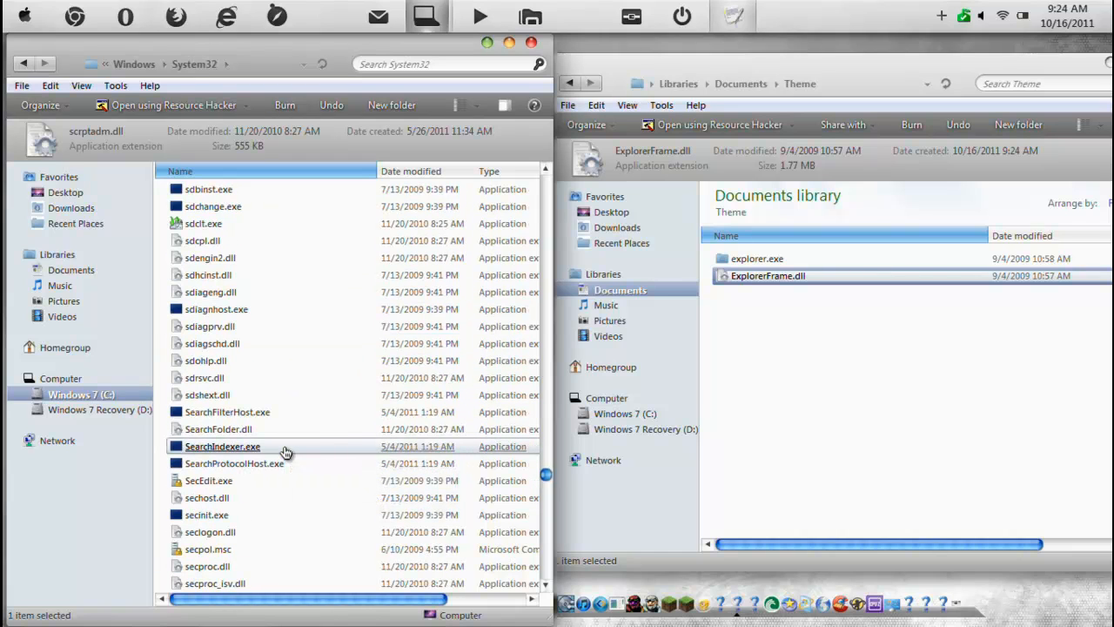
pyautogui.click(227, 412)
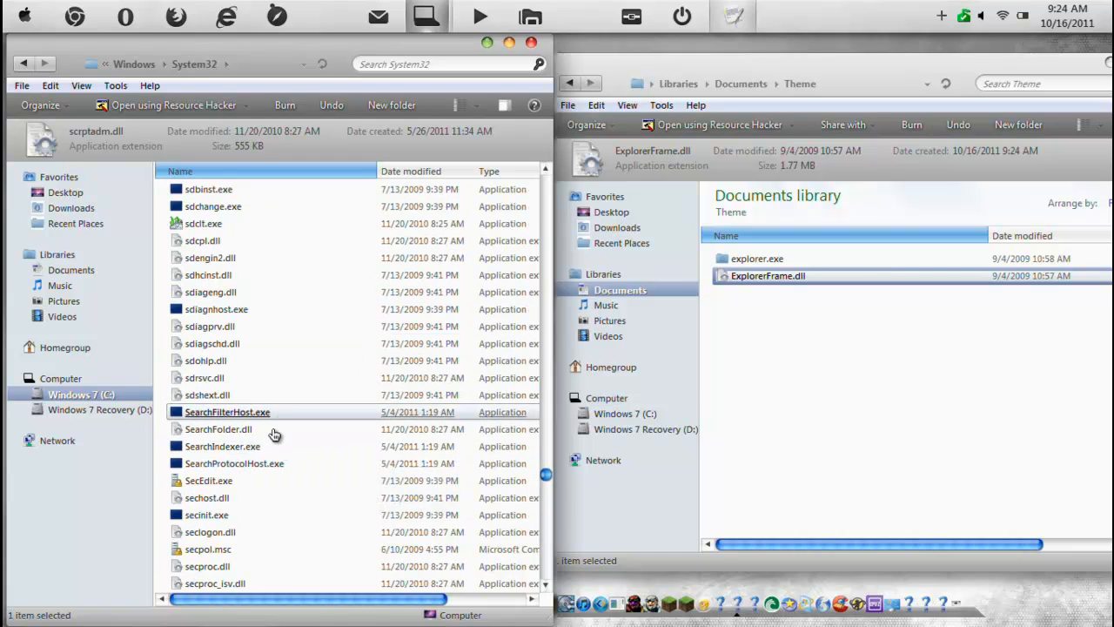
pyautogui.scroll(-3)
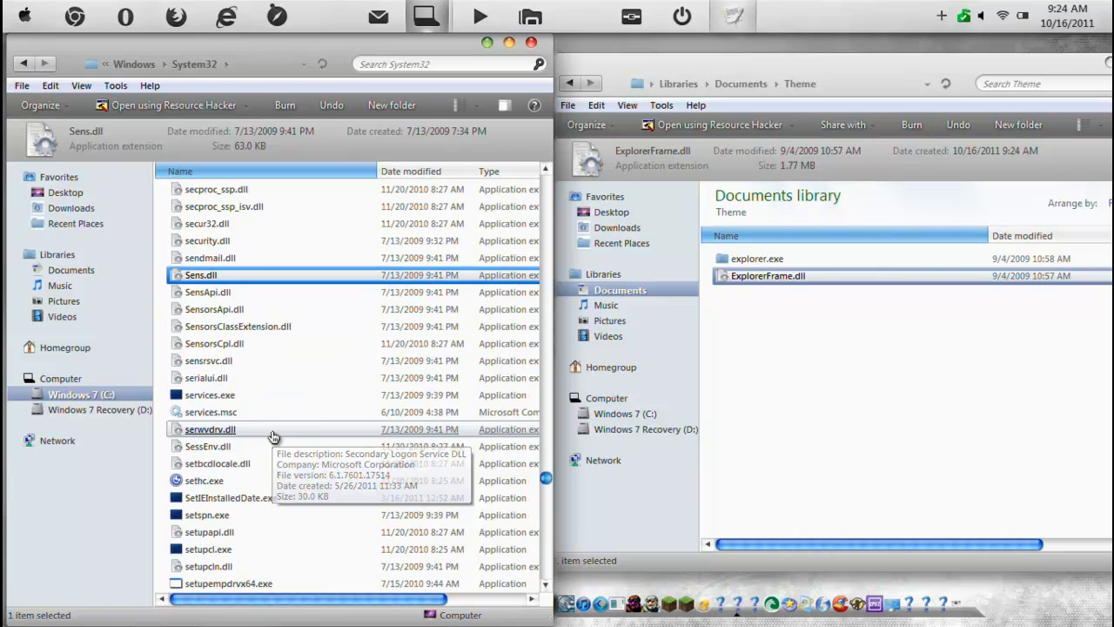
pyautogui.scroll(-3)
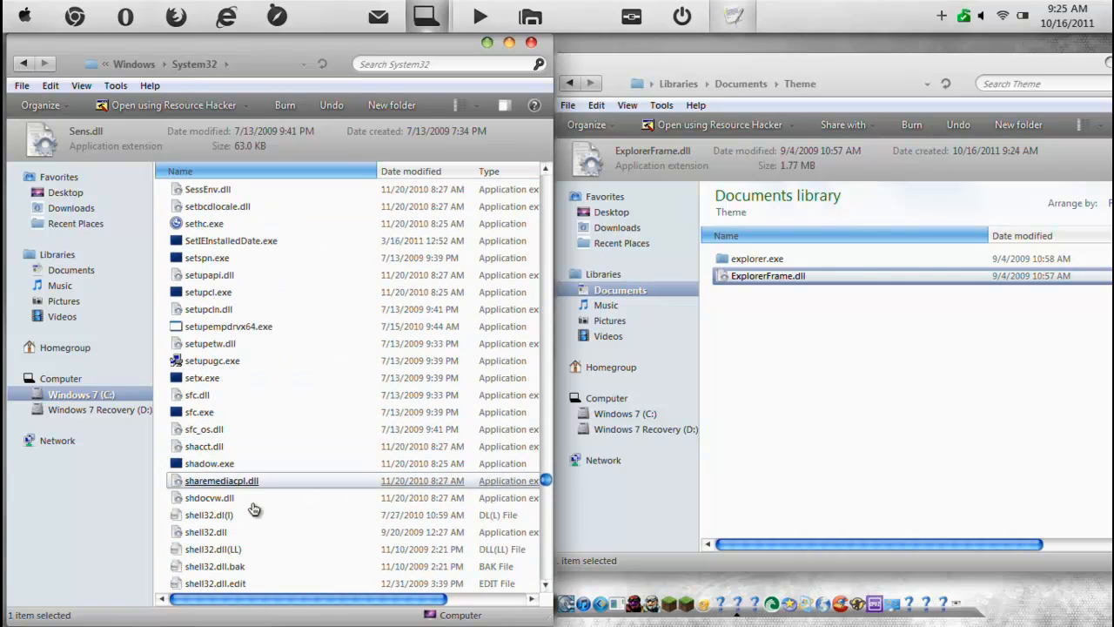
pyautogui.rightClick(205, 532)
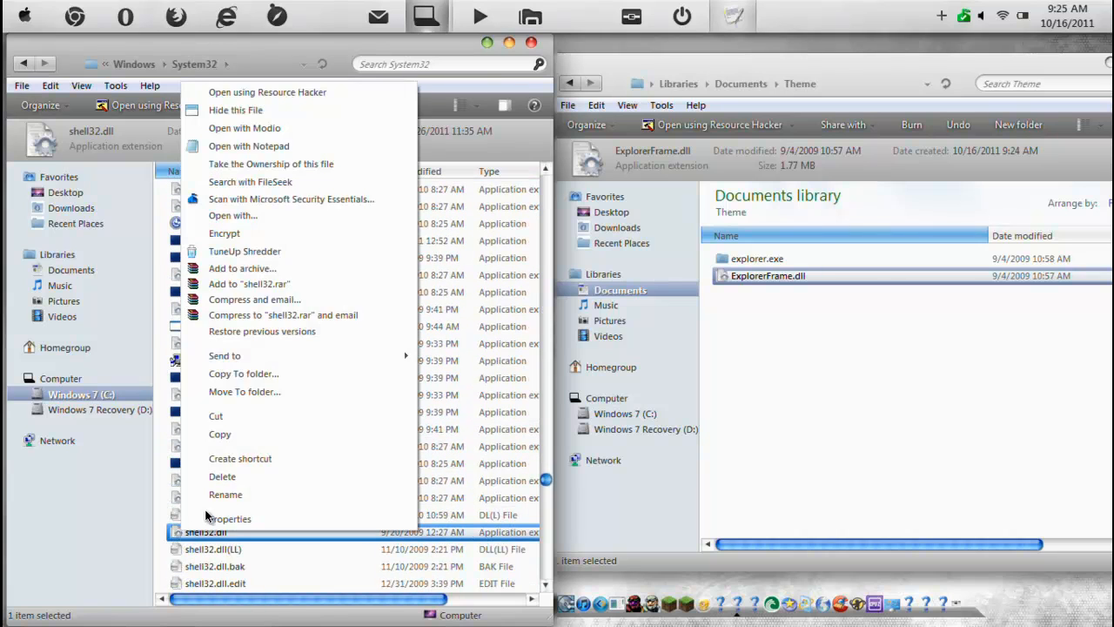
pyautogui.moveTo(226, 495)
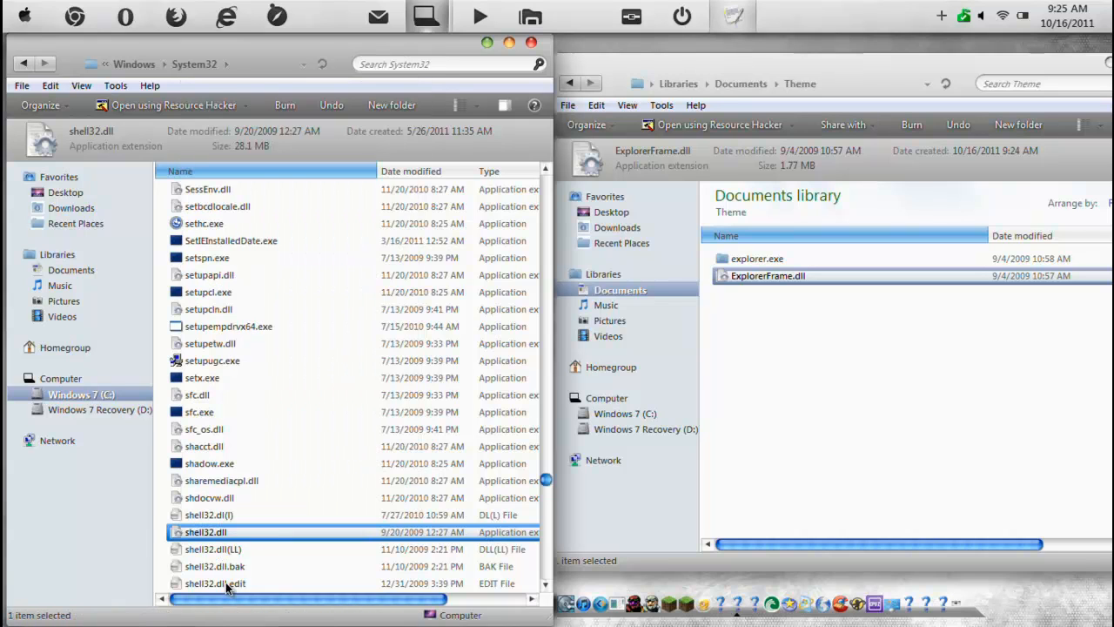
pyautogui.rightClick(208, 514)
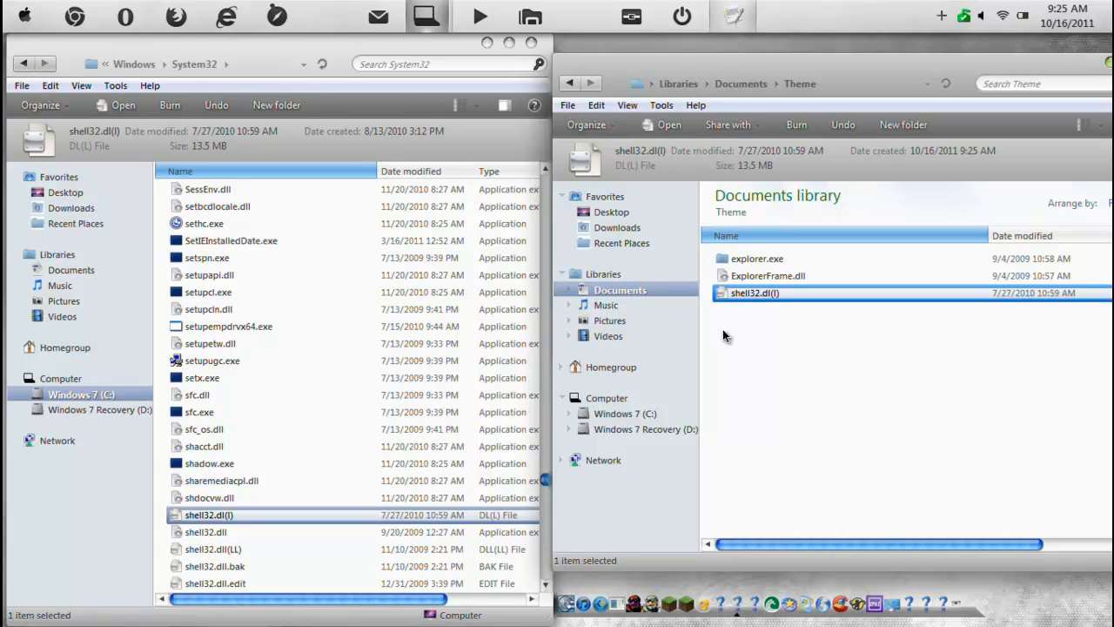
pyautogui.moveTo(225, 435)
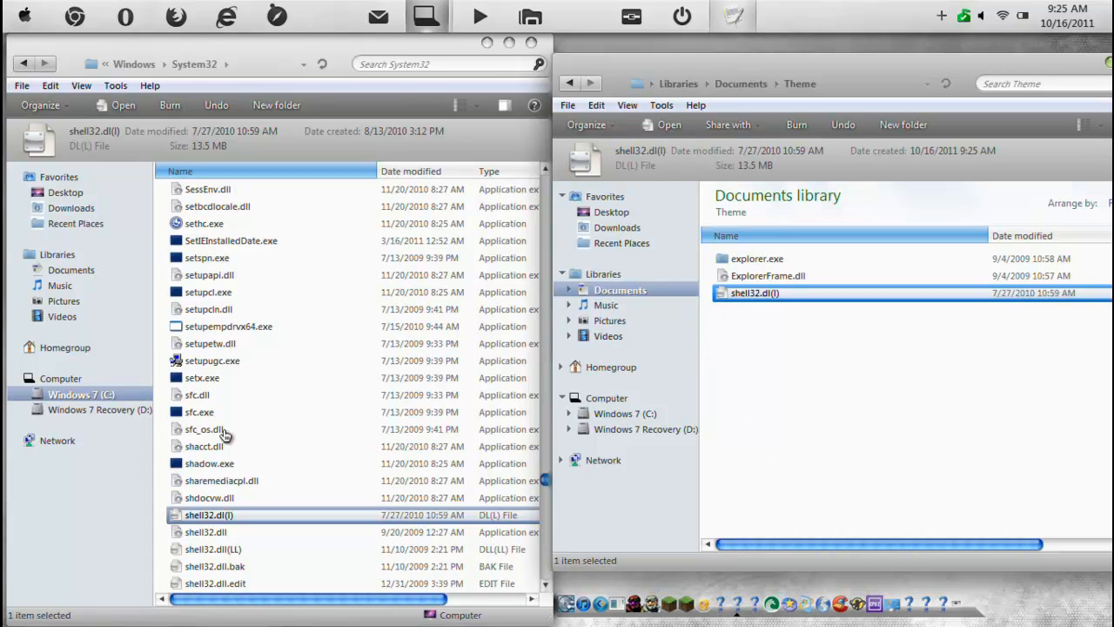
pyautogui.moveTo(265, 481)
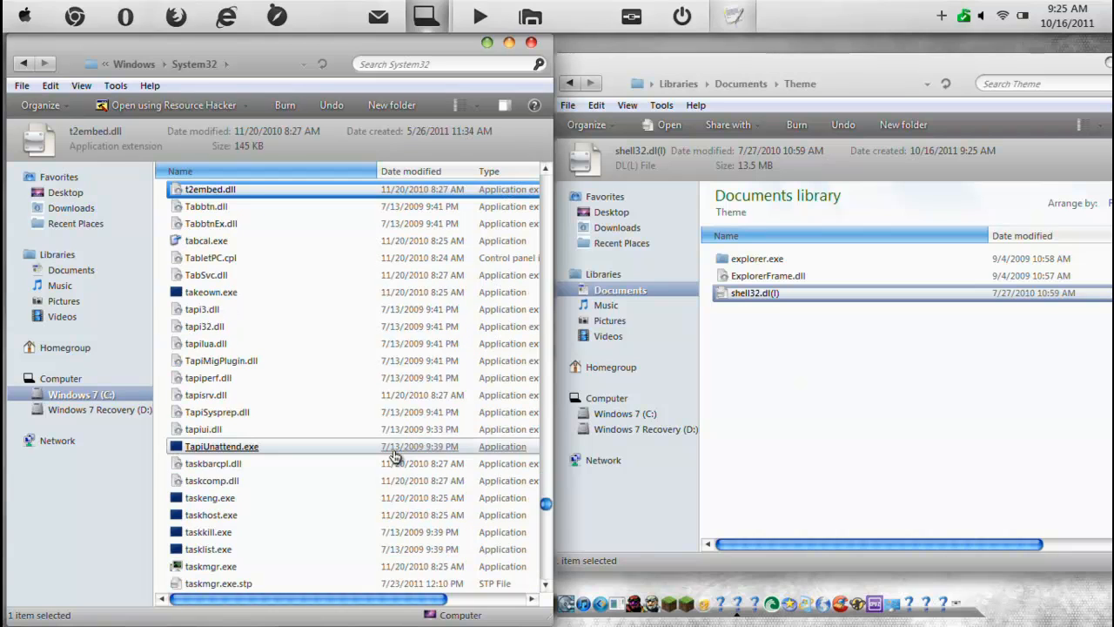
# Locate timedate.cpl in System32 and copy it
pyautogui.click(211, 292)
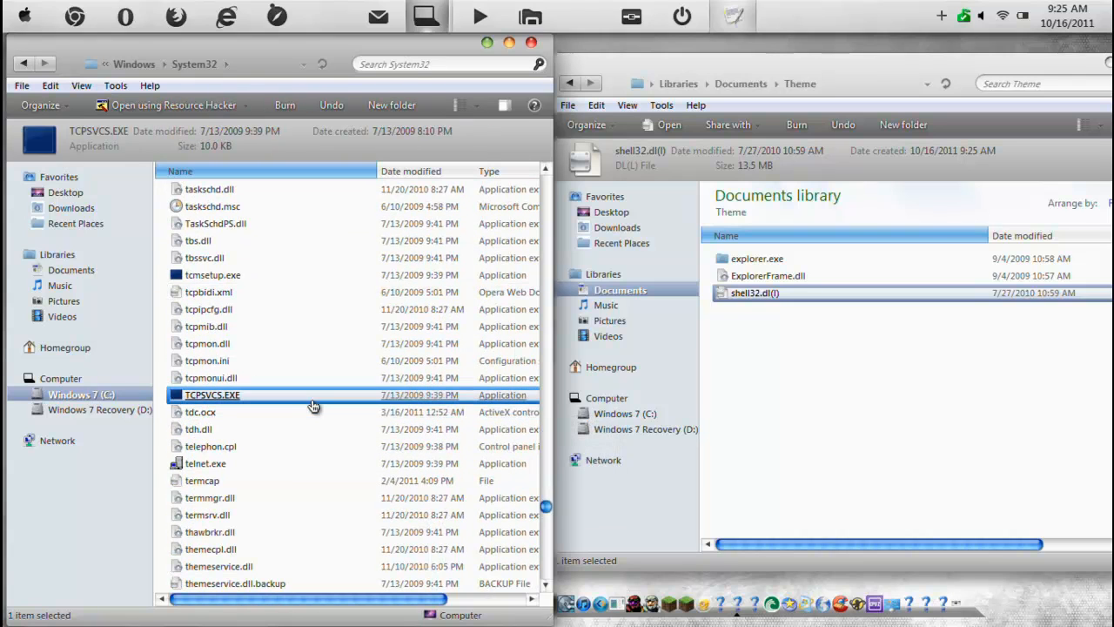
pyautogui.scroll(-3)
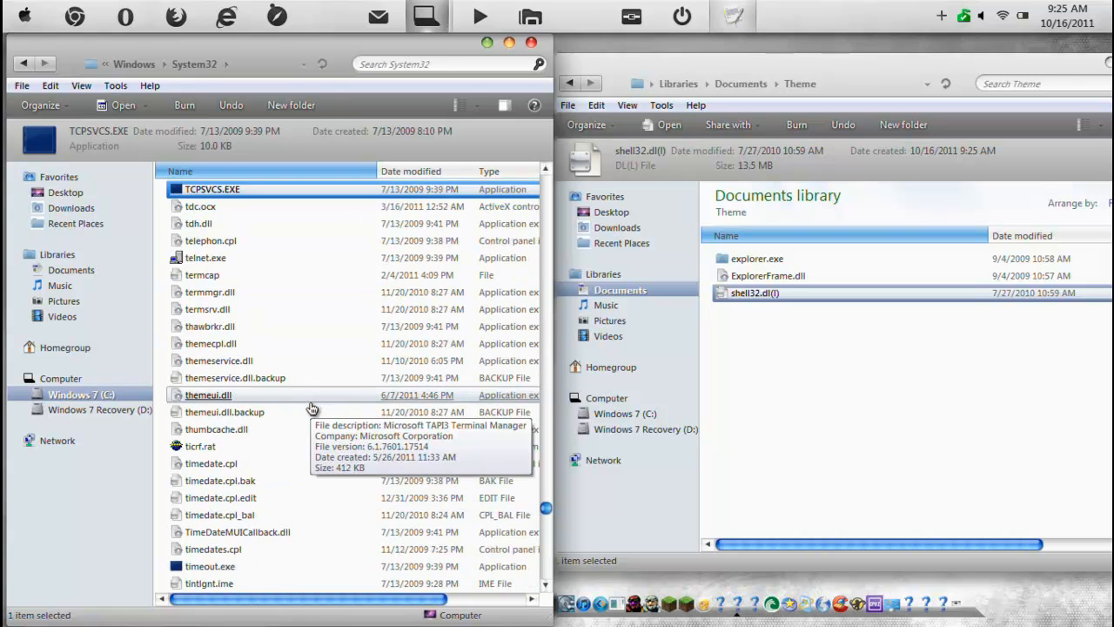
pyautogui.scroll(-3)
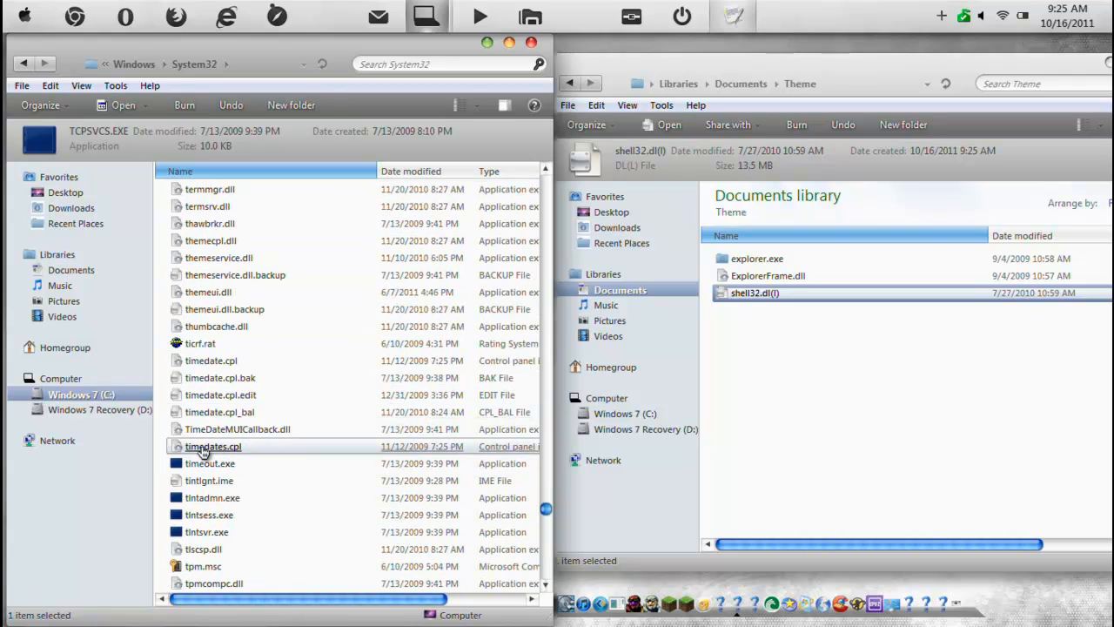
pyautogui.rightClick(212, 446)
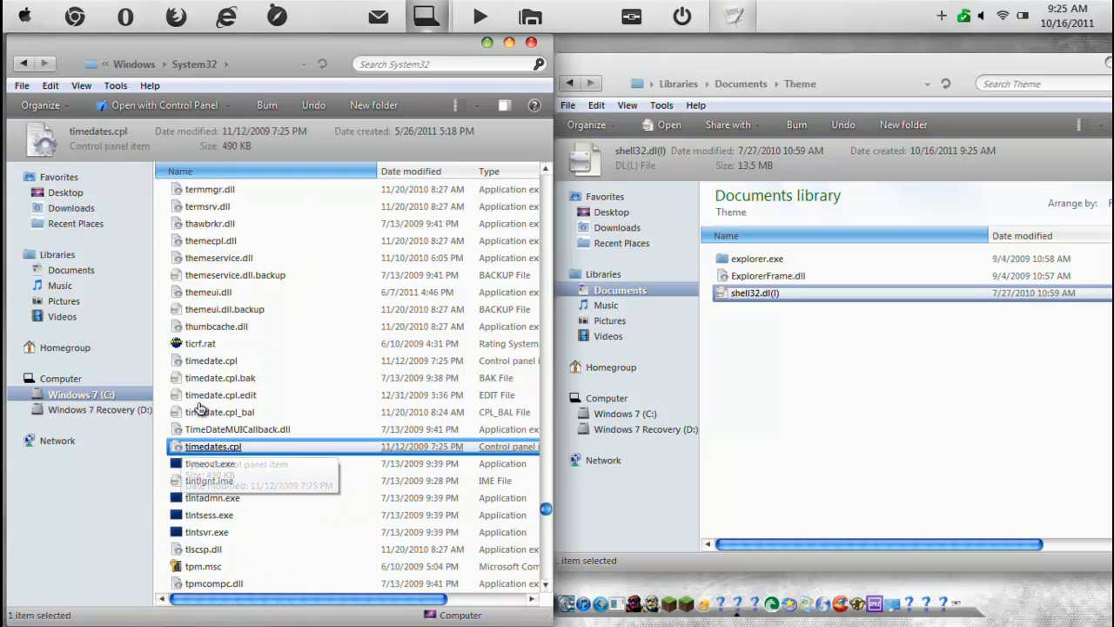
pyautogui.rightClick(212, 446)
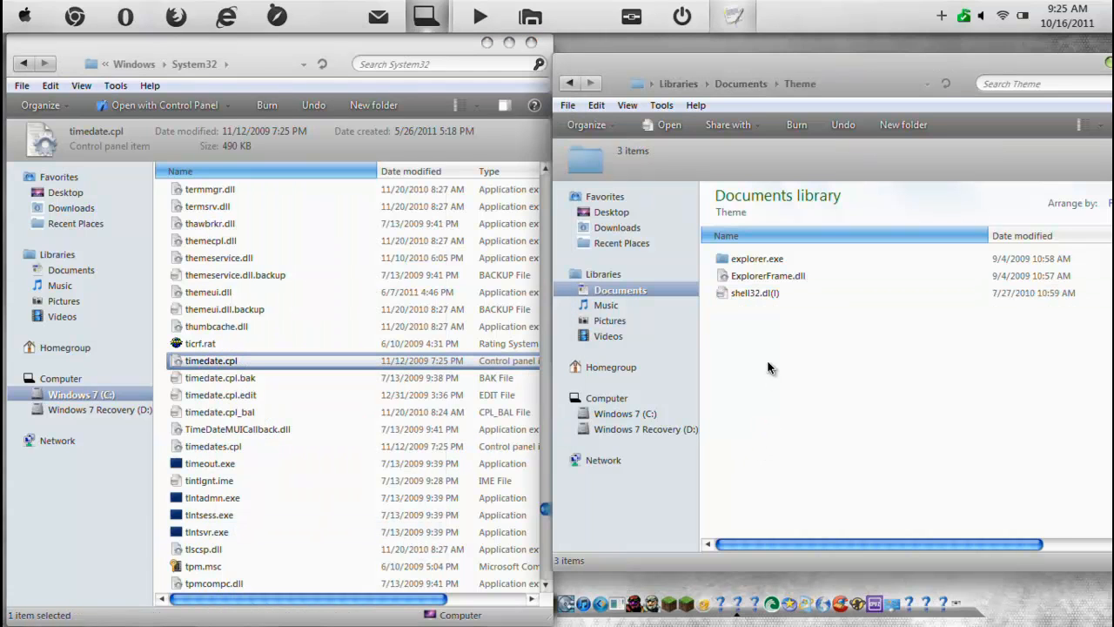
# Paste timedate.cpl into Theme and close the System32 window
pyautogui.rightClick(769, 366)
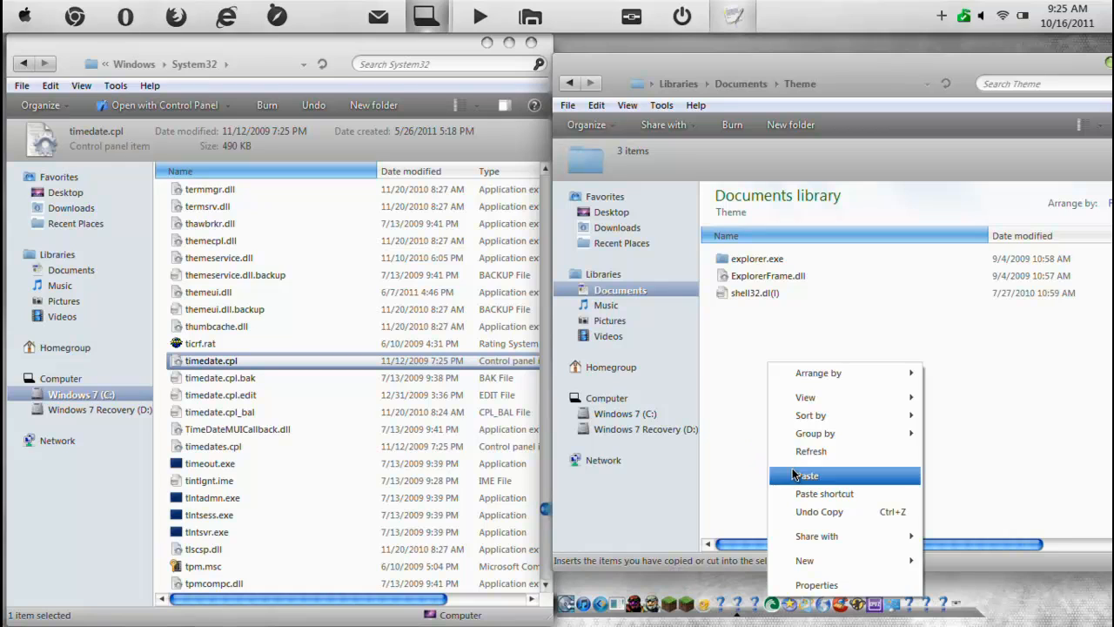
pyautogui.click(806, 476)
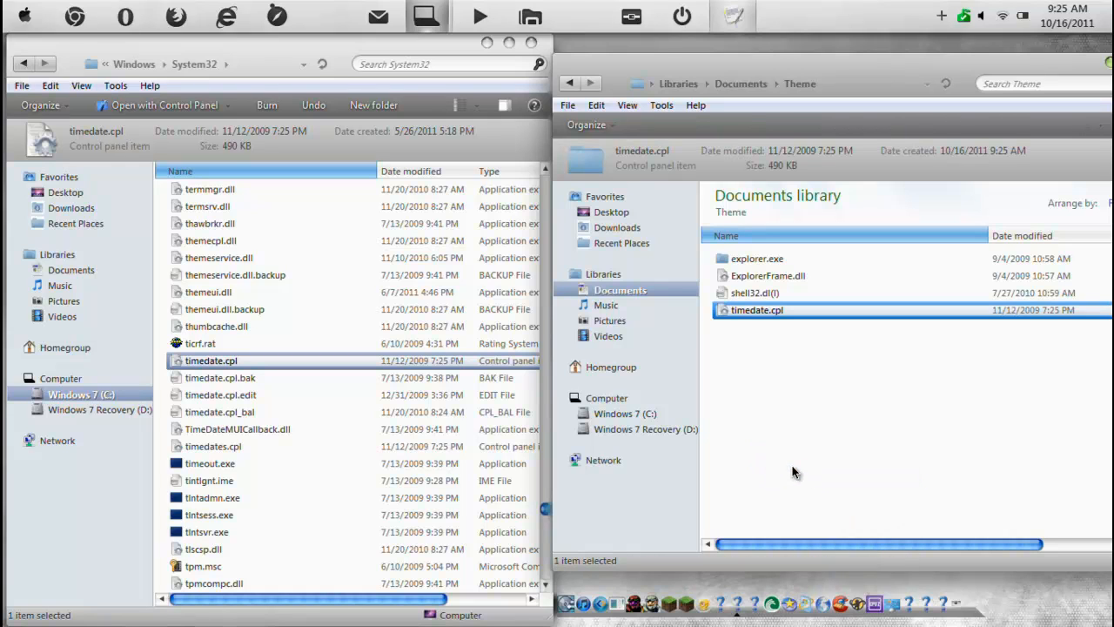
pyautogui.click(1067, 15)
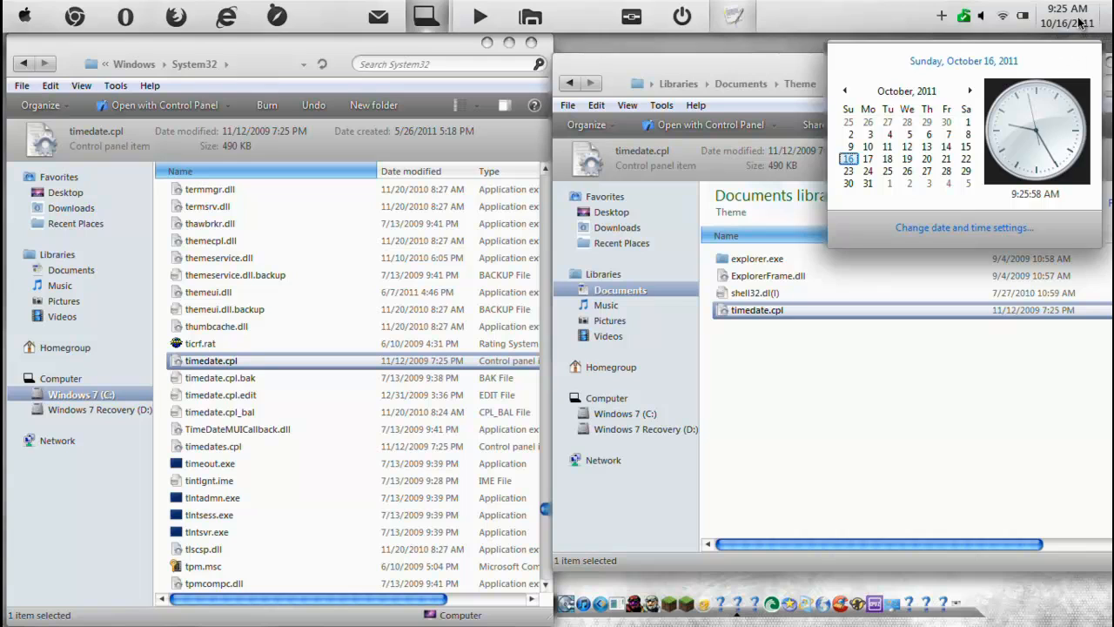
pyautogui.click(779, 65)
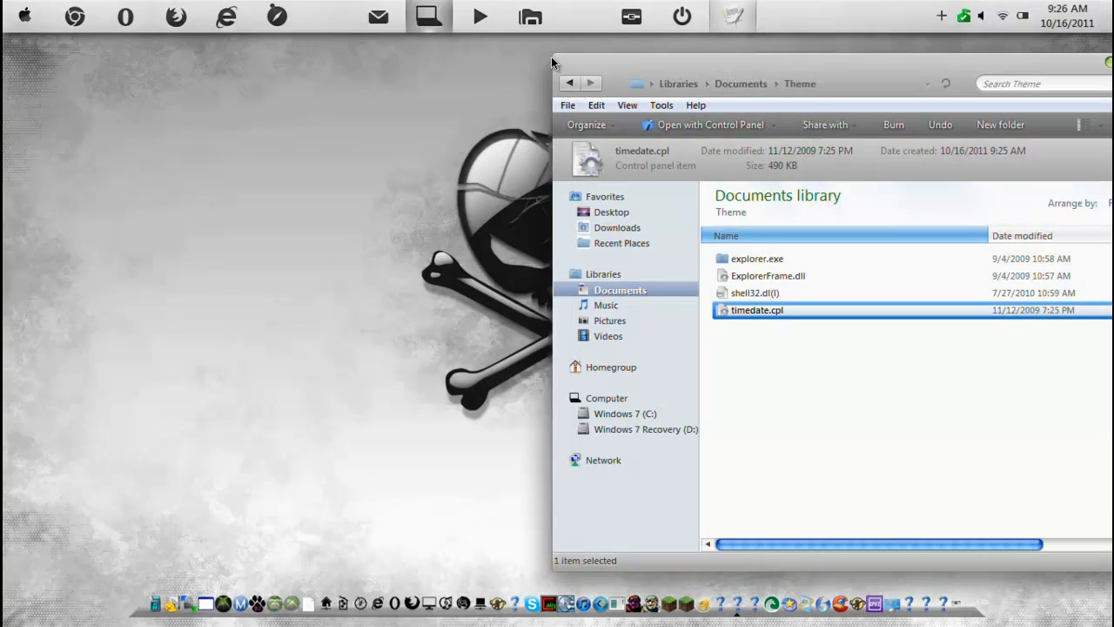
# Search 'resou' from the Start menu and launch Resource Hacker
pyautogui.click(23, 16)
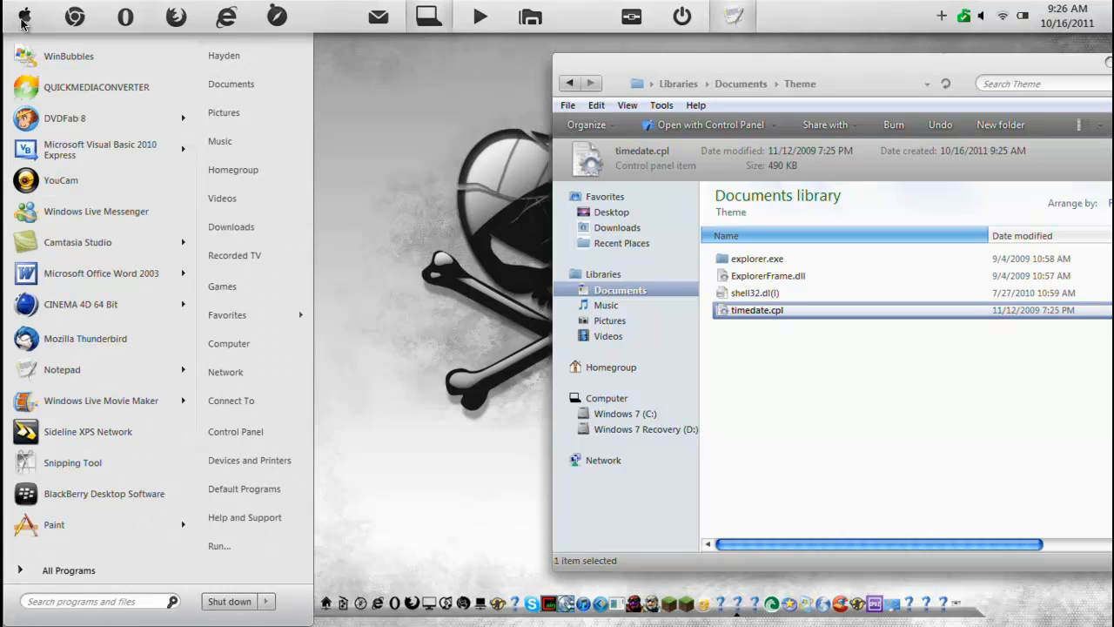
pyautogui.write('resou')
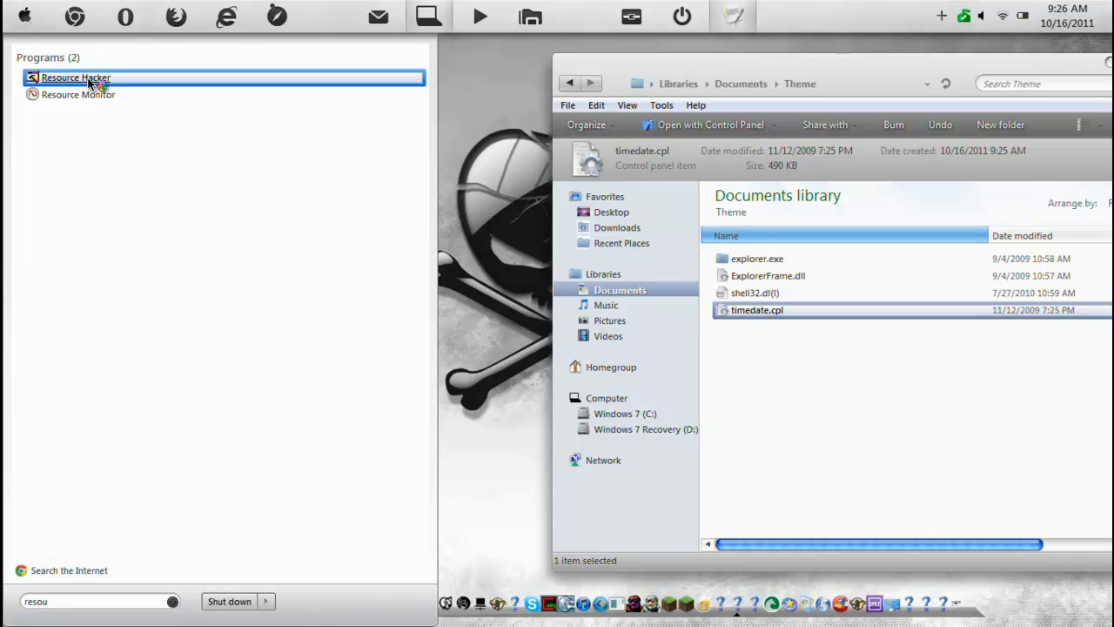
pyautogui.click(76, 78)
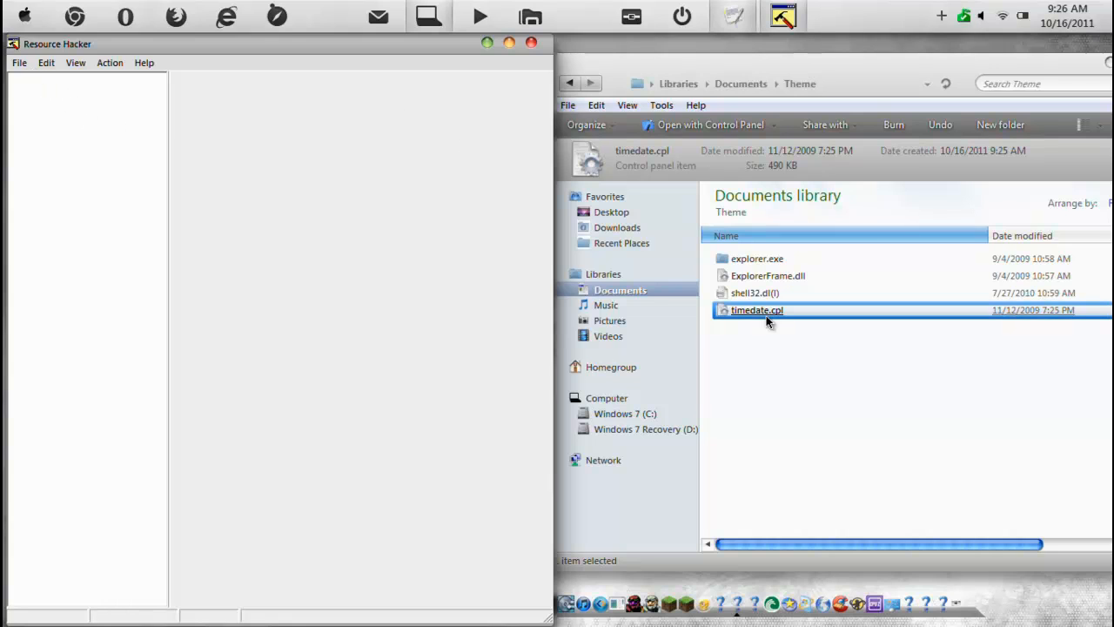
# Try timedate.cpl, then open ExplorerFrame.dll from Theme in Resource Hacker
pyautogui.doubleClick(756, 310)
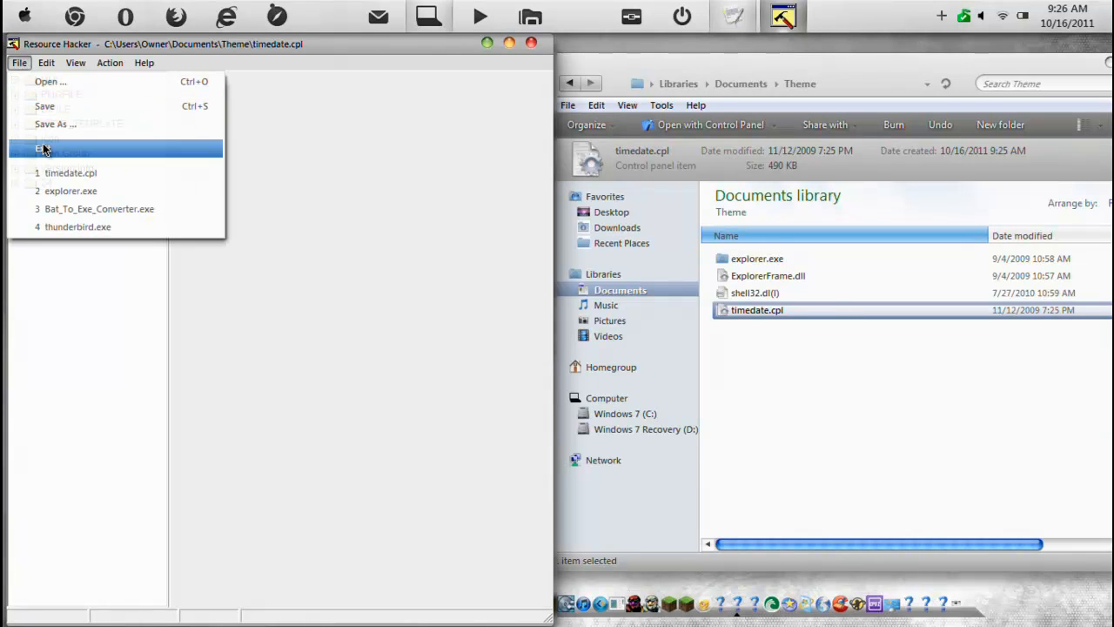
pyautogui.click(45, 62)
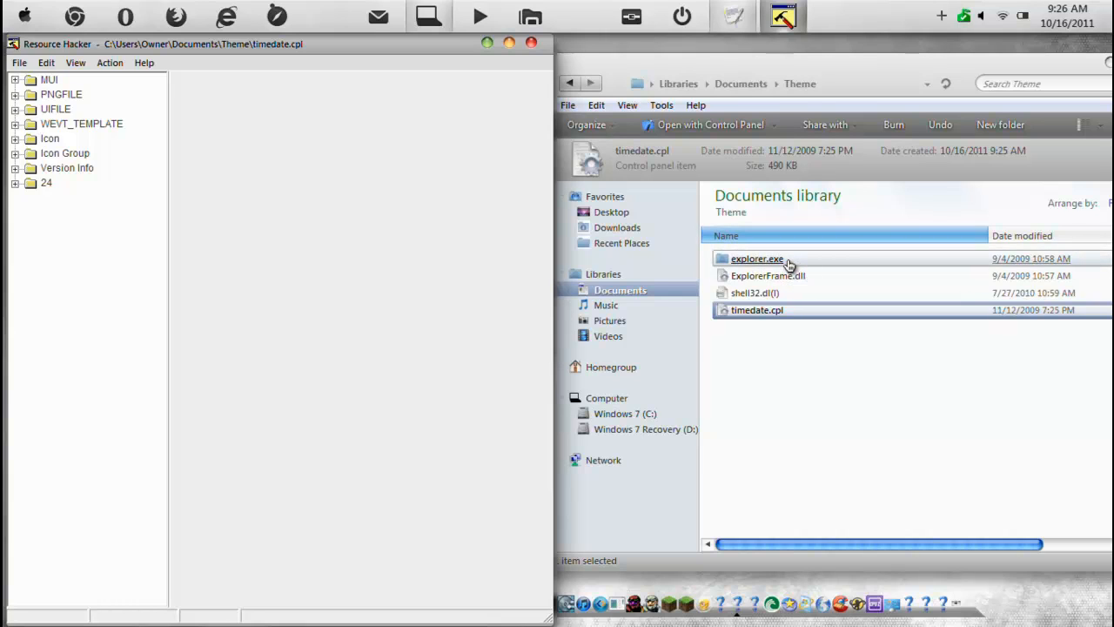
pyautogui.moveTo(768, 276)
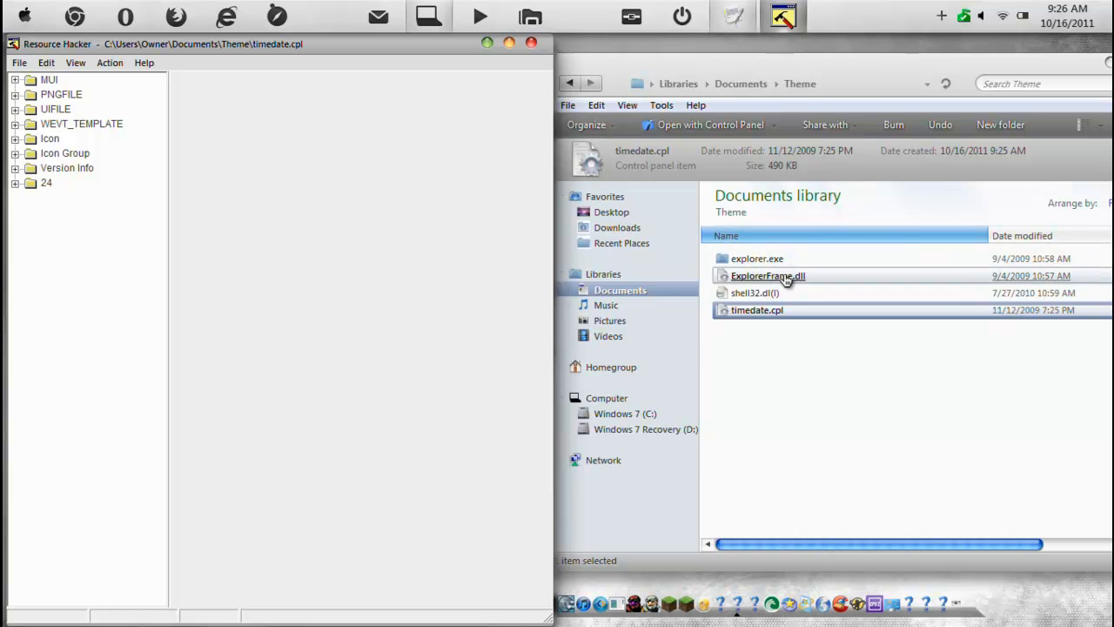
pyautogui.doubleClick(768, 275)
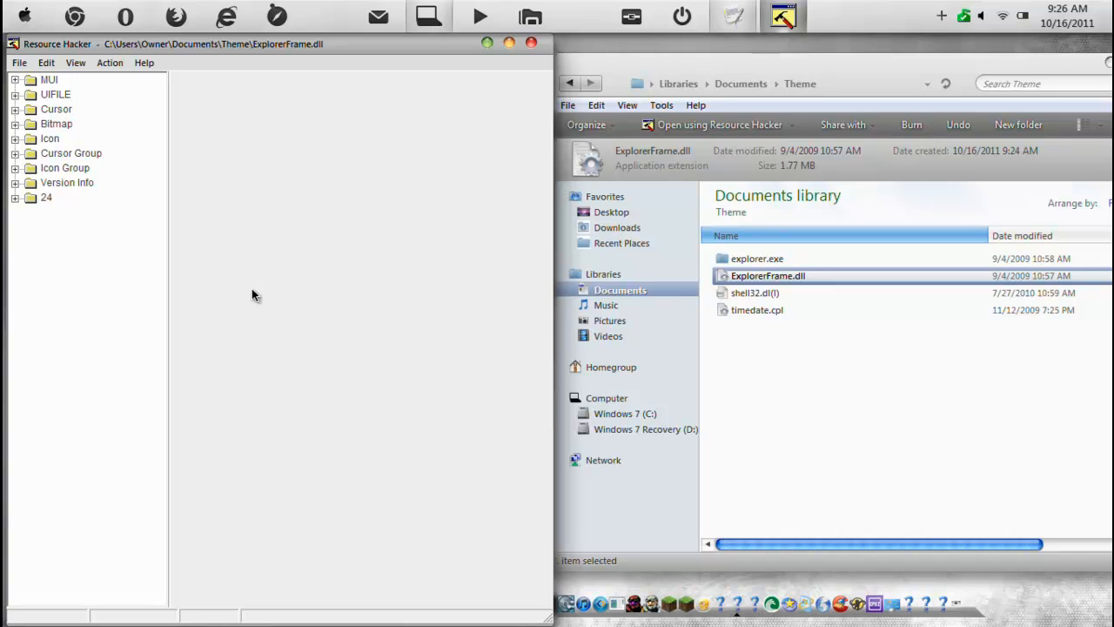
pyautogui.moveTo(266, 270)
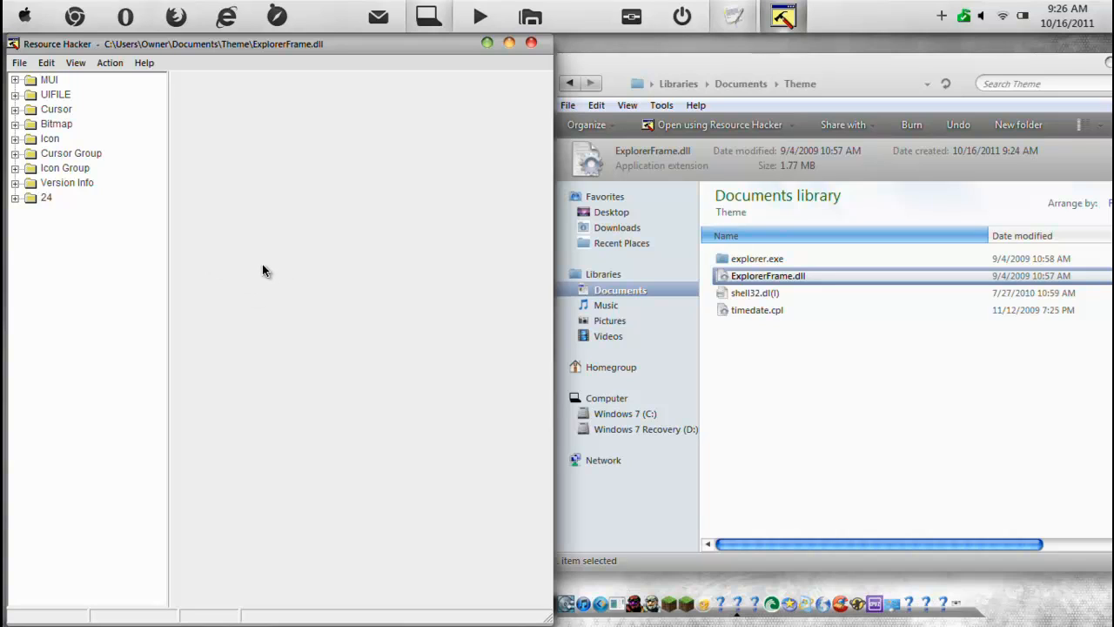
pyautogui.moveTo(77, 209)
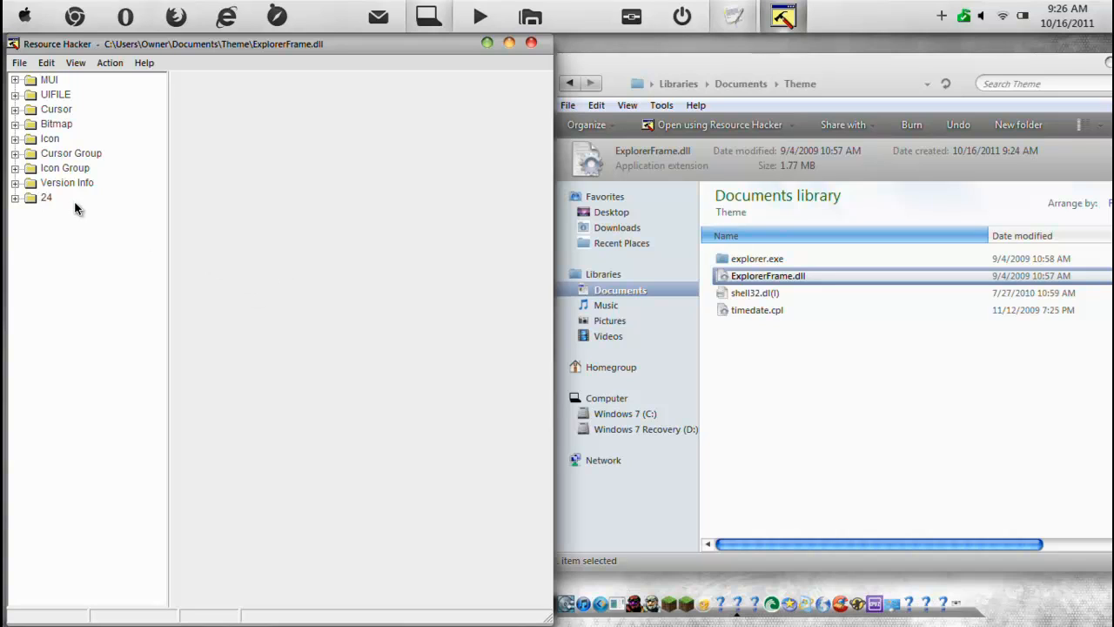
pyautogui.moveTo(42, 139)
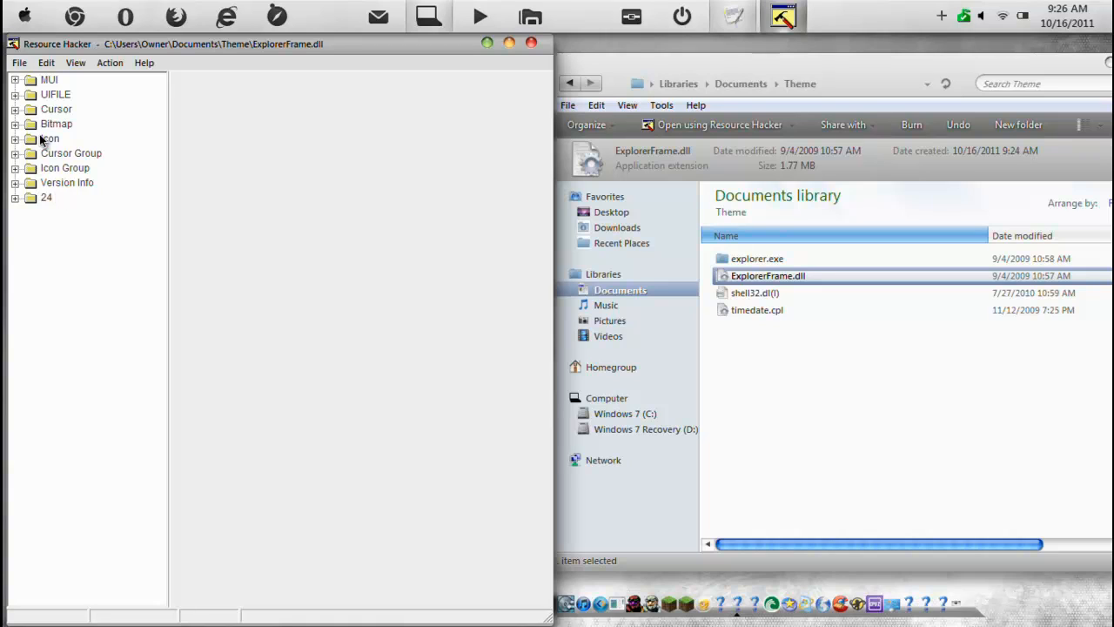
pyautogui.moveTo(19, 167)
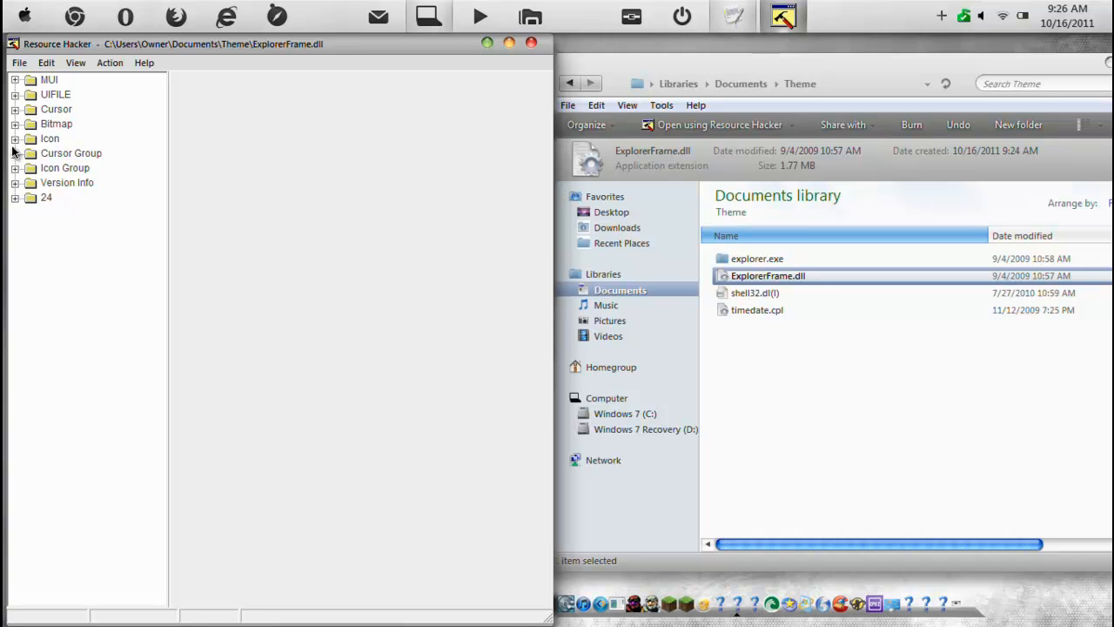
# Expand ExplorerFrame.dll's Icon group and icon entries 20, 19 and 15, previewing the house icon
pyautogui.click(15, 139)
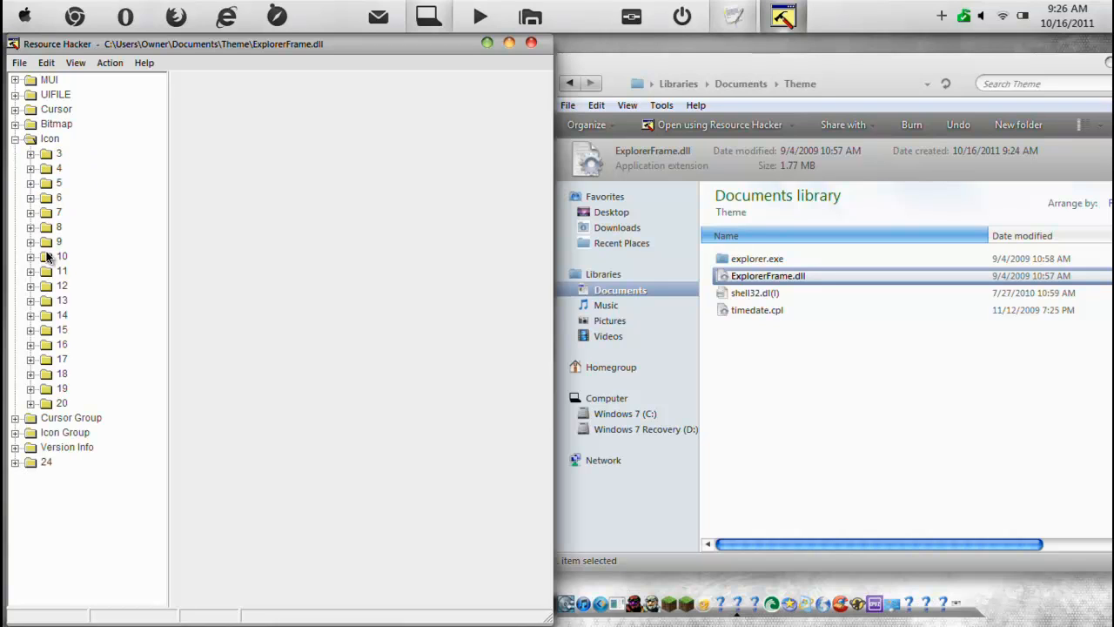
pyautogui.moveTo(36, 401)
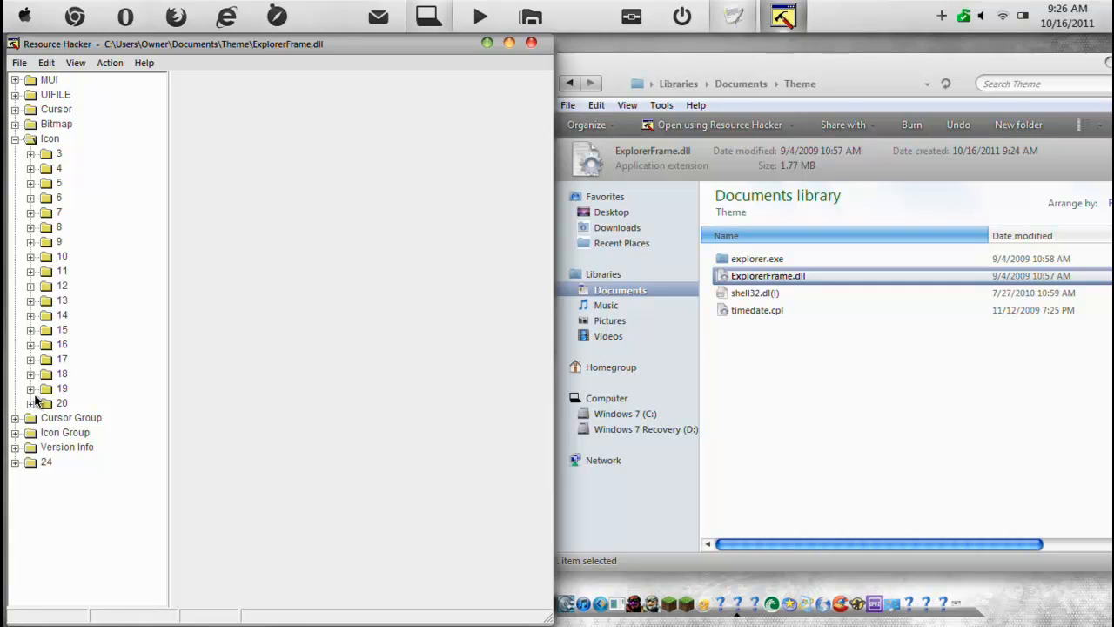
pyautogui.click(30, 402)
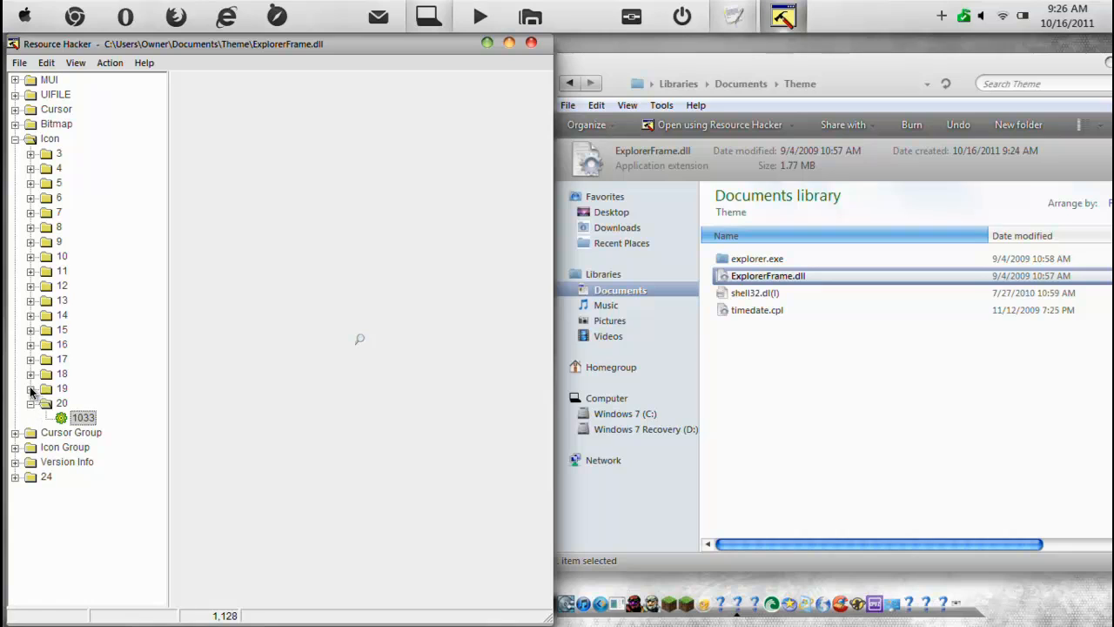
pyautogui.click(29, 374)
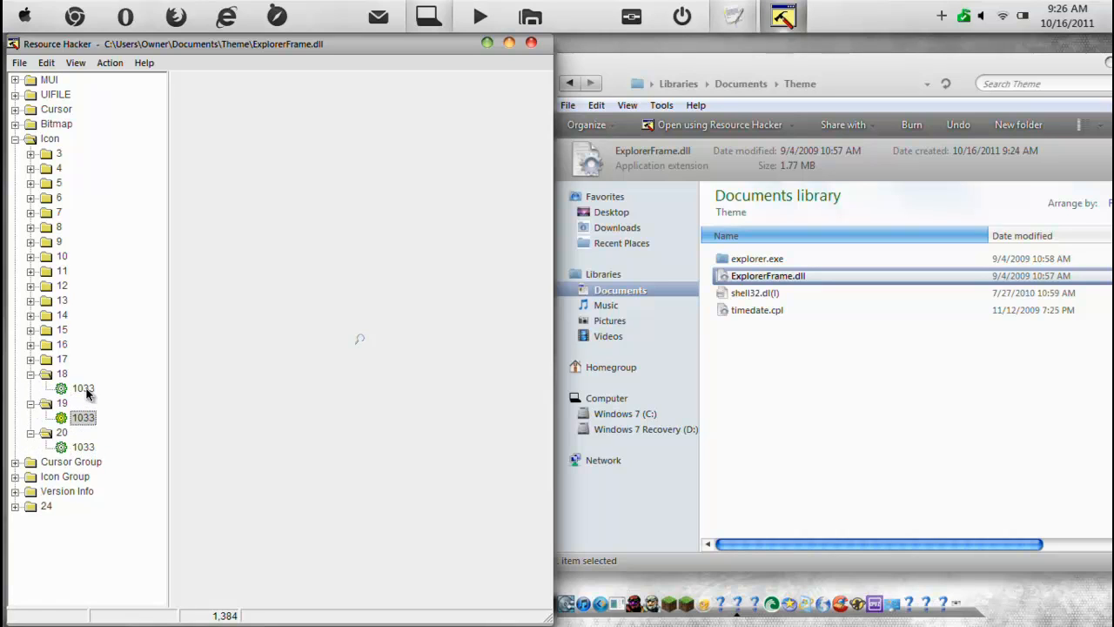
pyautogui.click(62, 359)
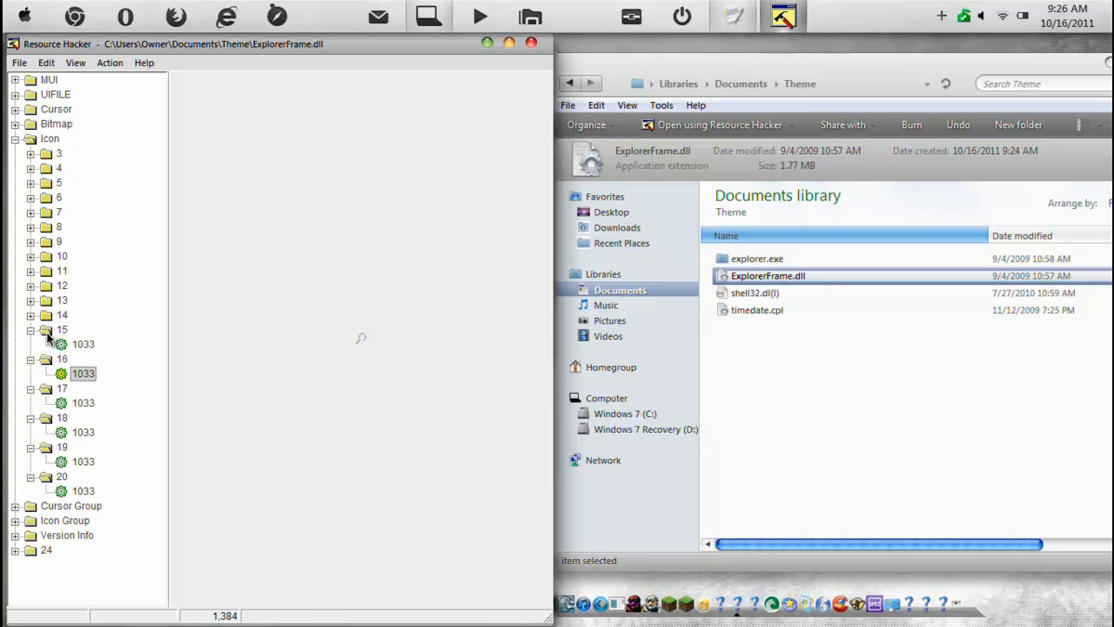
pyautogui.click(30, 153)
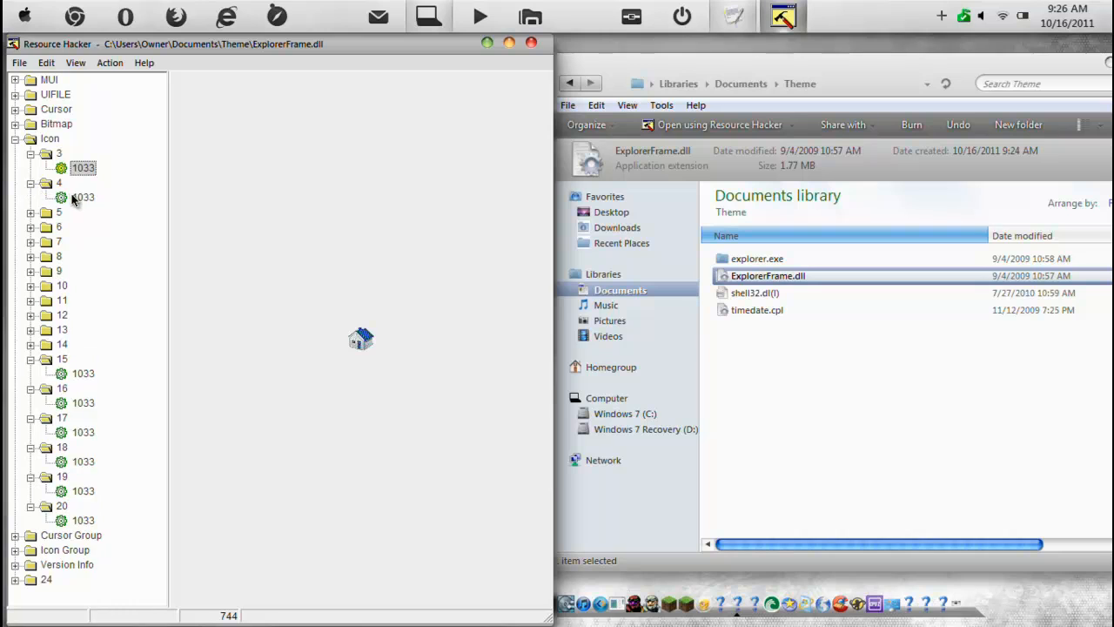
# Expand Bitmap entries 577–580 and preview bitmap 578's 1033 arrows image, then open Action
pyautogui.click(82, 197)
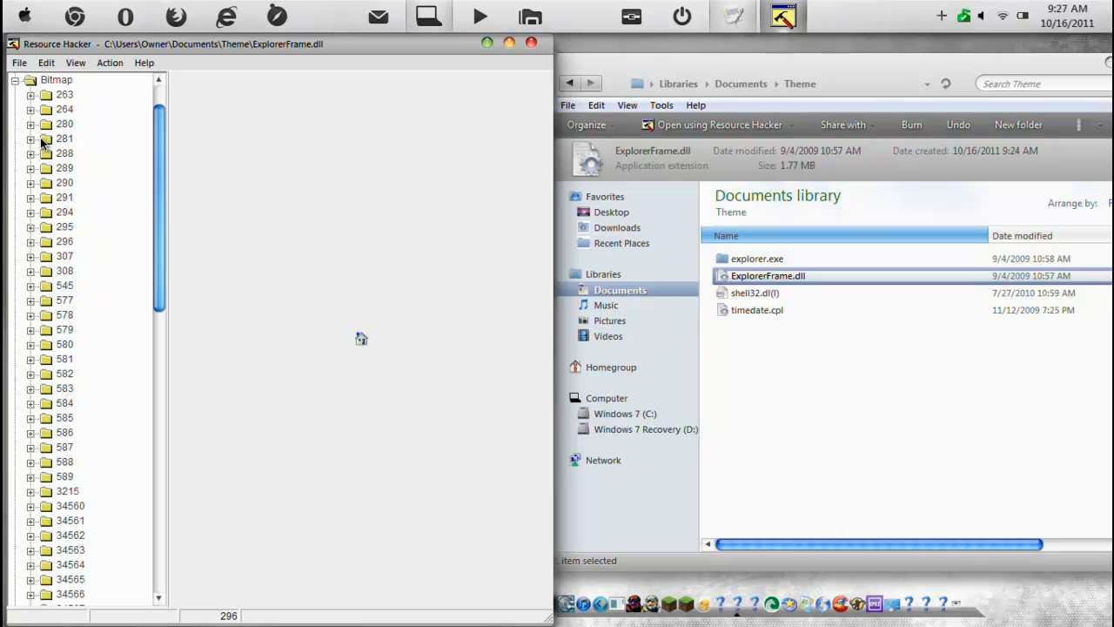
pyautogui.scroll(-3)
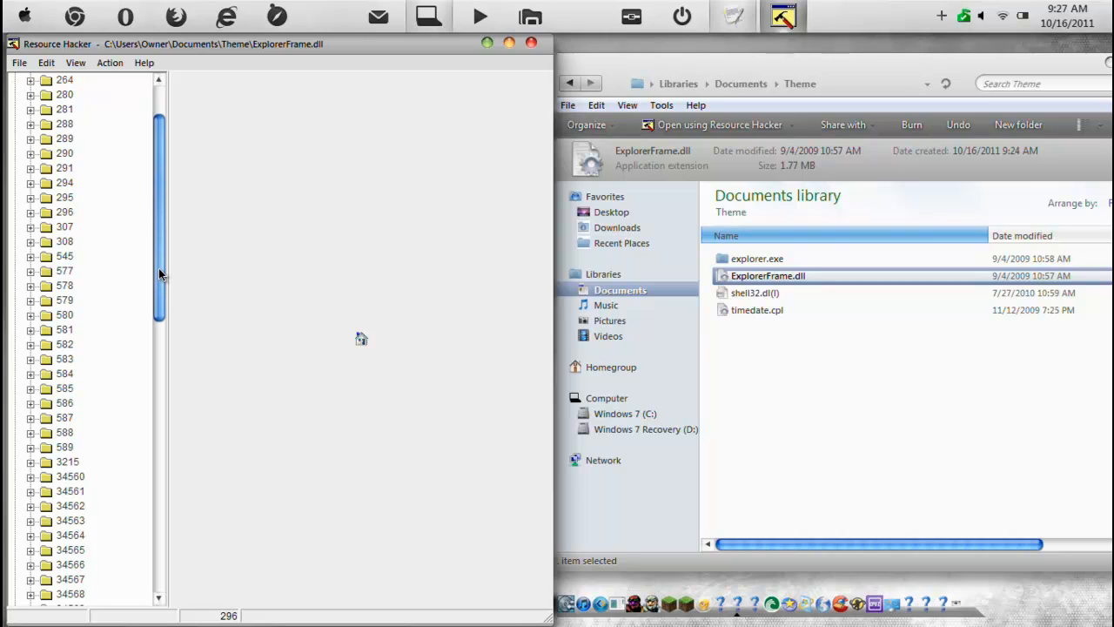
pyautogui.click(31, 286)
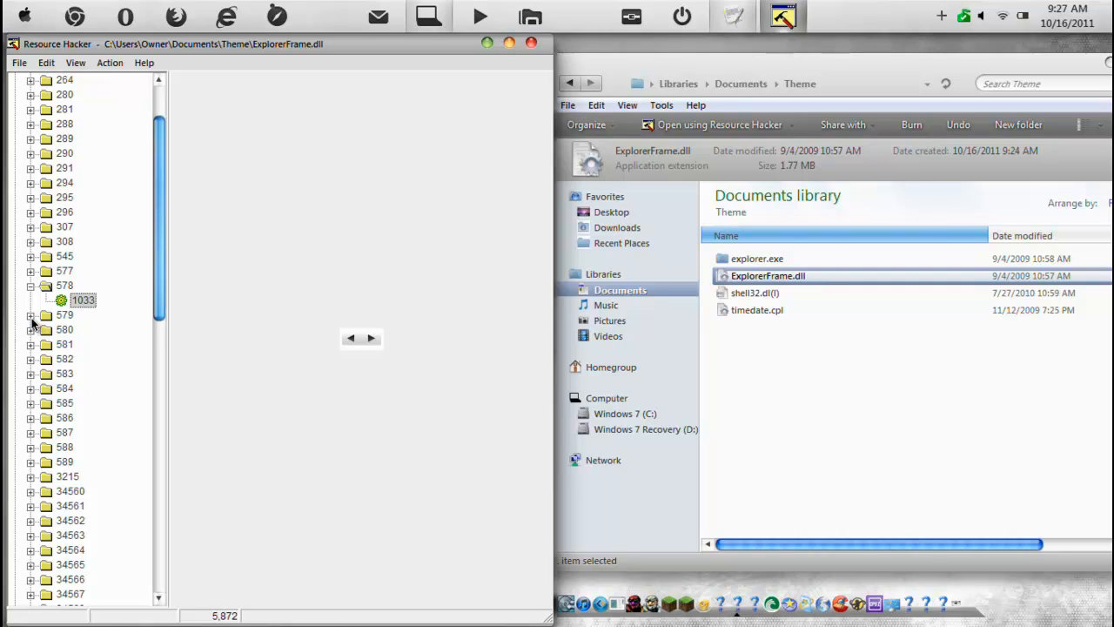
pyautogui.click(30, 315)
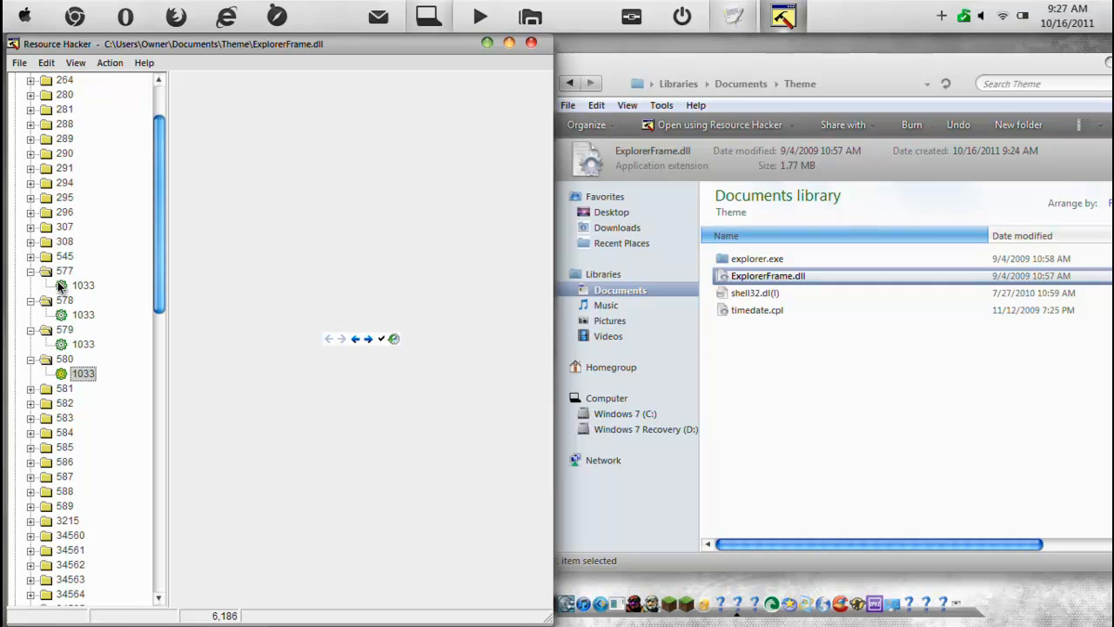
pyautogui.click(82, 315)
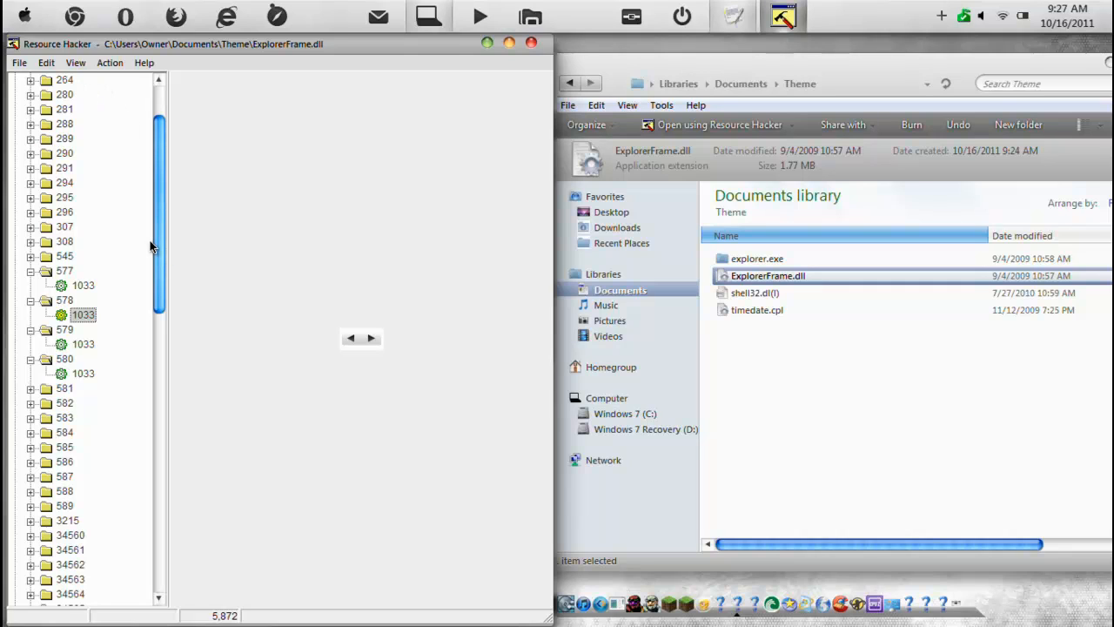
pyautogui.click(755, 292)
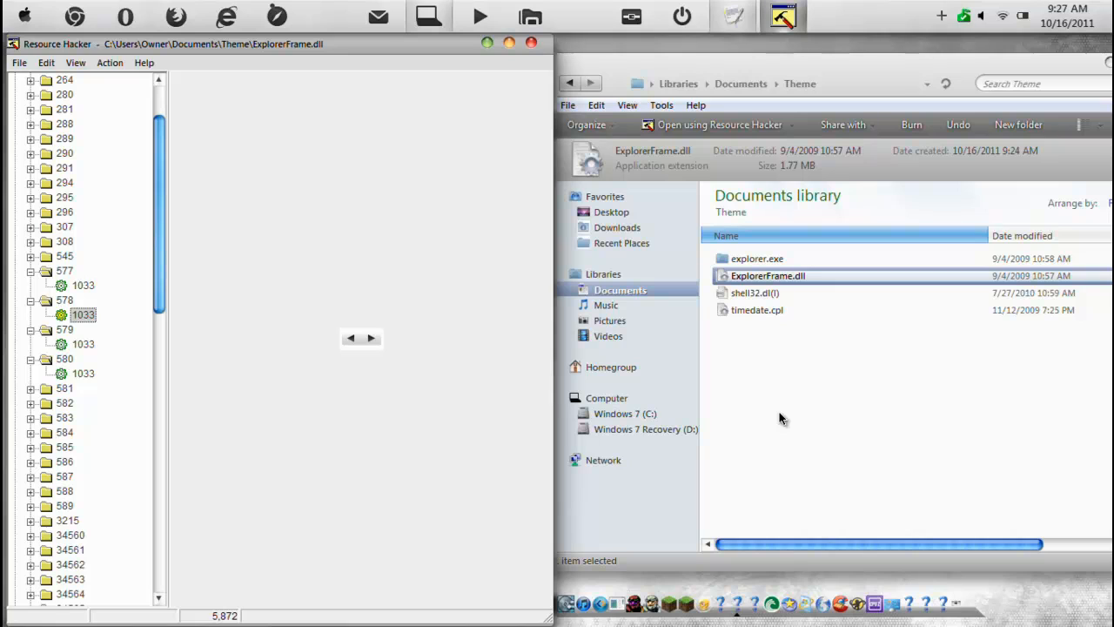
pyautogui.moveTo(174, 122)
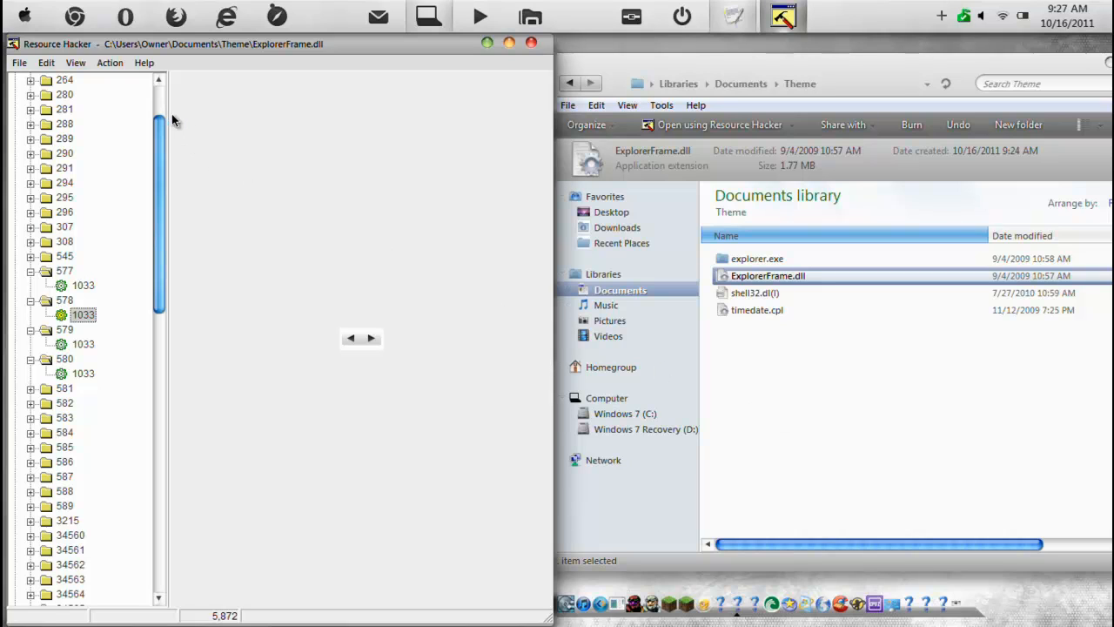
pyautogui.click(110, 62)
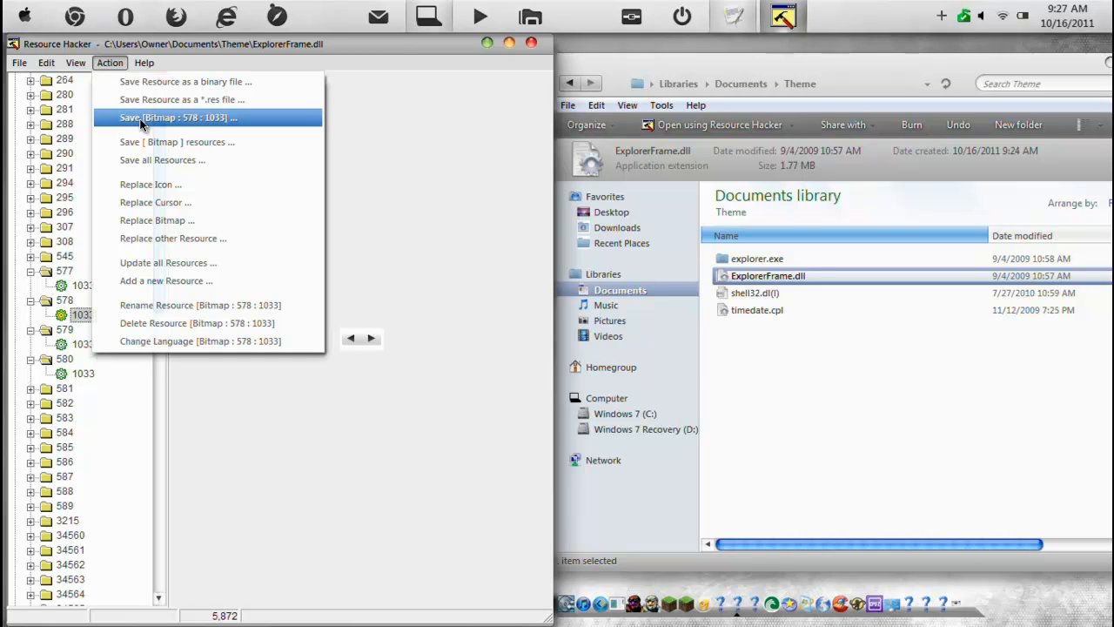
pyautogui.moveTo(152, 143)
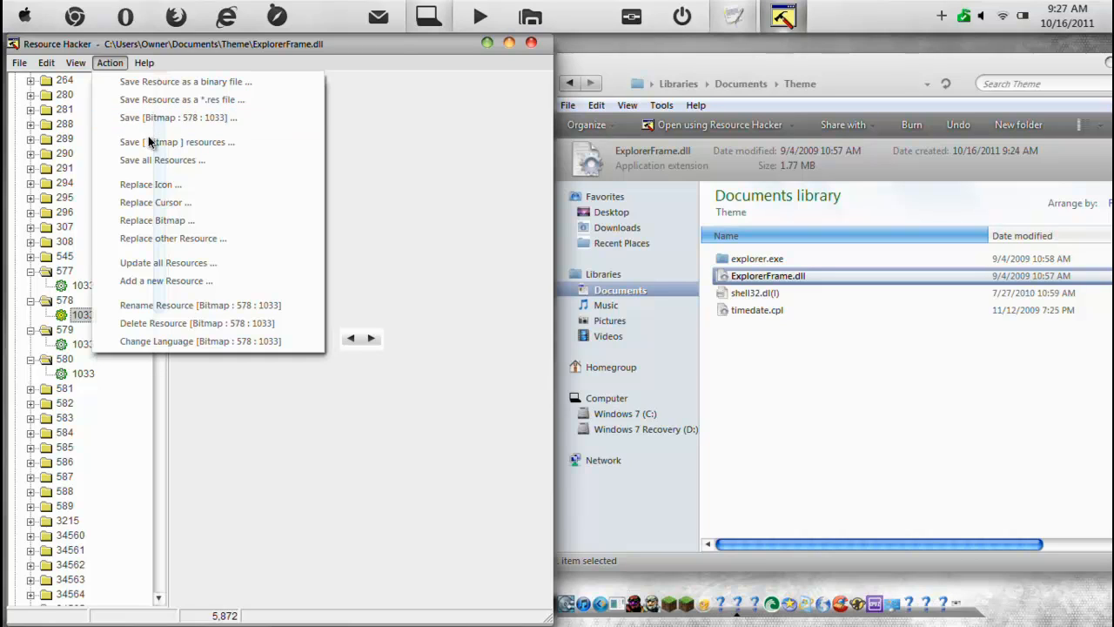
pyautogui.moveTo(150, 184)
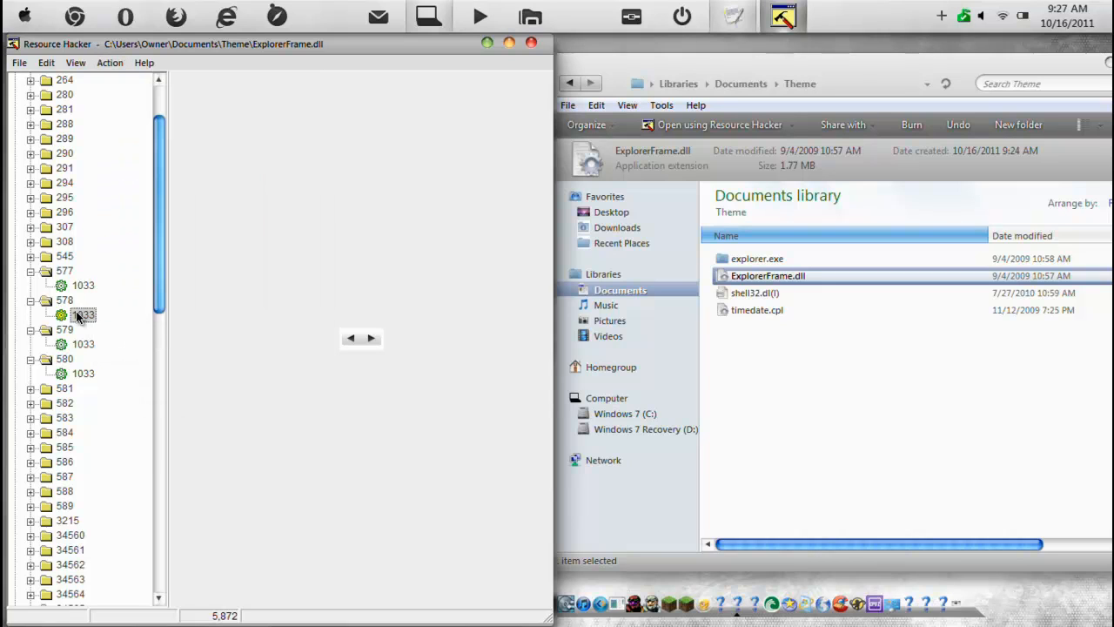
# Right-click bitmap 578's 1033 entry to bring up Replace Resource
pyautogui.rightClick(84, 314)
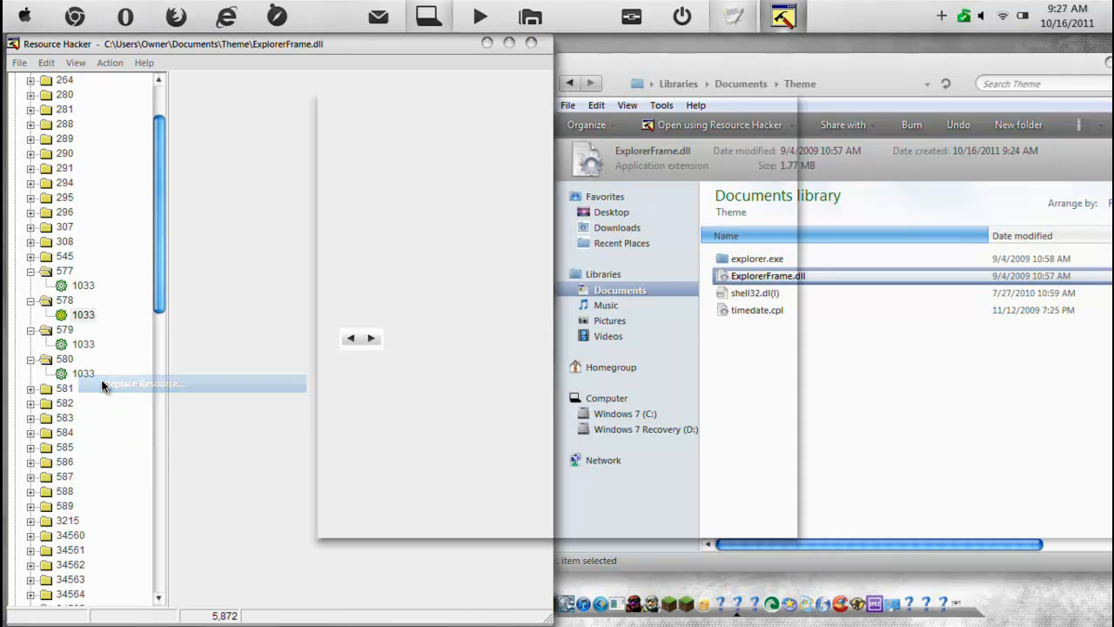
# Browse to the Pictures library for a new bitmap, then cancel and close without replacing
pyautogui.click(144, 384)
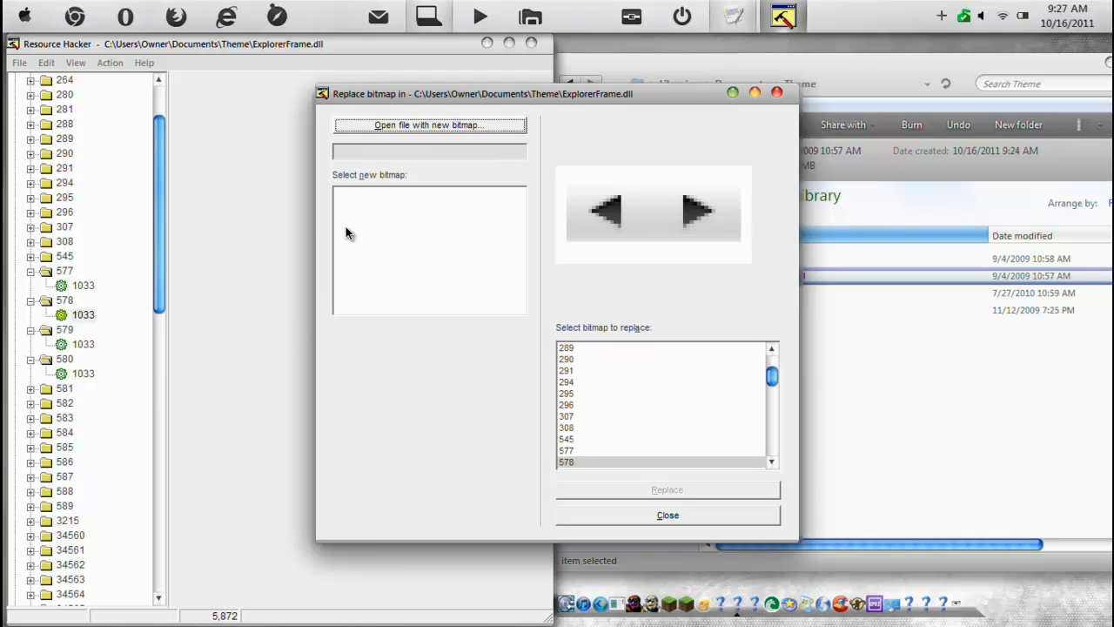
pyautogui.moveTo(641, 492)
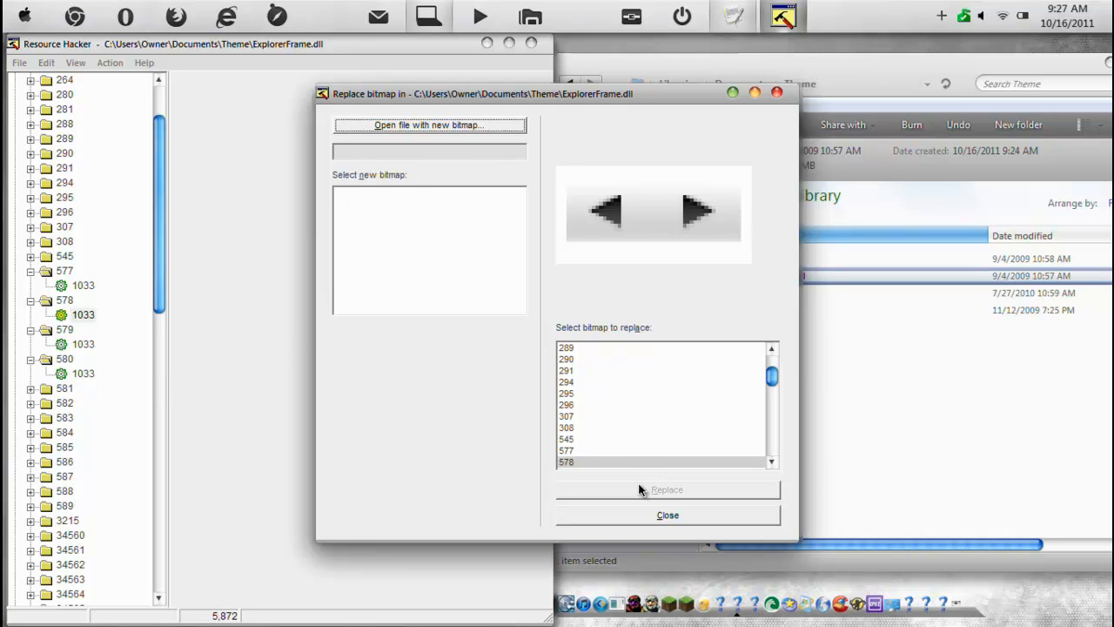
pyautogui.moveTo(439, 161)
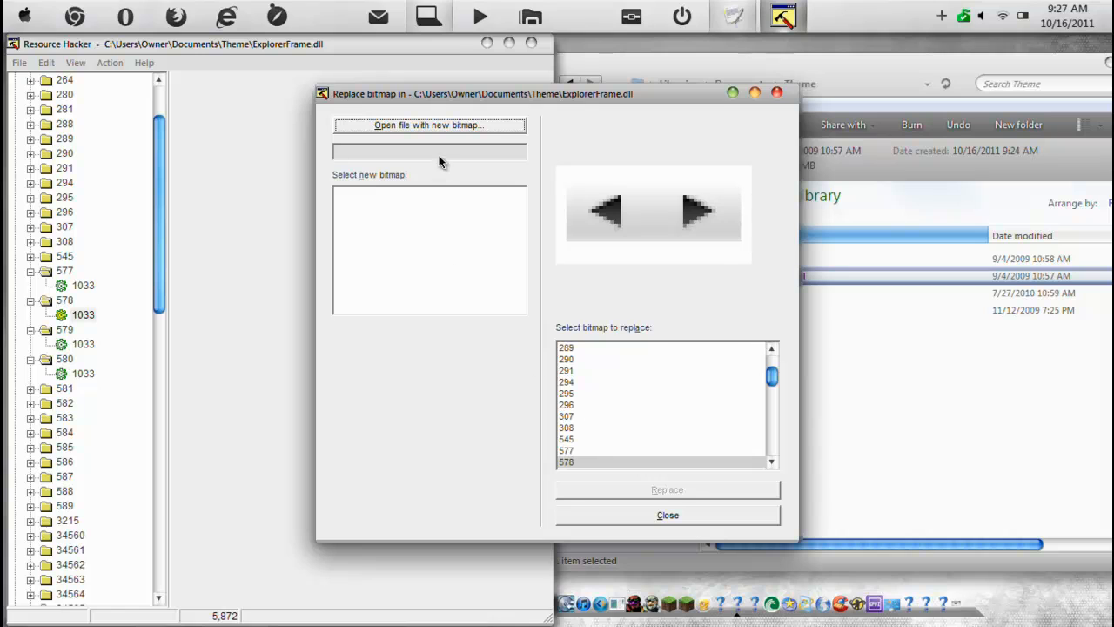
pyautogui.click(429, 124)
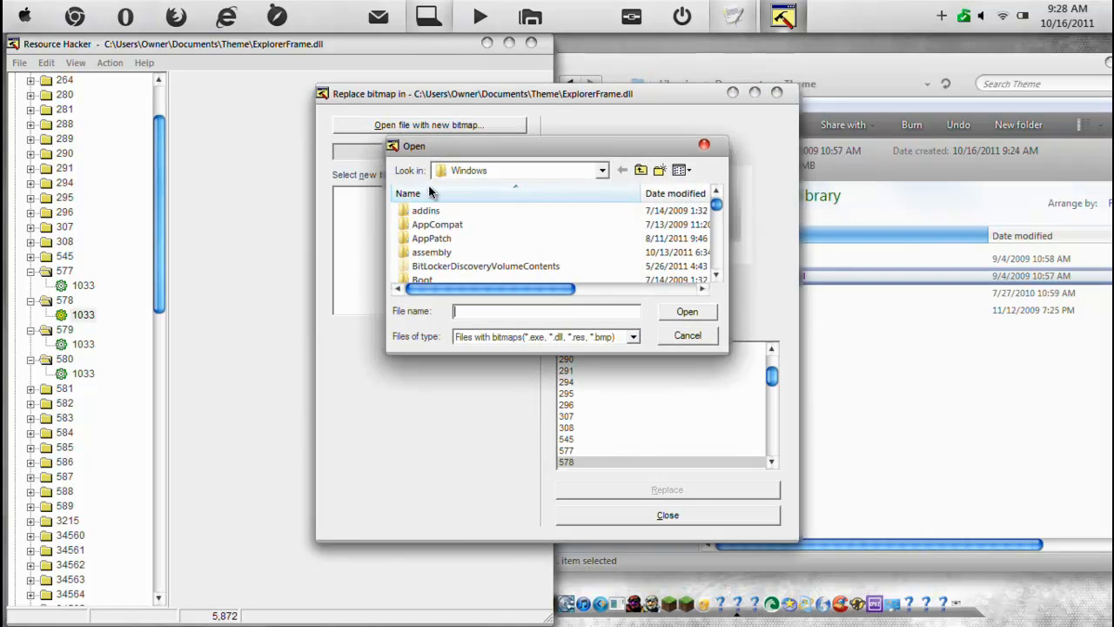
pyautogui.moveTo(586, 342)
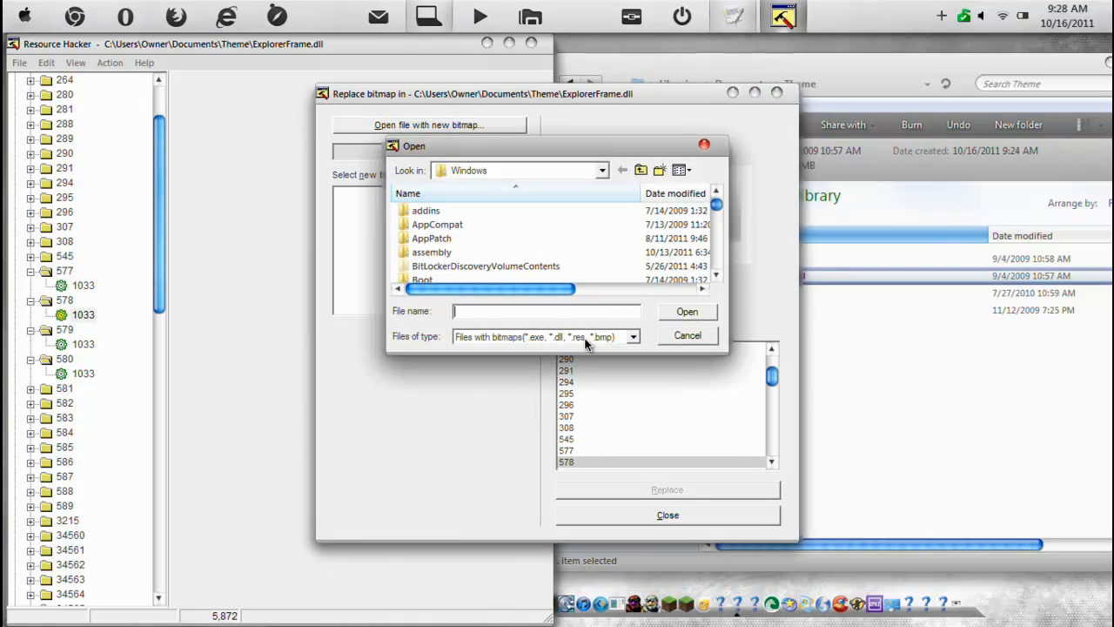
pyautogui.click(601, 170)
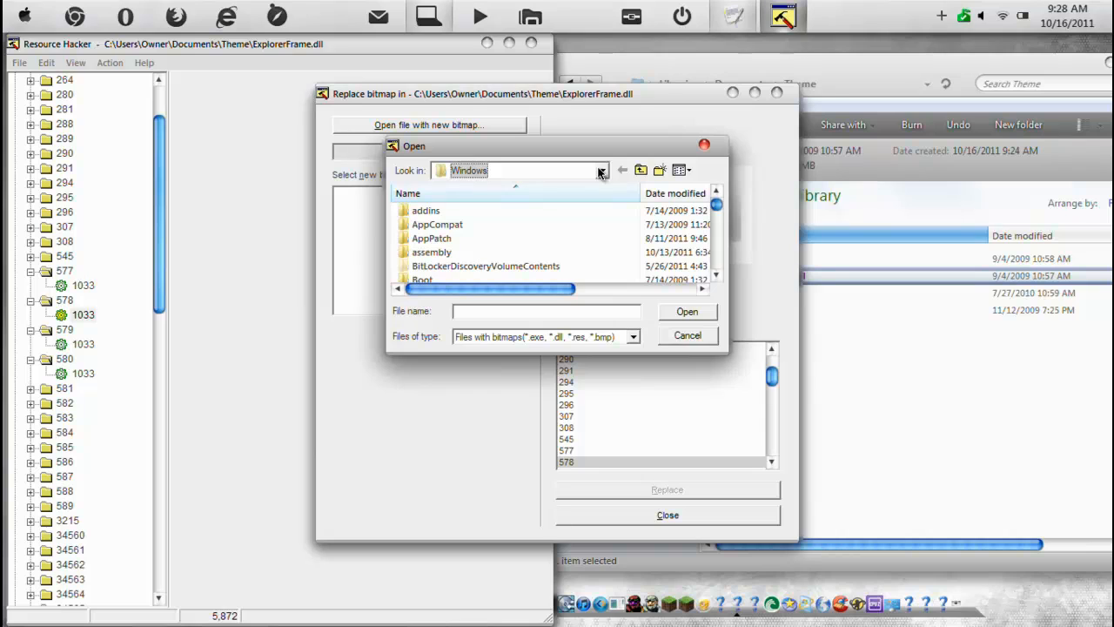
pyautogui.click(632, 337)
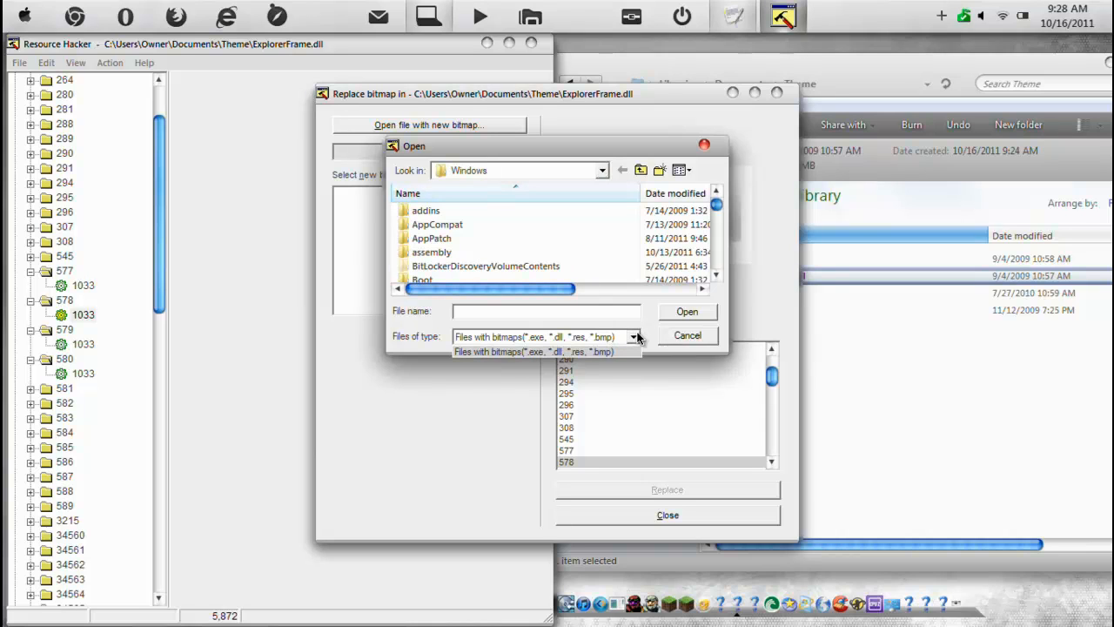
pyautogui.click(601, 170)
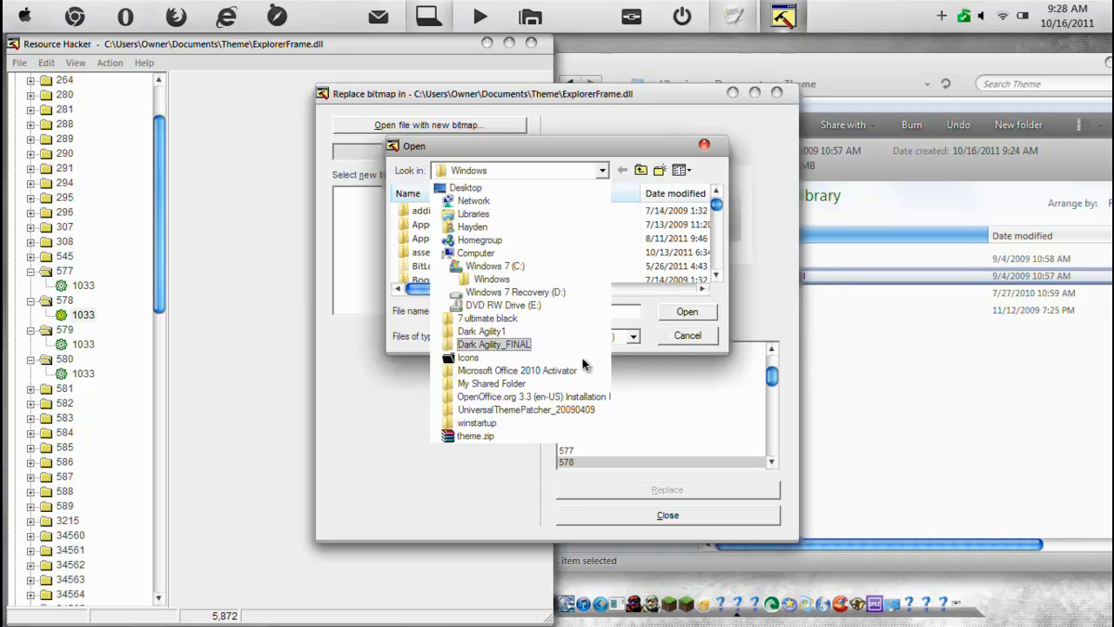
pyautogui.click(473, 214)
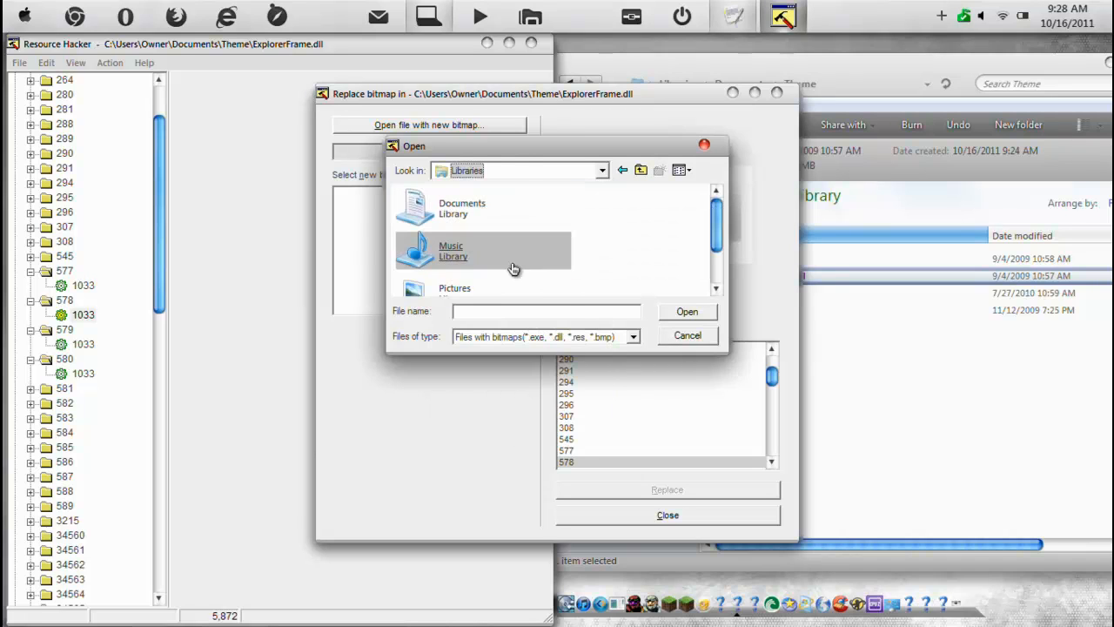
pyautogui.doubleClick(455, 288)
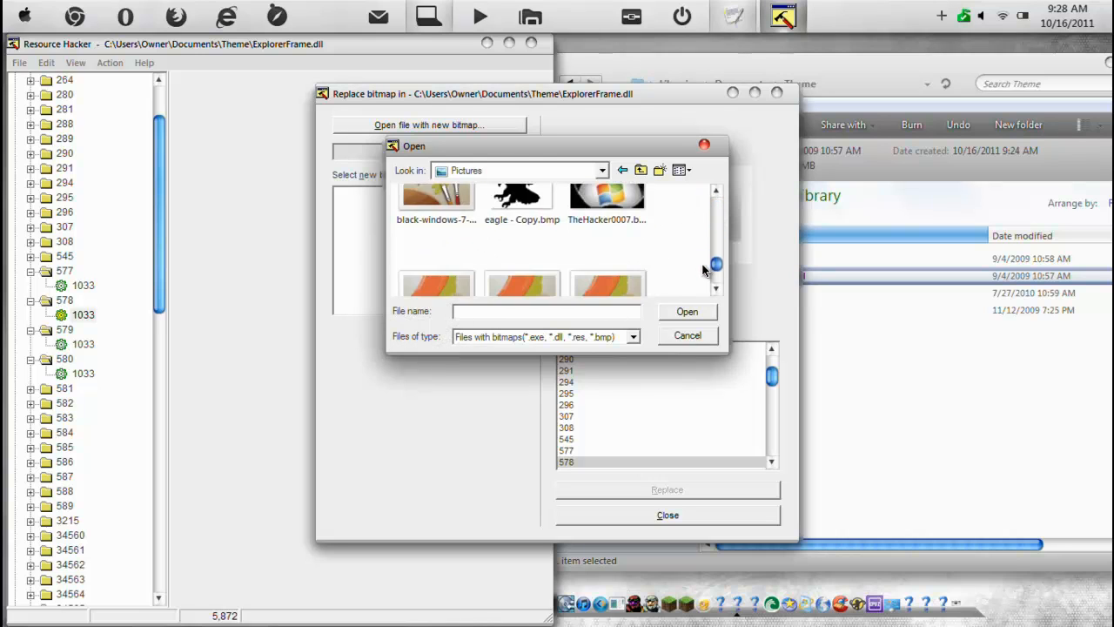
pyautogui.scroll(-3)
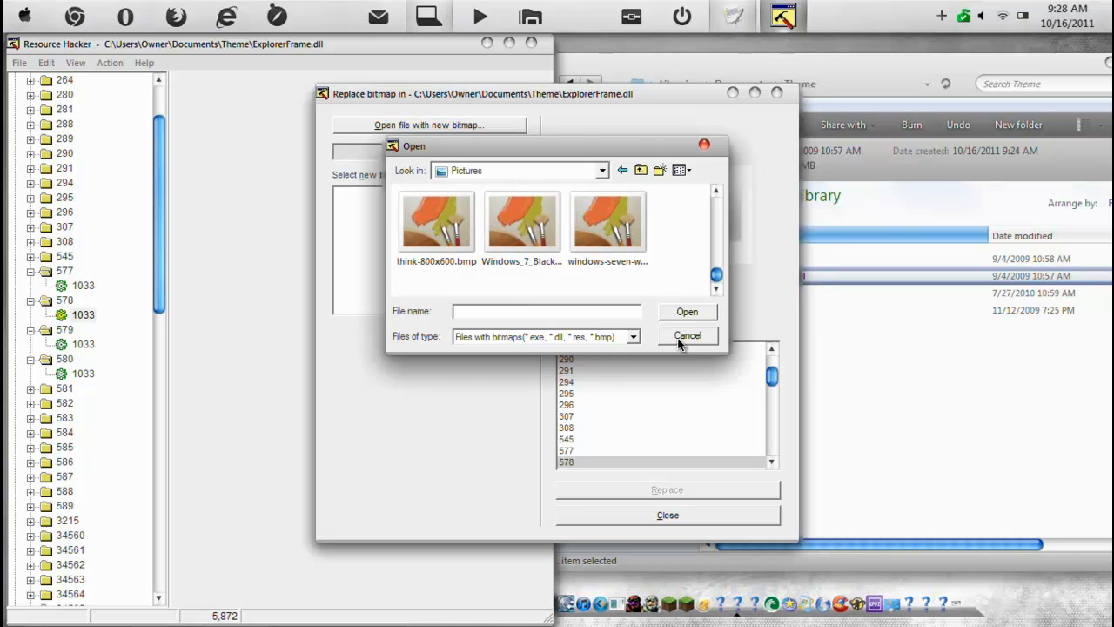
pyautogui.click(687, 336)
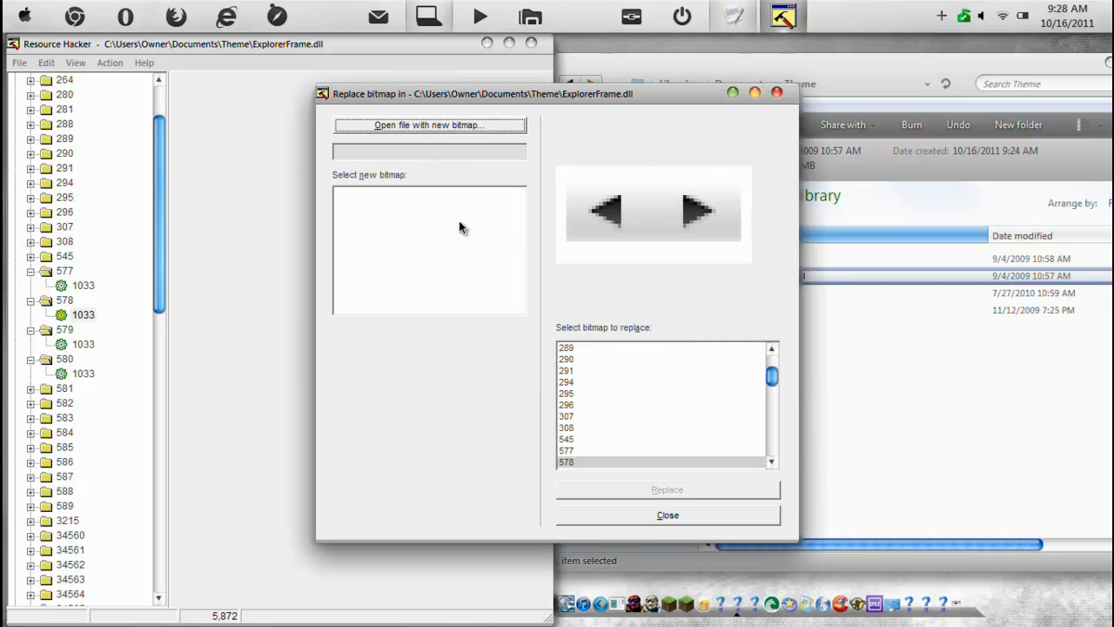
pyautogui.moveTo(649, 491)
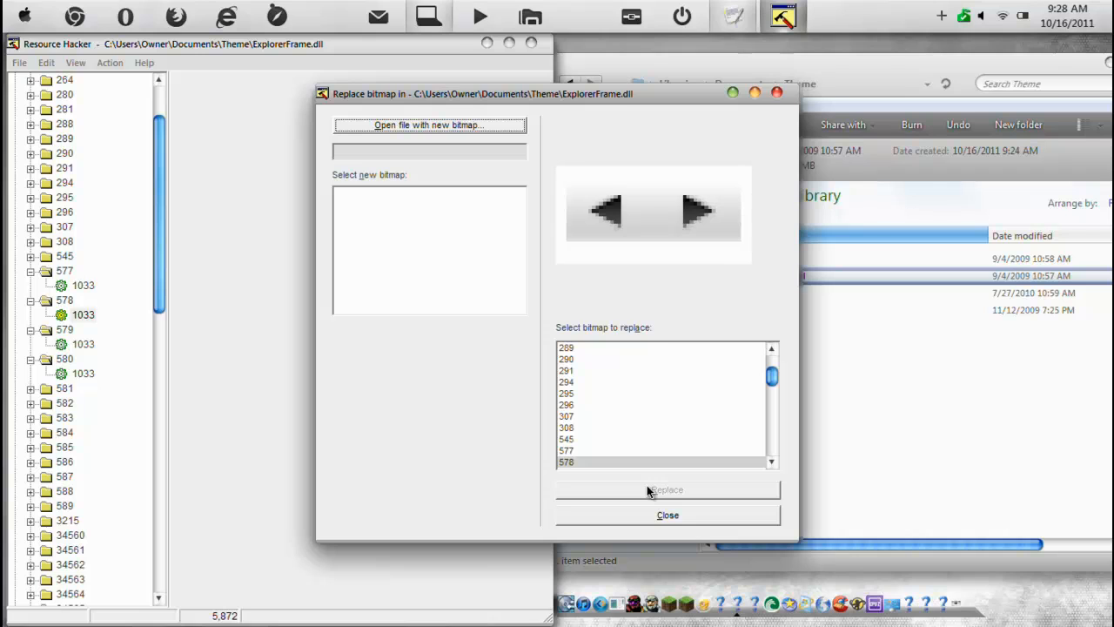
pyautogui.moveTo(625, 509)
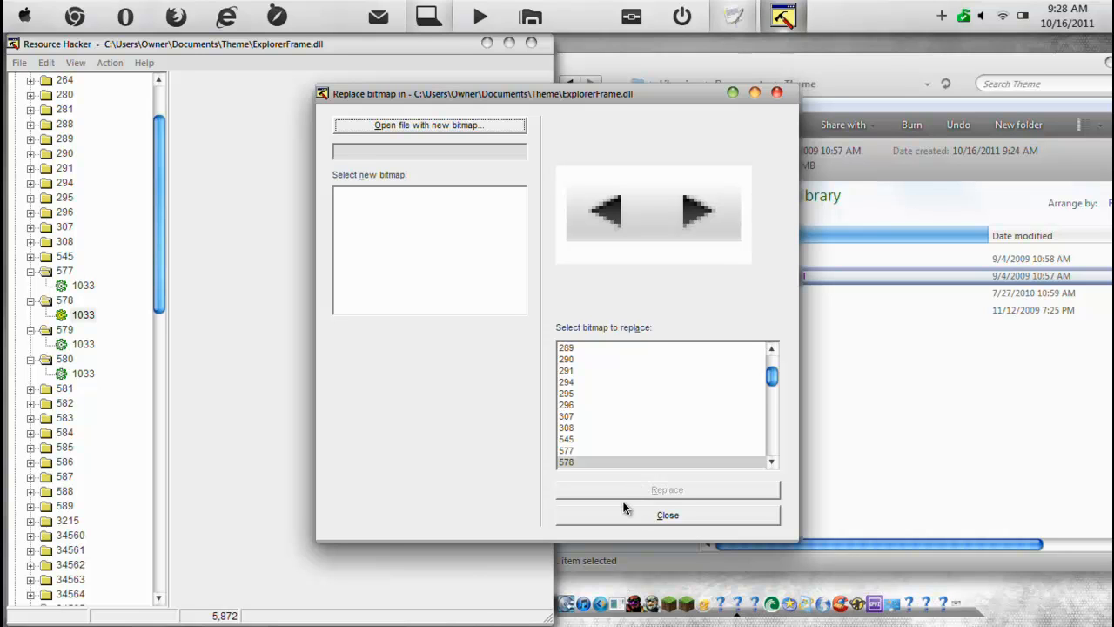
pyautogui.click(668, 515)
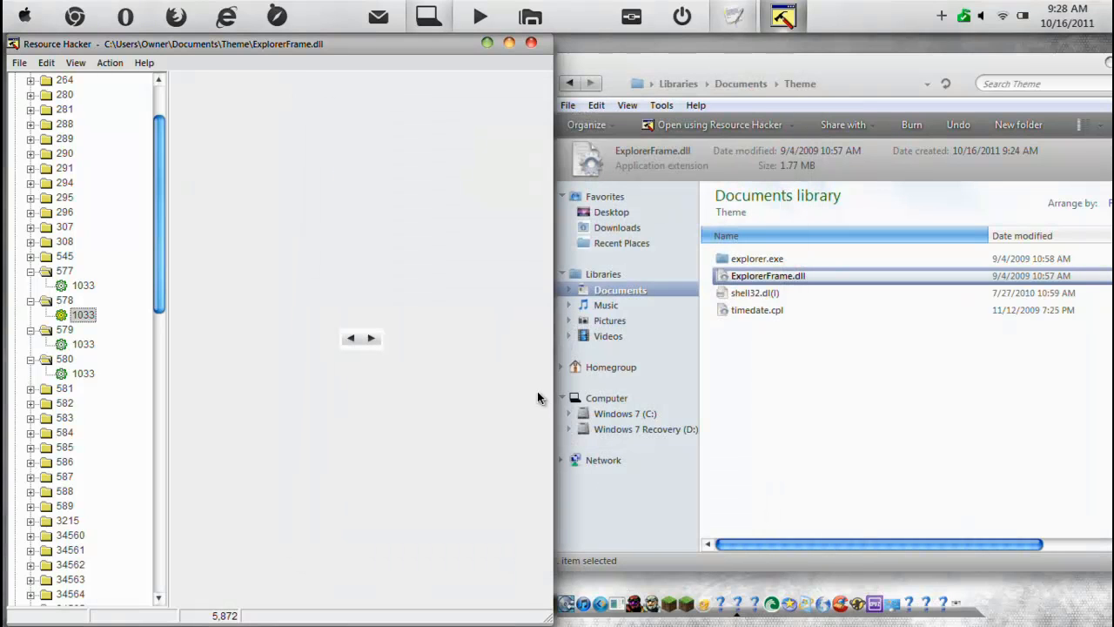
pyautogui.moveTo(781, 333)
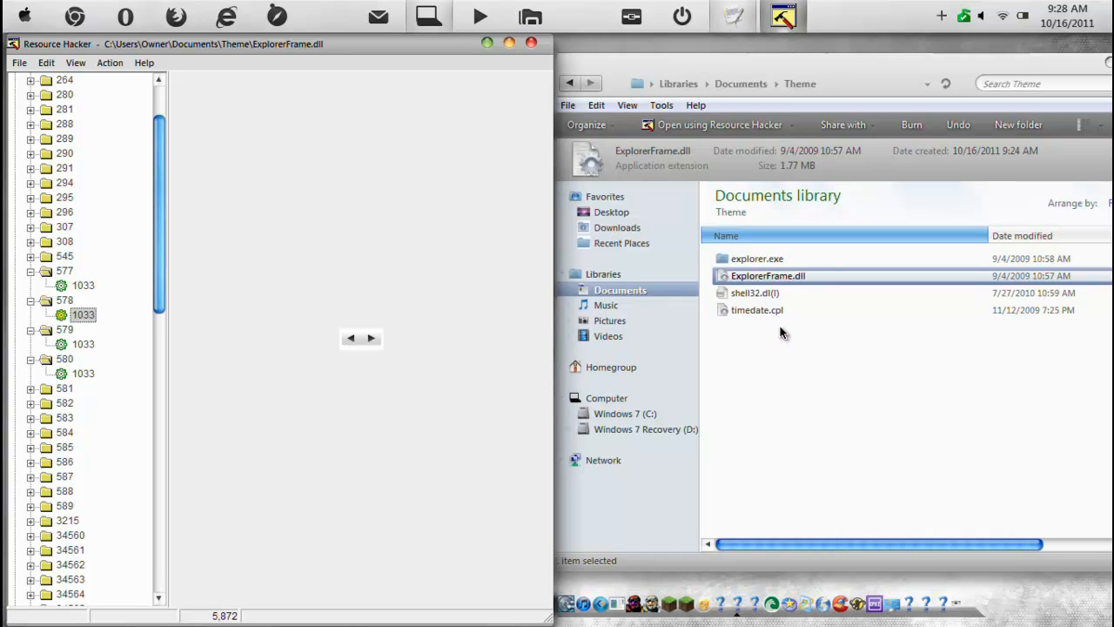
# Open shell32.dl(l) from the Theme folder and expand its Icon group, scrolling toward the end
pyautogui.click(755, 293)
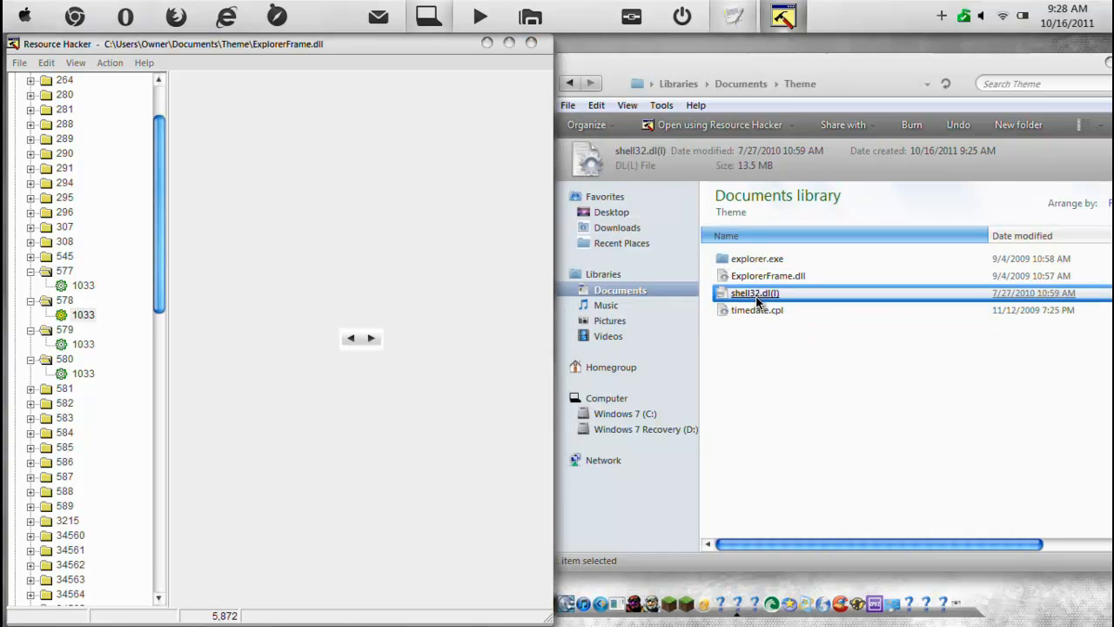
pyautogui.doubleClick(754, 292)
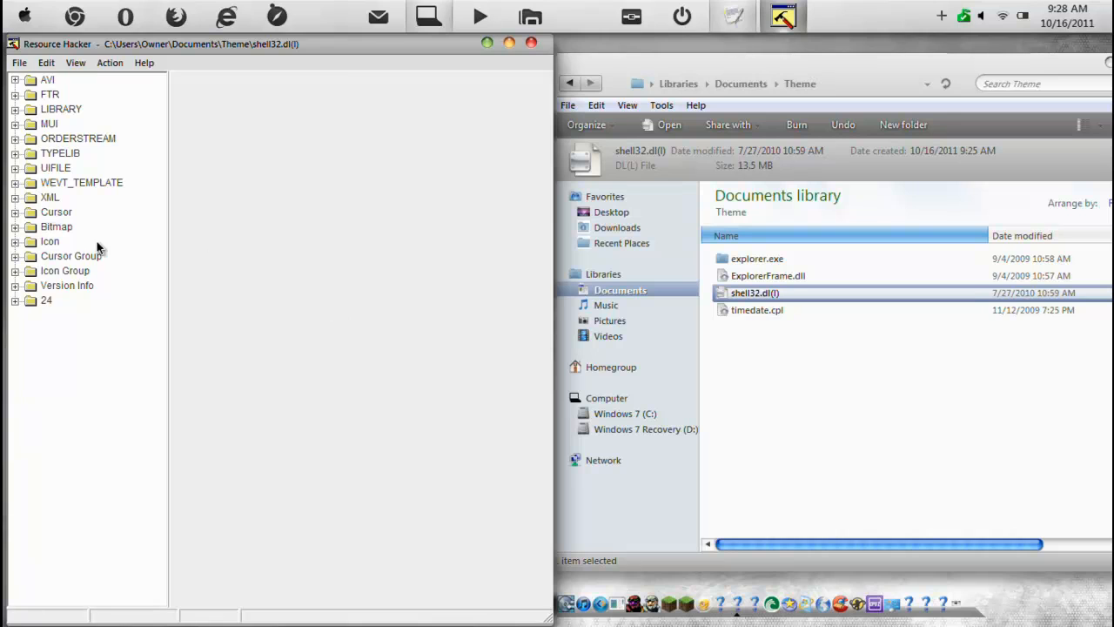
pyautogui.click(15, 241)
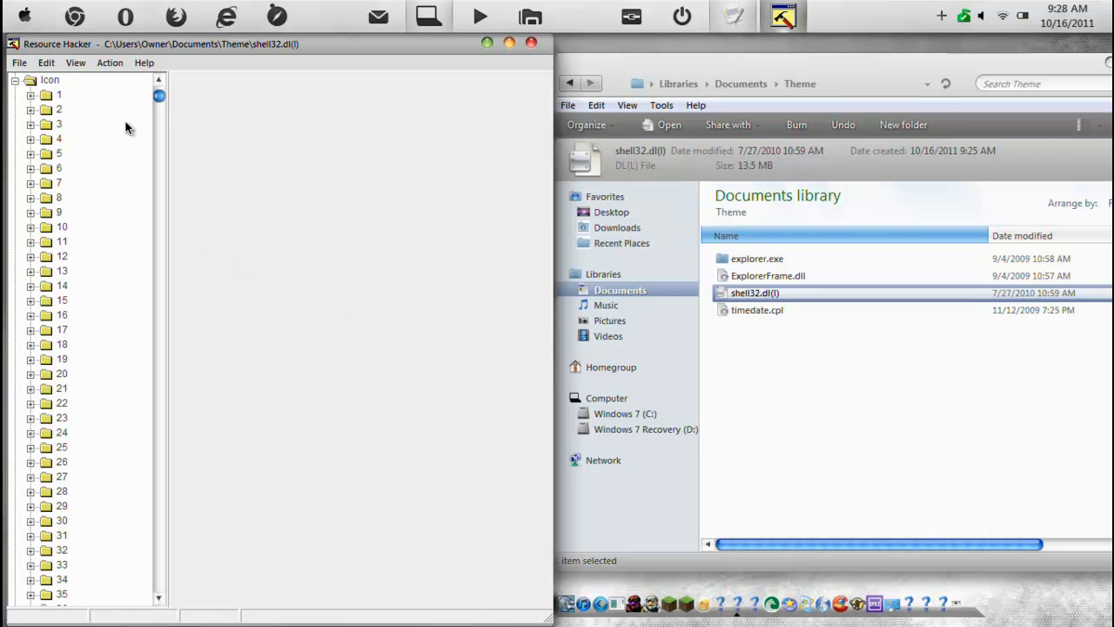
pyautogui.scroll(-3)
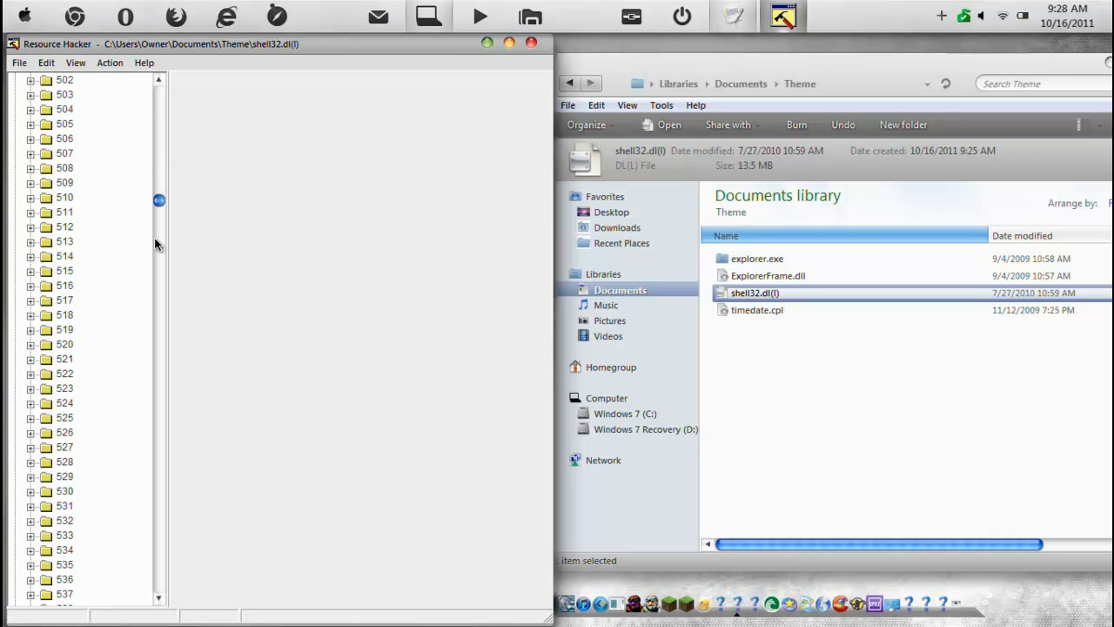
pyautogui.scroll(-3)
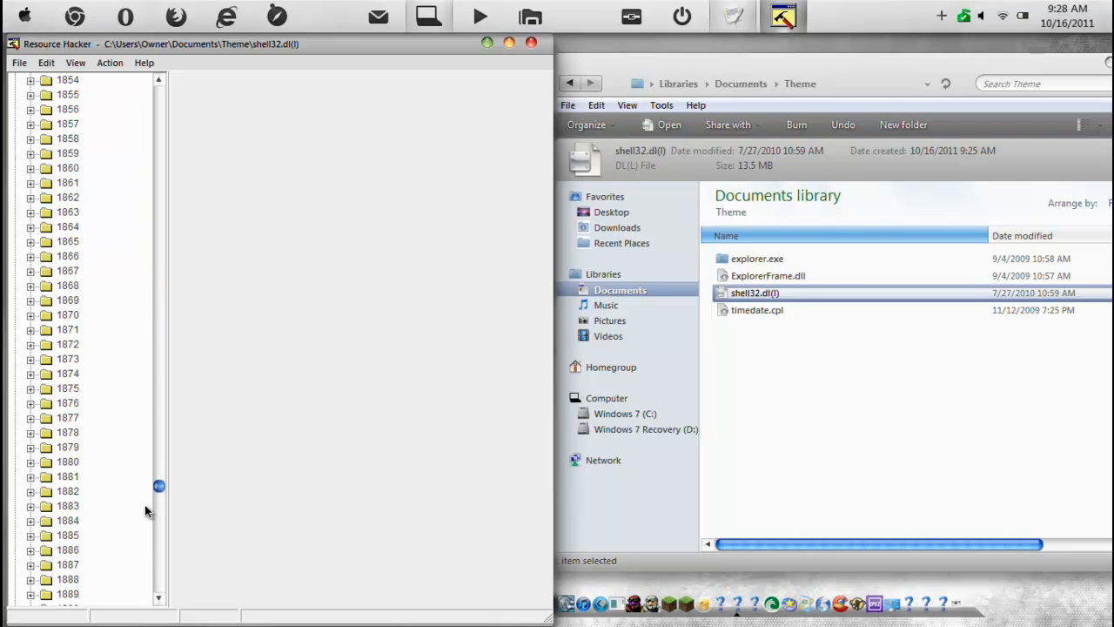
pyautogui.scroll(-3)
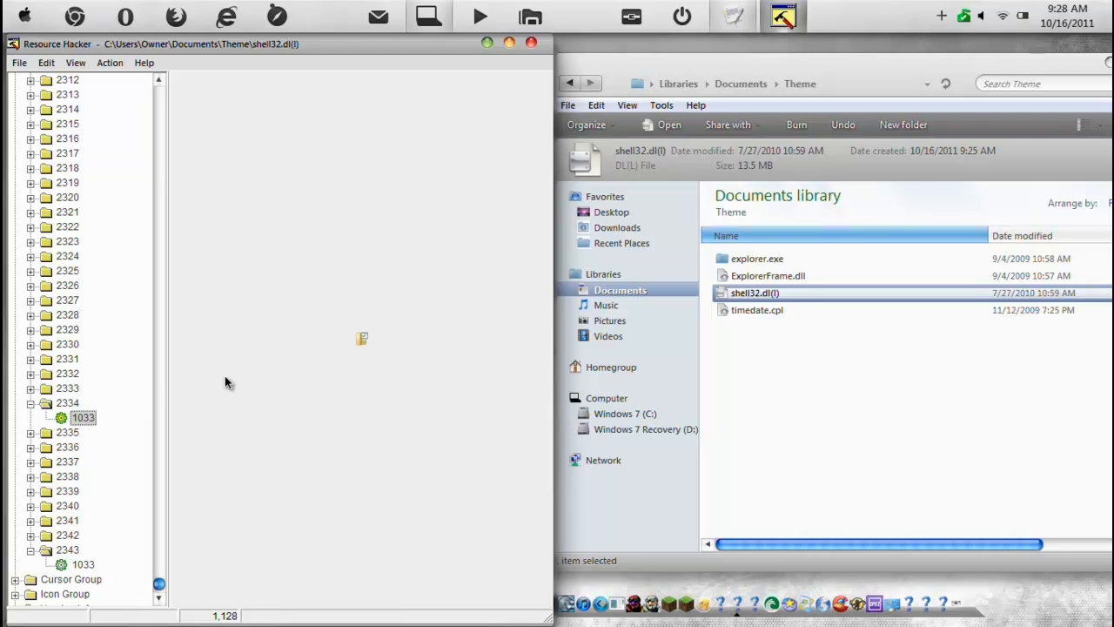
# Preview icon 2343's 1033 entry, check the View and Action menus, then open and close Replace Icon
pyautogui.click(83, 564)
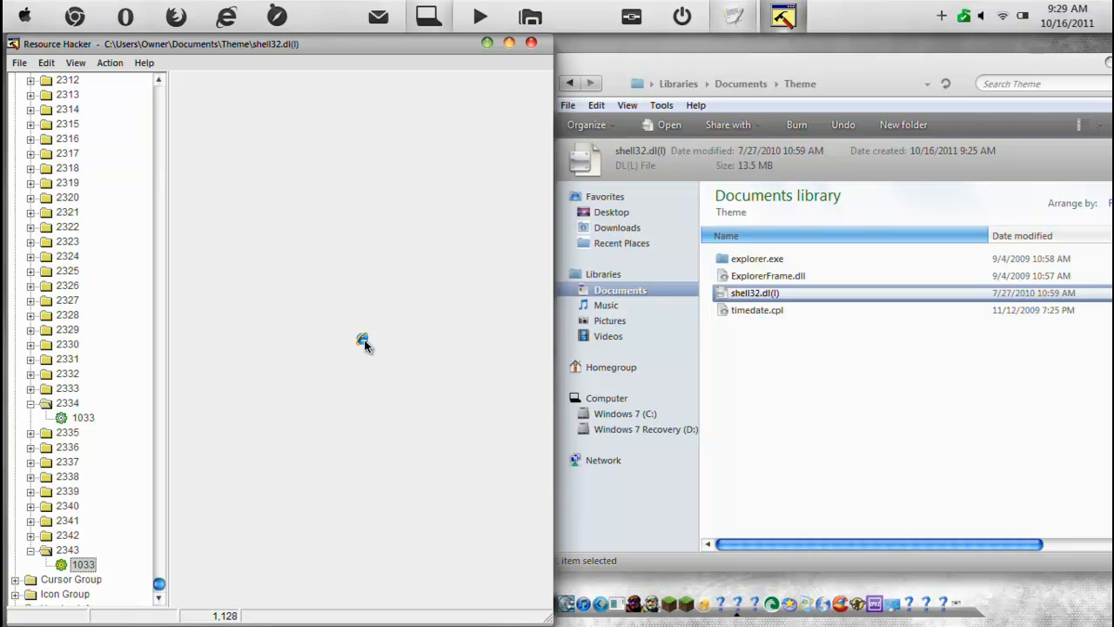
pyautogui.click(76, 62)
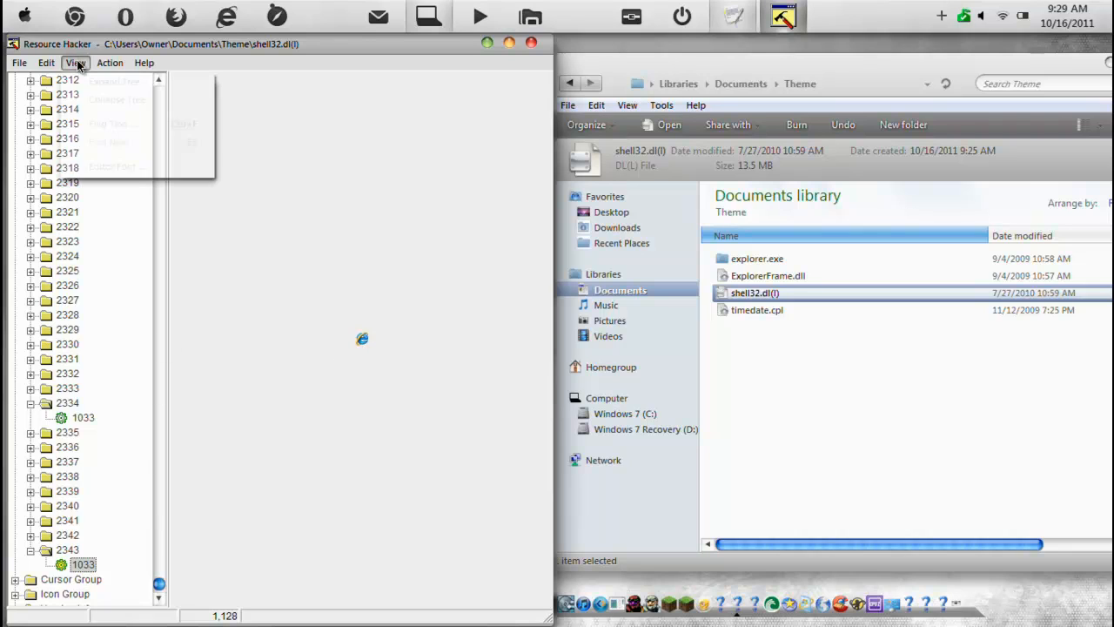
pyautogui.click(110, 62)
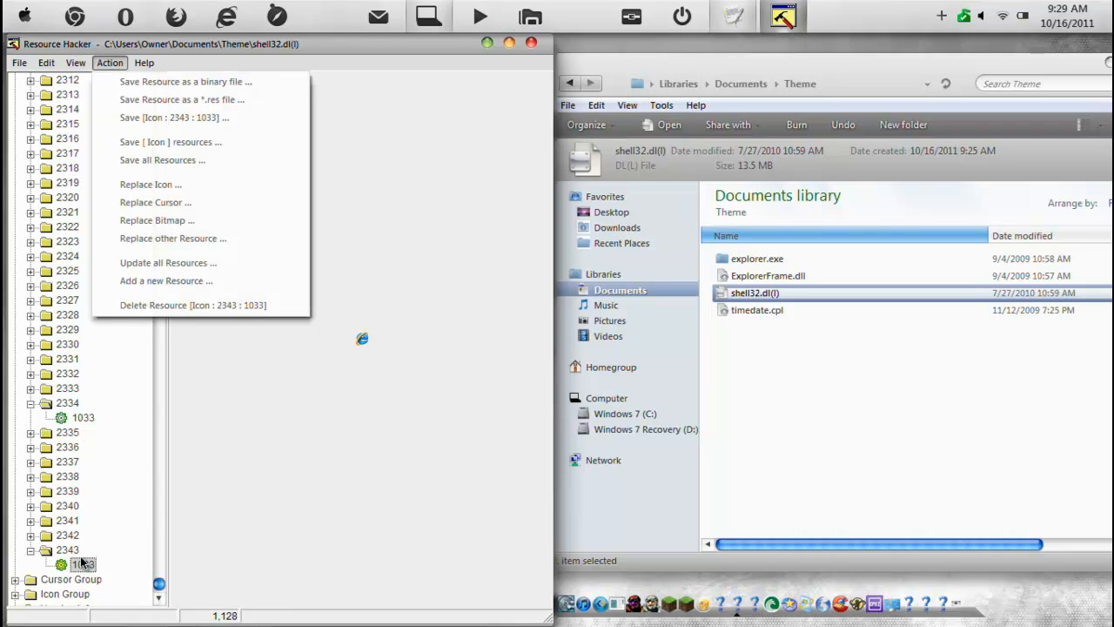
pyautogui.rightClick(83, 564)
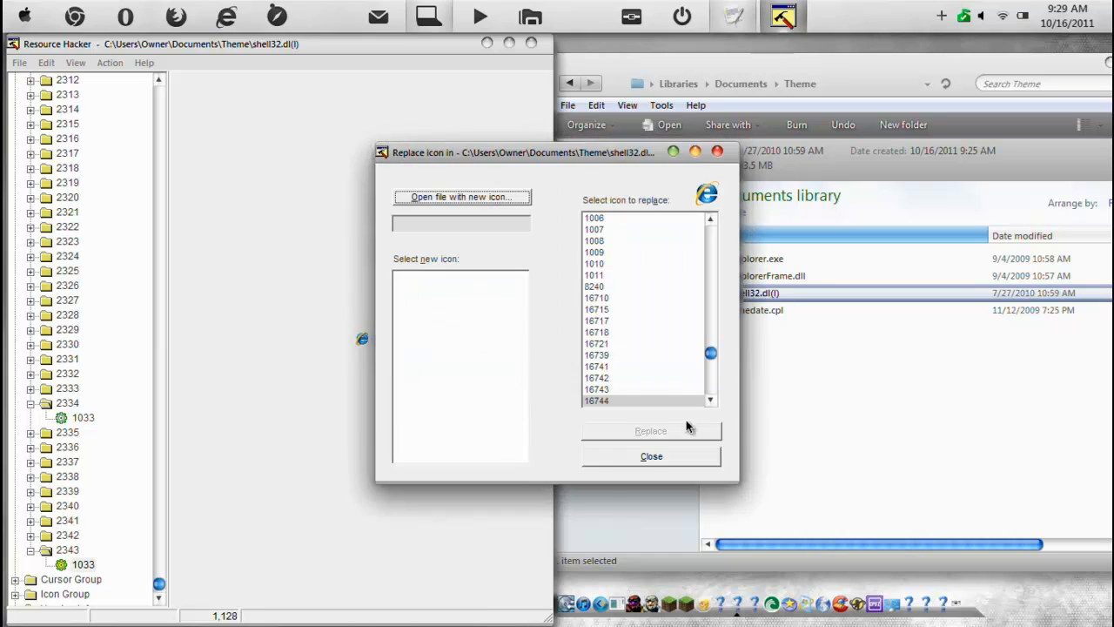
pyautogui.click(651, 455)
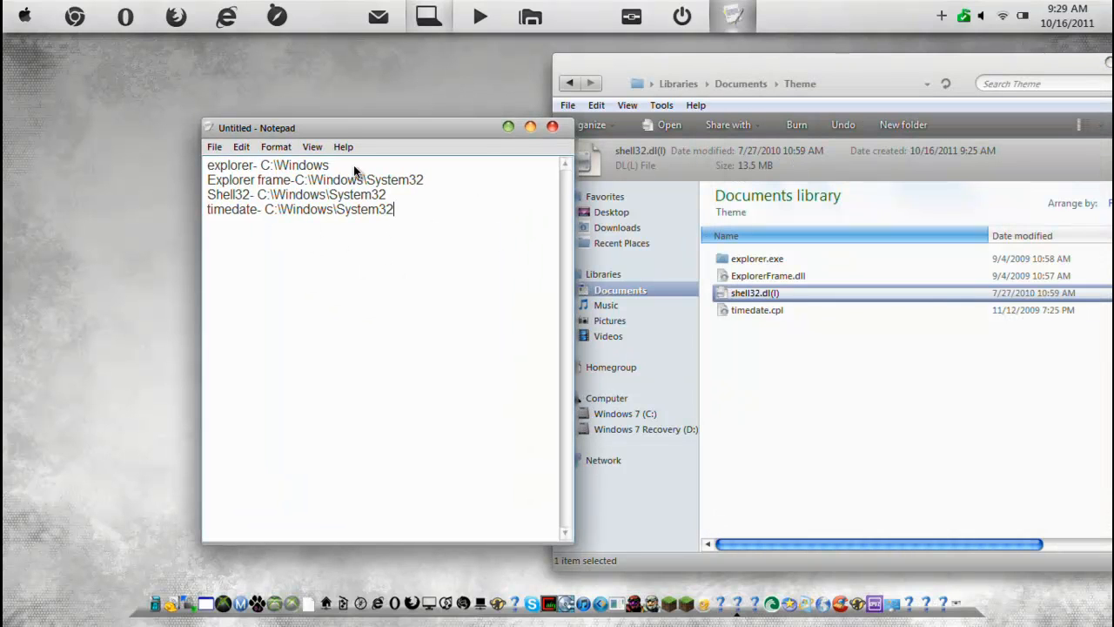
pyautogui.moveTo(486, 206)
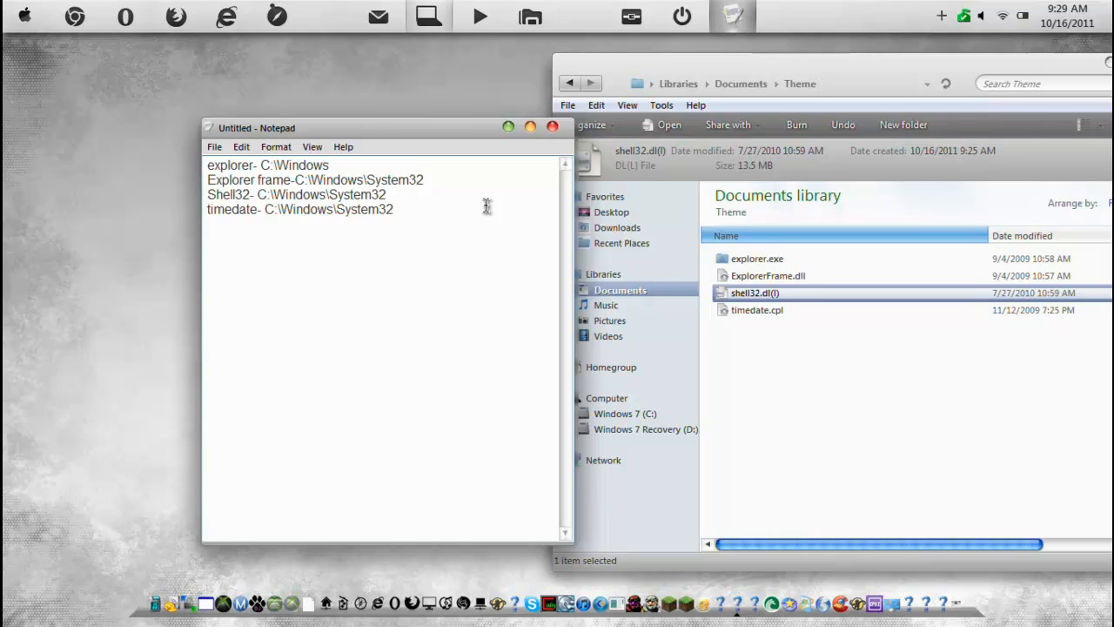
# Place the cursor at the end of the Notepad notes listing each file's location
pyautogui.click(393, 209)
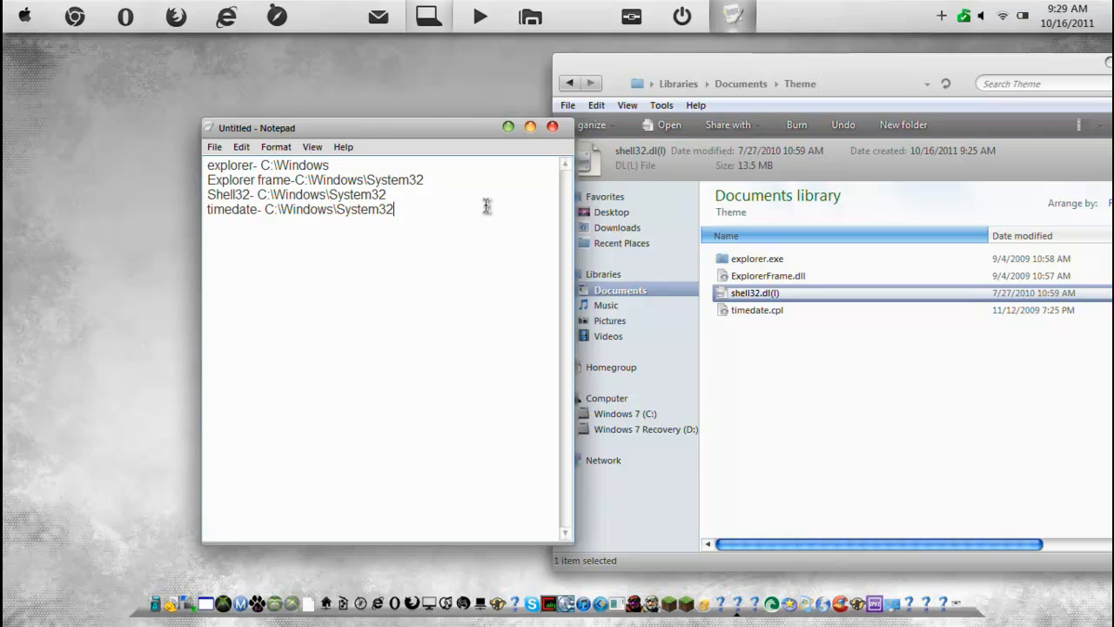